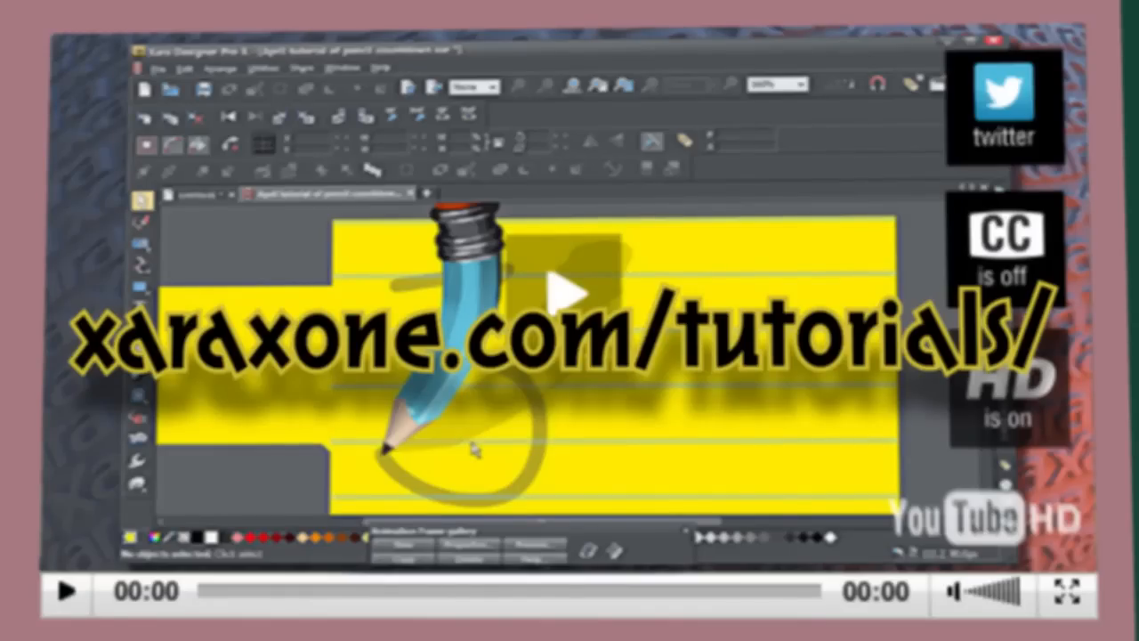
# Drag the pencil group down beside the yellow paper's left edge, then deselect it.
pyautogui.scroll(-3)
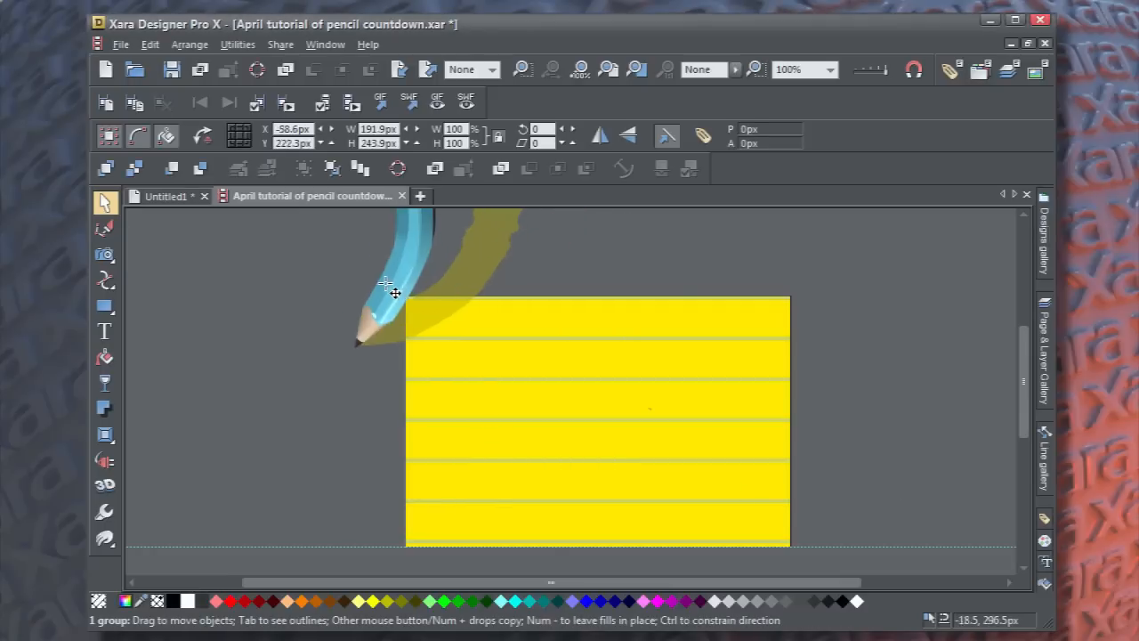
pyautogui.moveTo(387, 284); pyautogui.dragTo(347, 450)
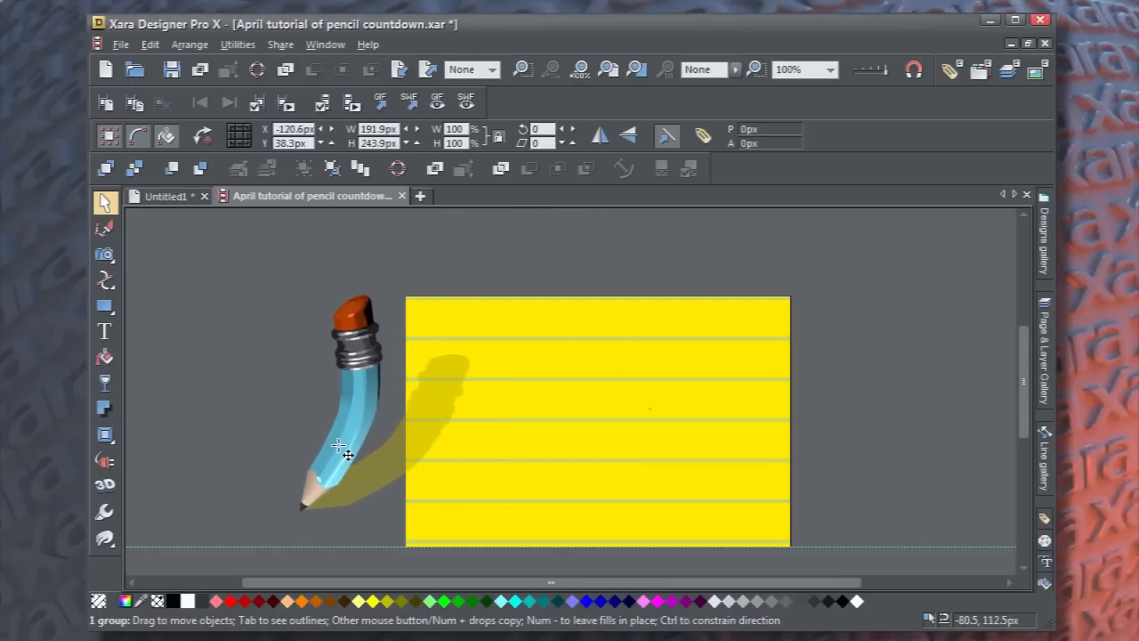
pyautogui.moveTo(345, 449); pyautogui.dragTo(454, 420)
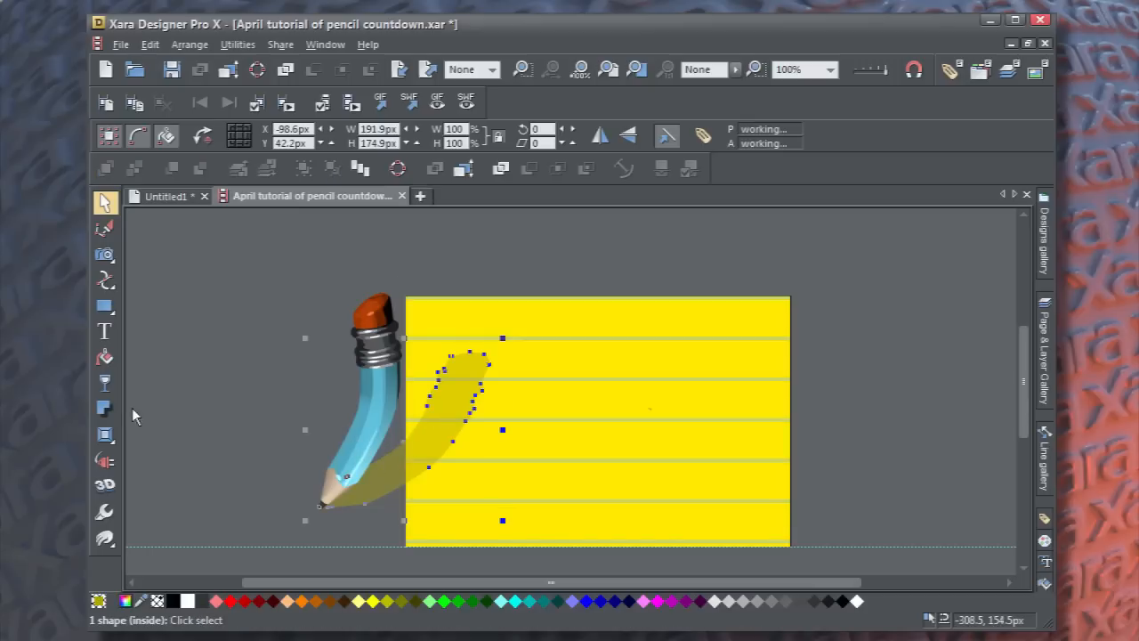
pyautogui.click(104, 382)
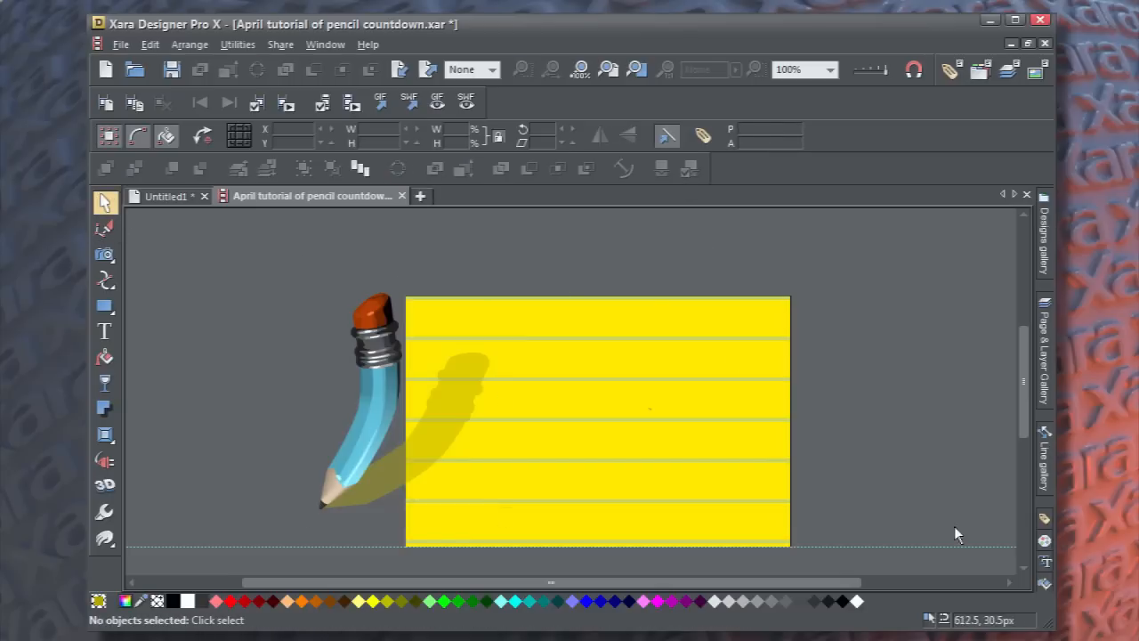
pyautogui.moveTo(369, 413)
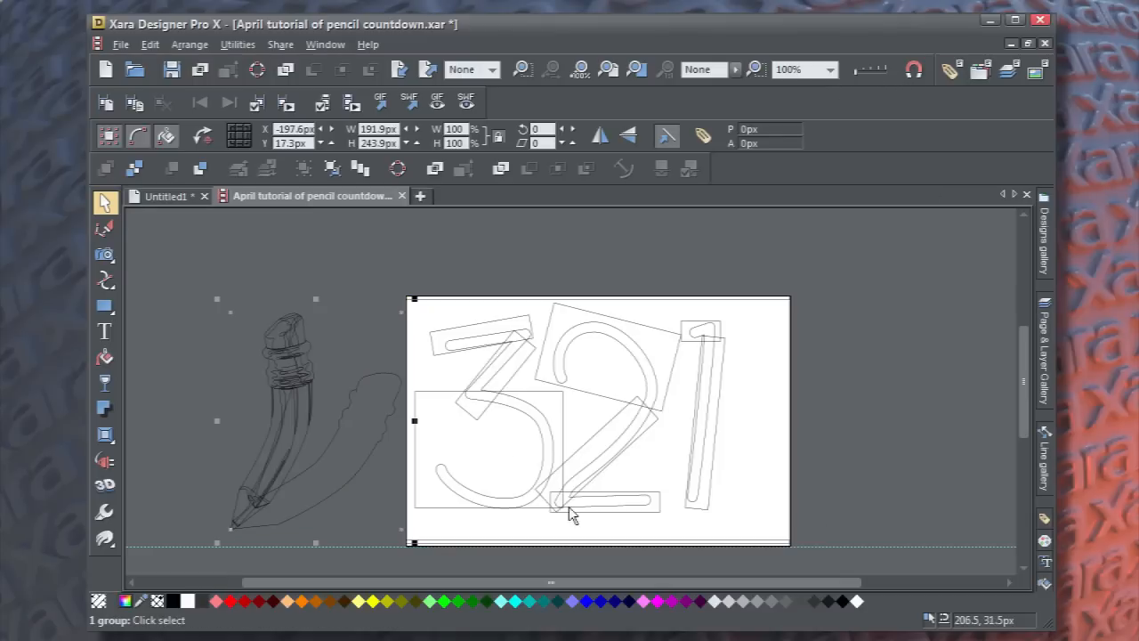
# Check the transparency of the number strokes and the Blend, then zoom out to show 3 2 1.
pyautogui.click(472, 336)
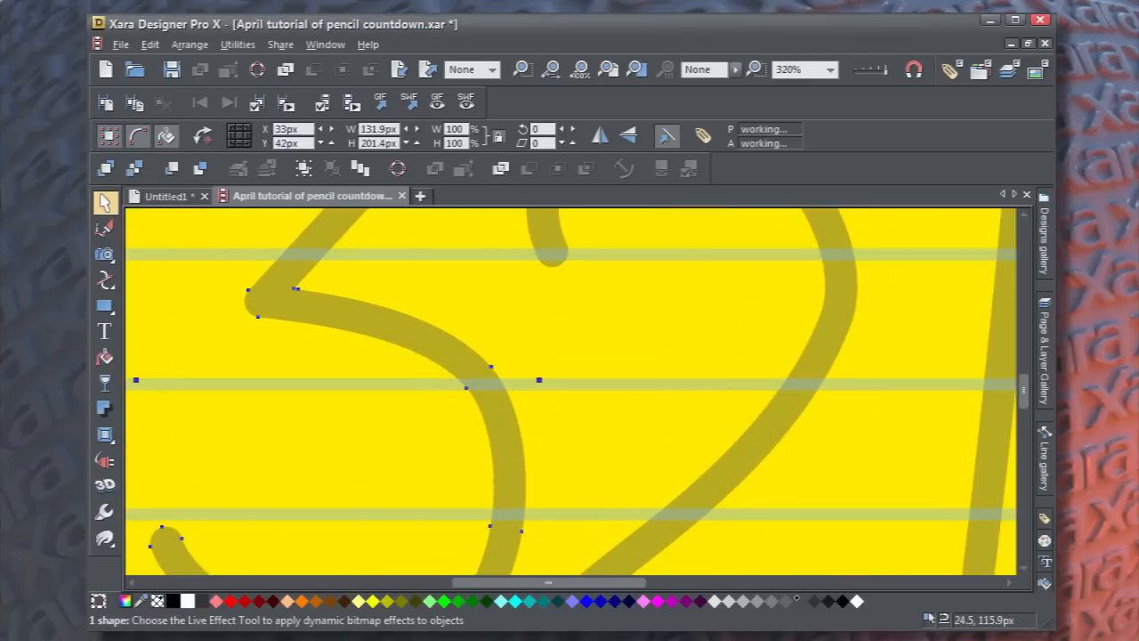
pyautogui.click(104, 382)
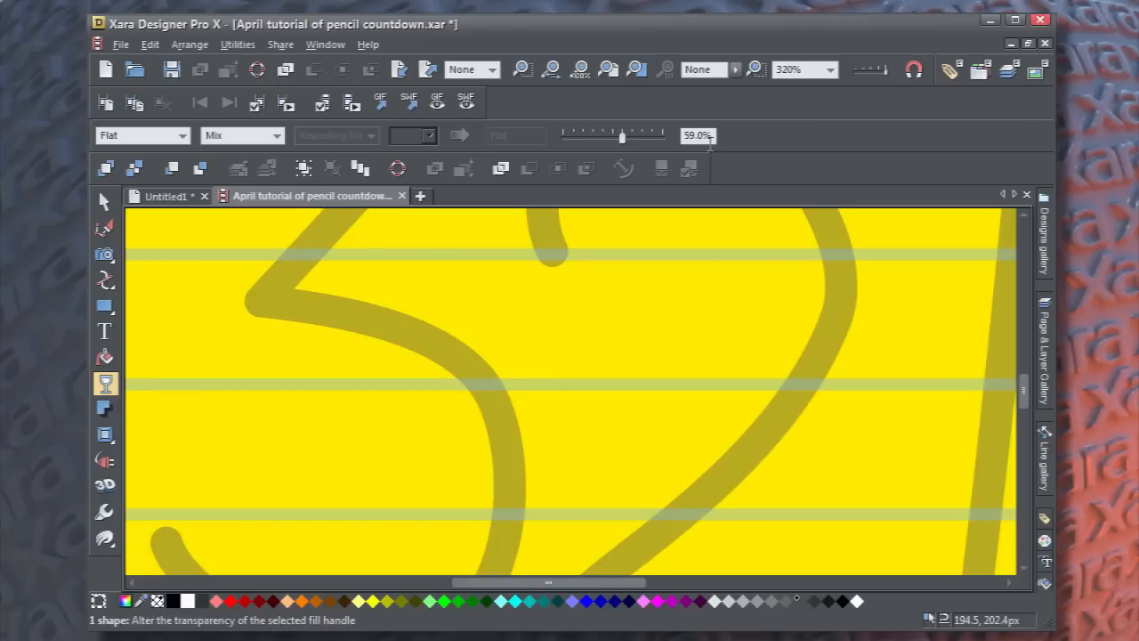
pyautogui.tripleClick(698, 136)
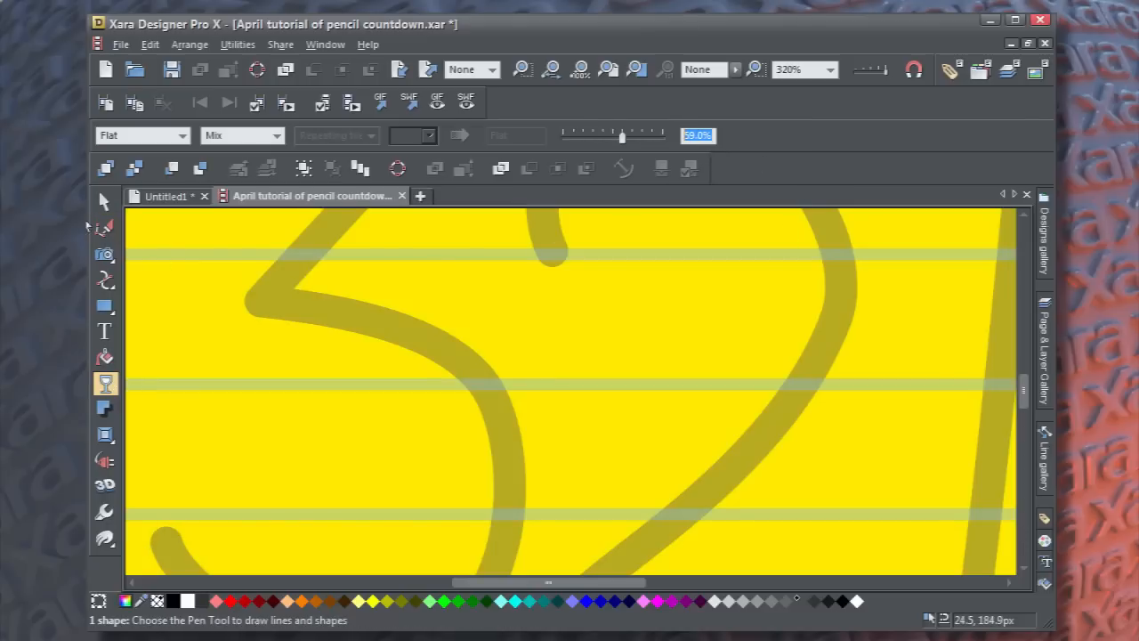
pyautogui.click(104, 202)
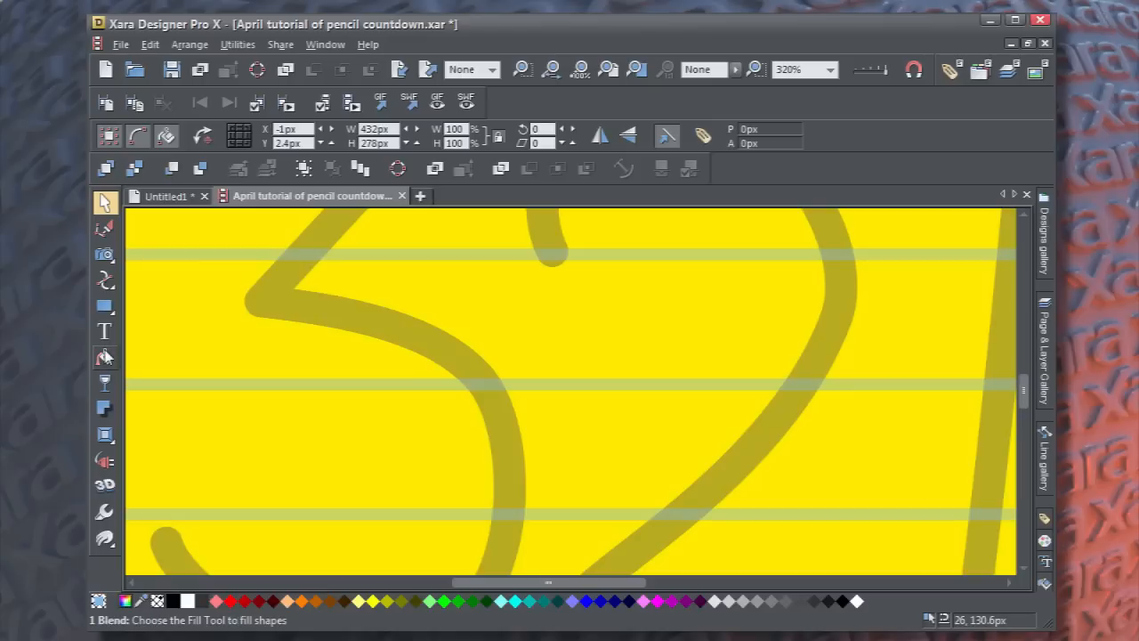
pyautogui.click(105, 384)
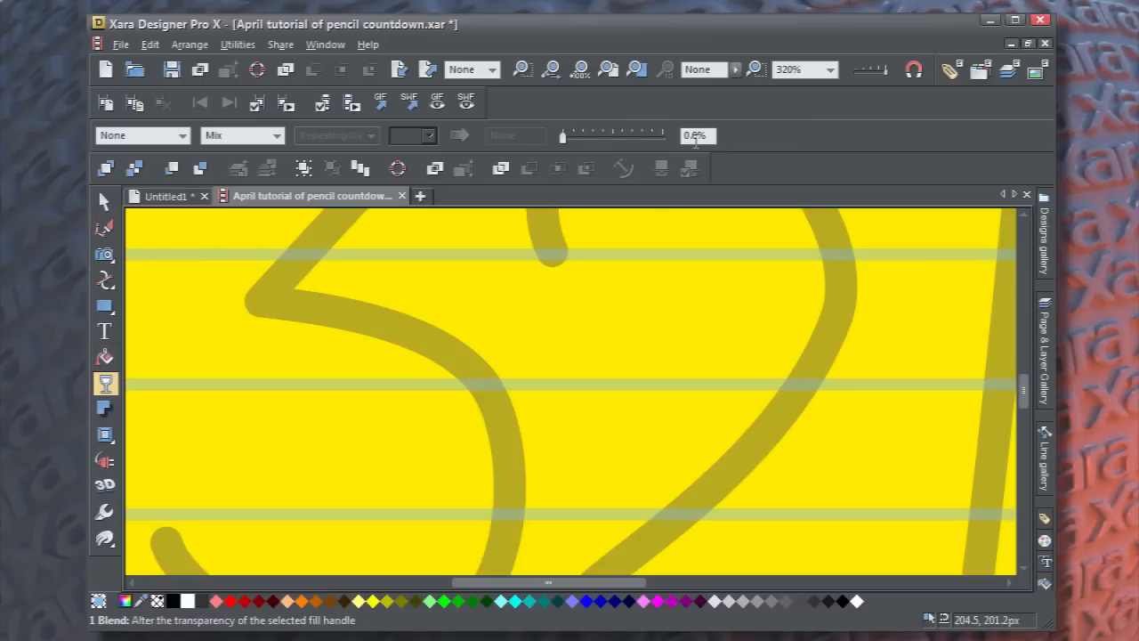
pyautogui.click(104, 202)
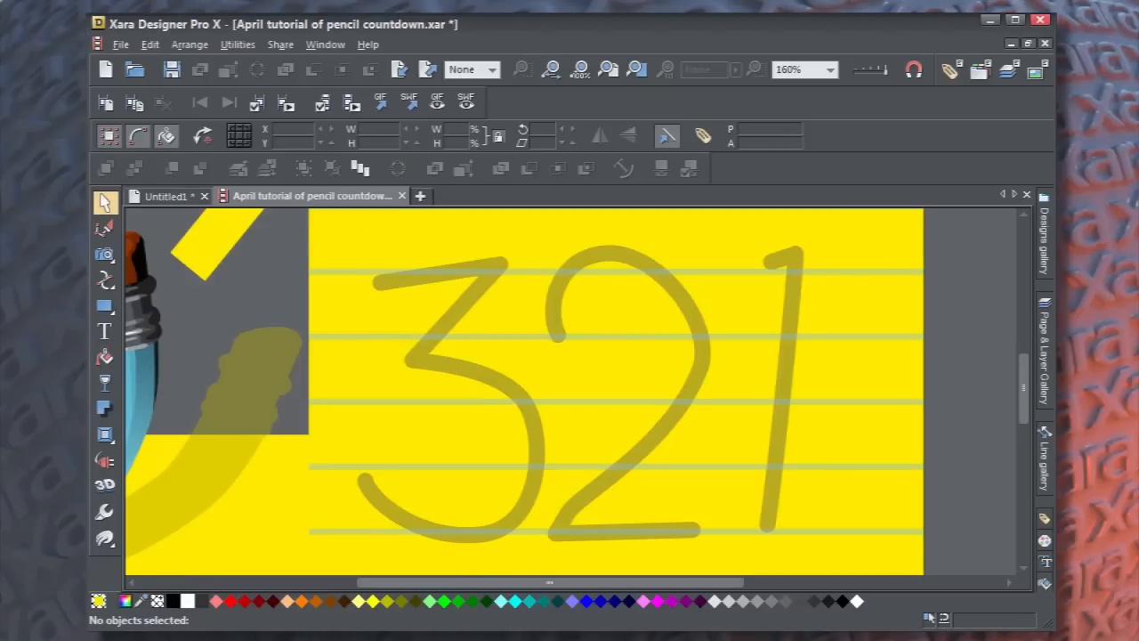
# In the Page & Layer Gallery, expand Frame 1 and select its Blend and Shape entries.
pyautogui.click(1045, 347)
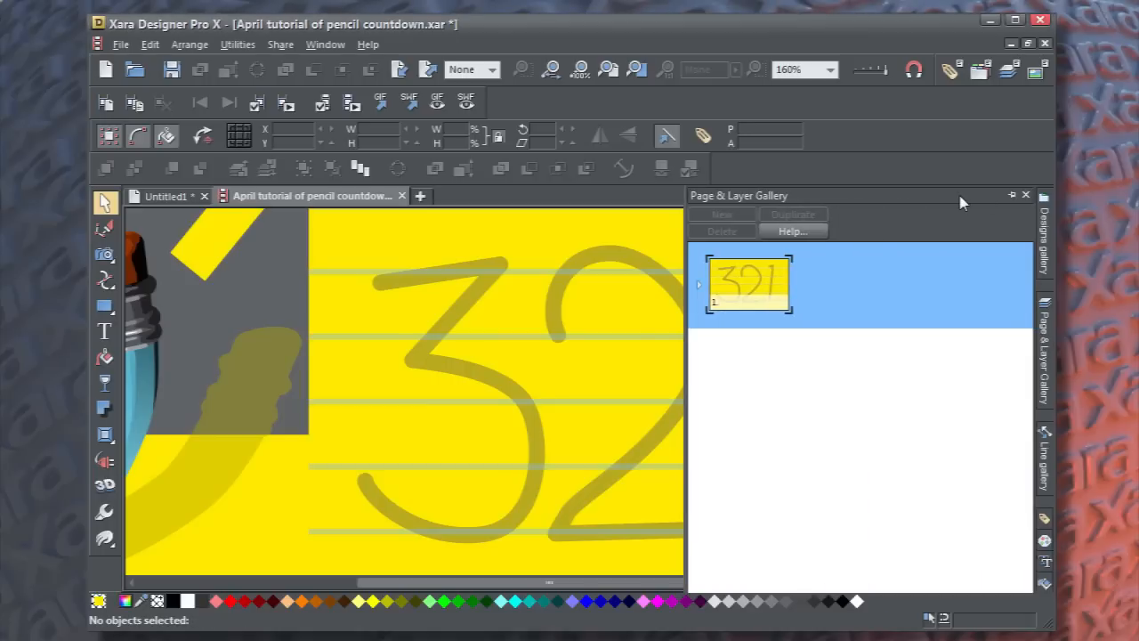
pyautogui.moveTo(699, 289)
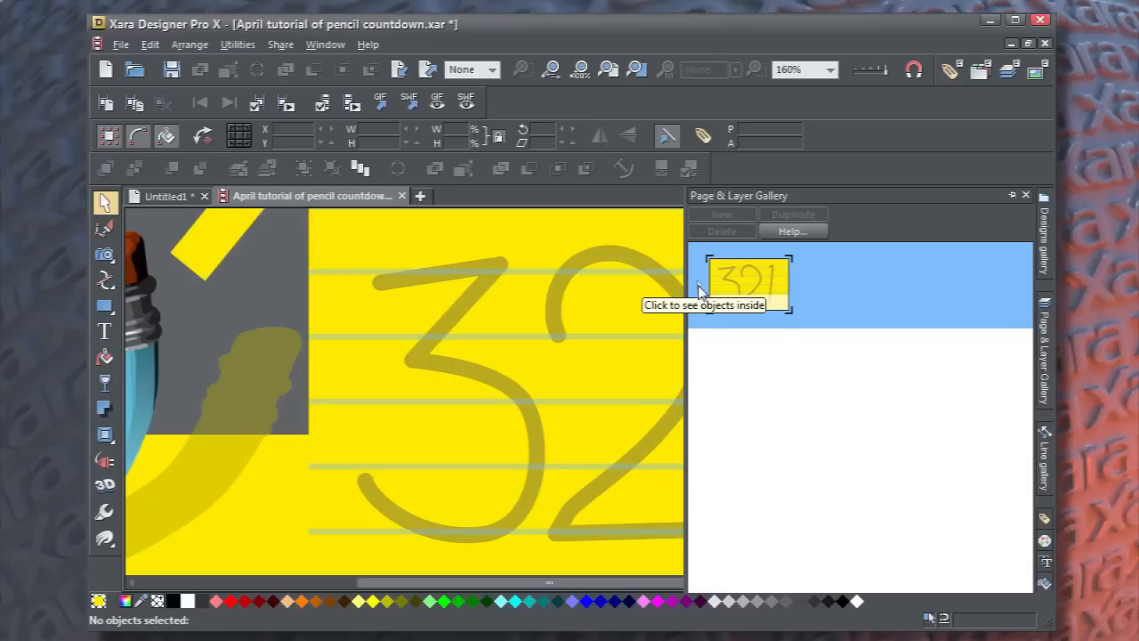
pyautogui.click(748, 283)
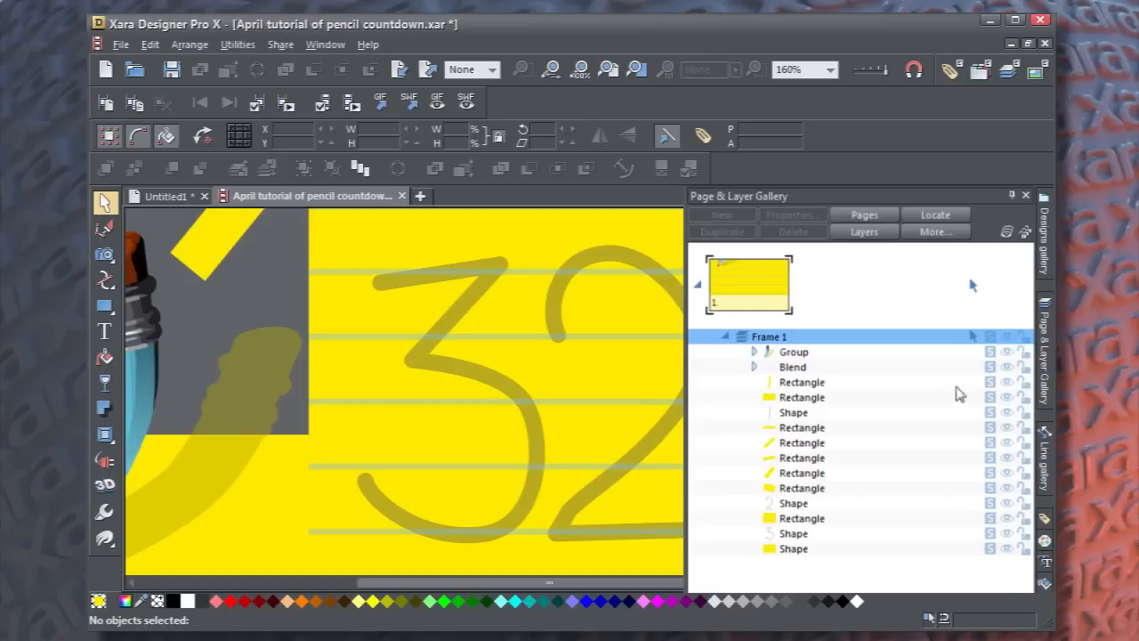
pyautogui.click(791, 366)
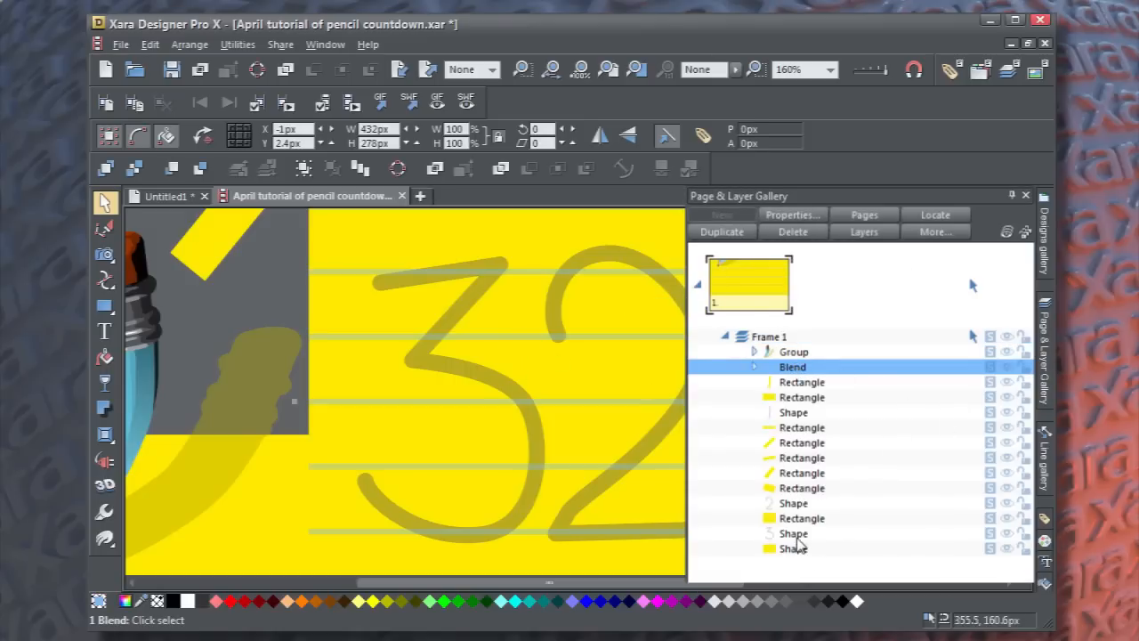
pyautogui.click(792, 503)
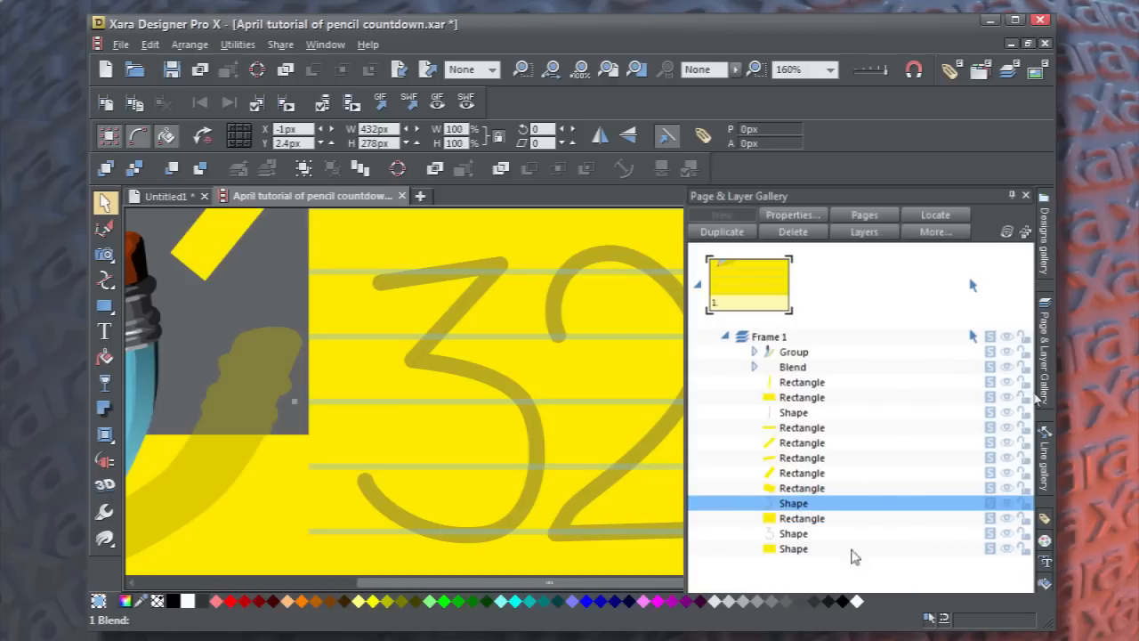
pyautogui.click(793, 411)
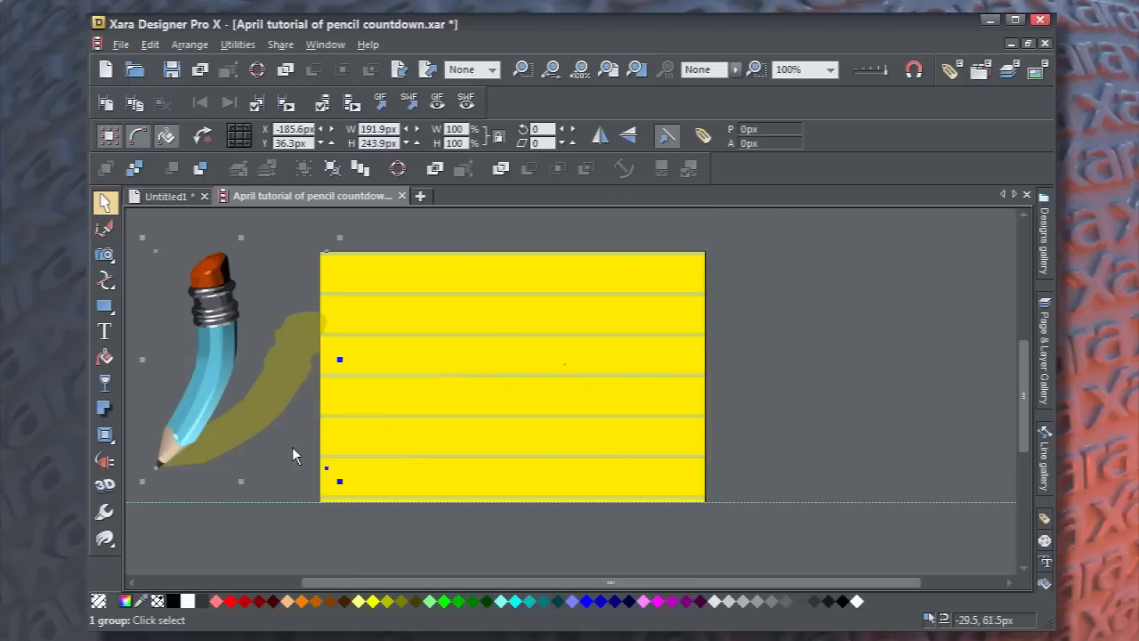
# Drag the pencil onto the paper with its tip at the start of the 3.
pyautogui.moveTo(214, 400); pyautogui.dragTo(409, 241)
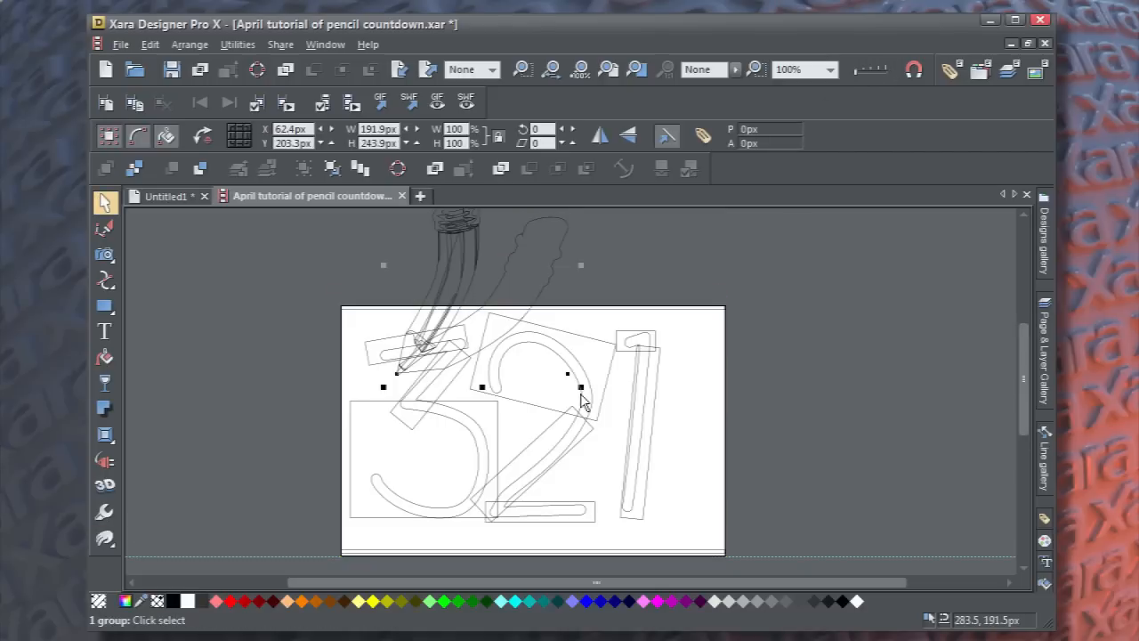
pyautogui.moveTo(583, 400); pyautogui.dragTo(471, 258)
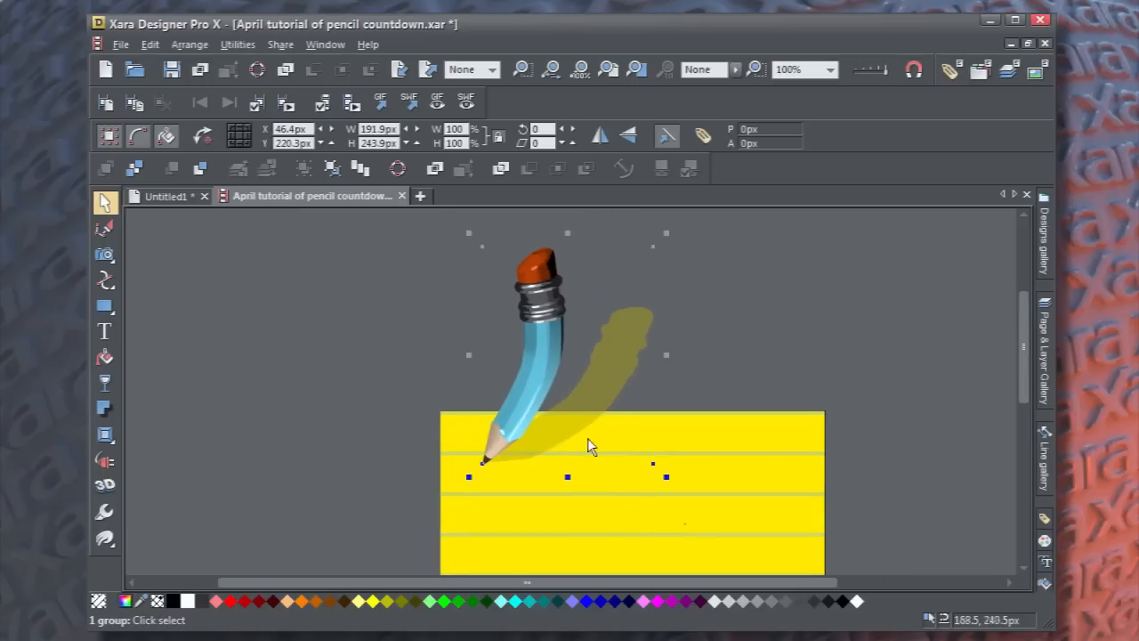
# Apply the name 'pencil' to the pencil group through Names..., then deselect it.
pyautogui.rightClick(591, 445)
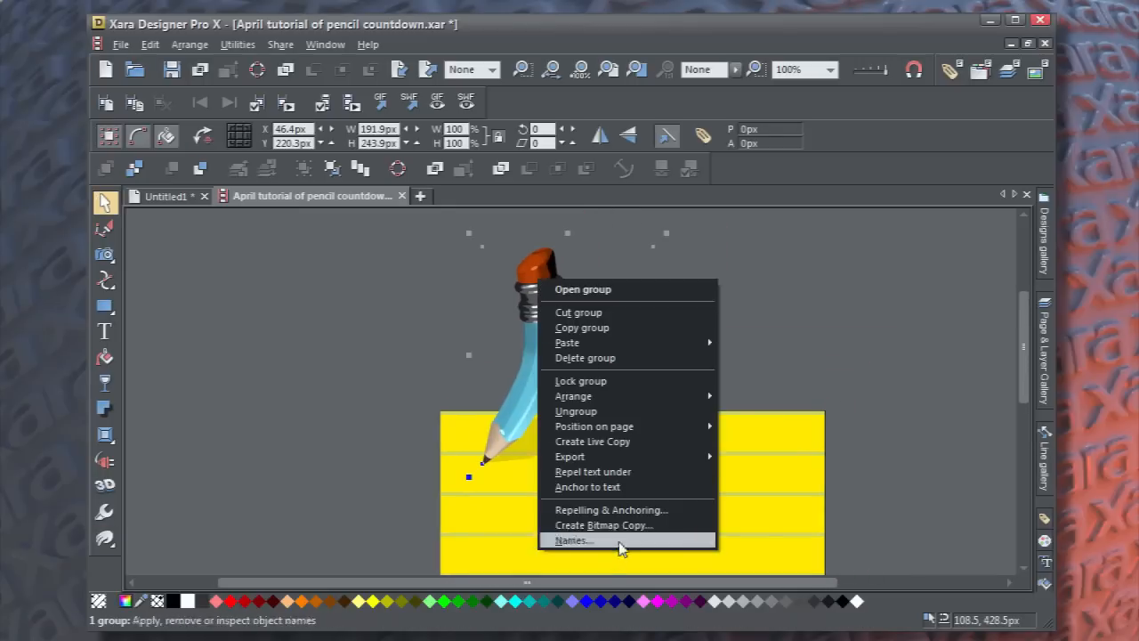
pyautogui.click(571, 540)
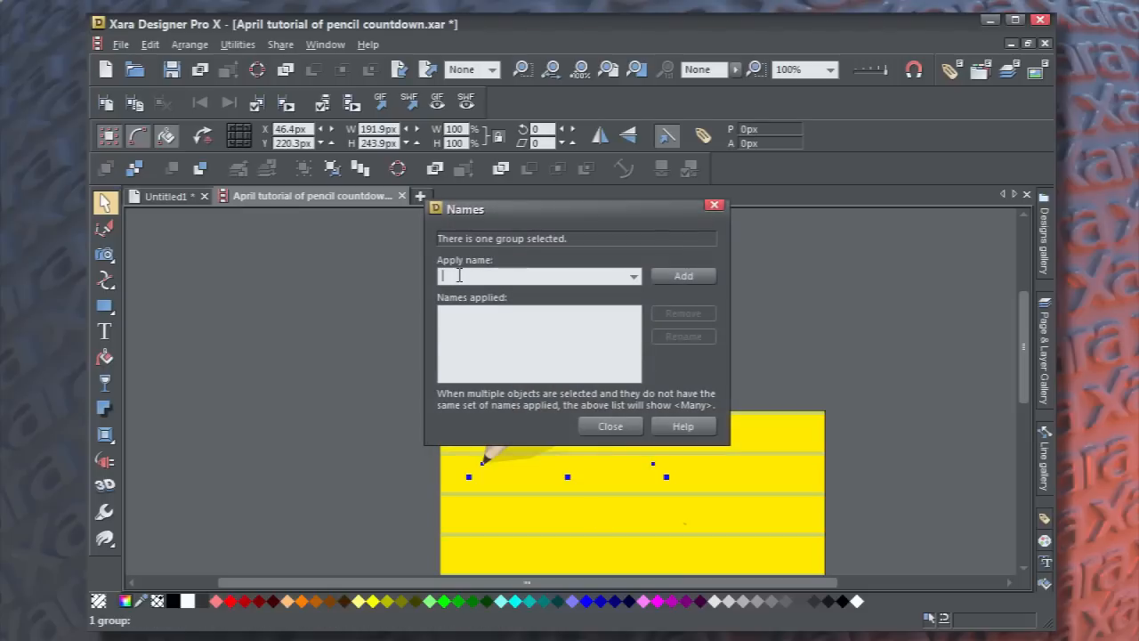
pyautogui.write('pencil')
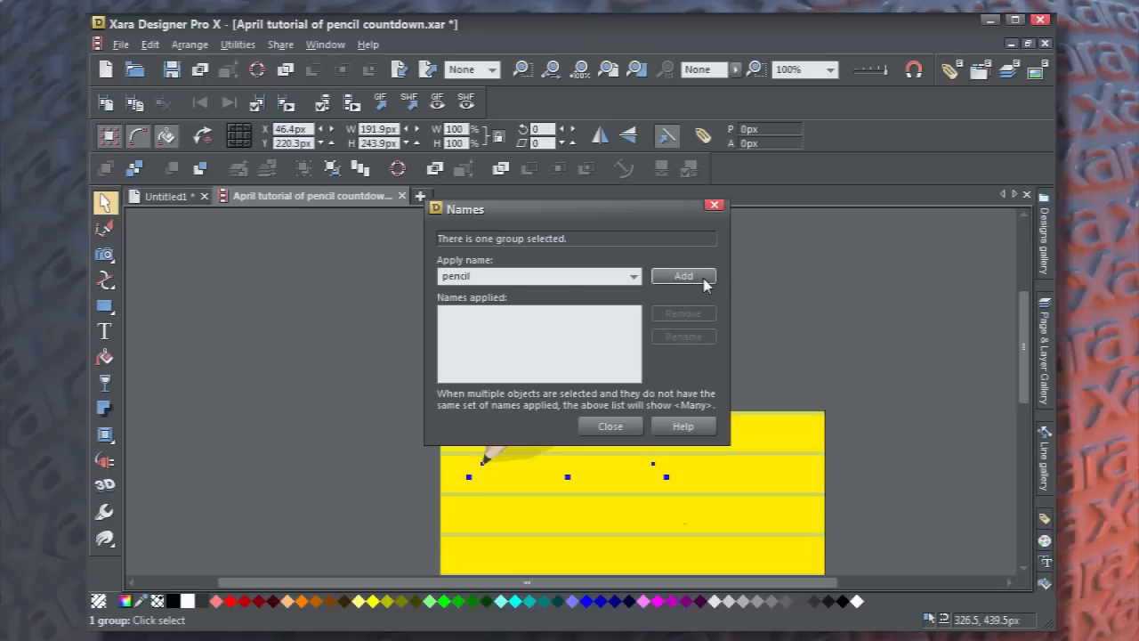
pyautogui.click(610, 425)
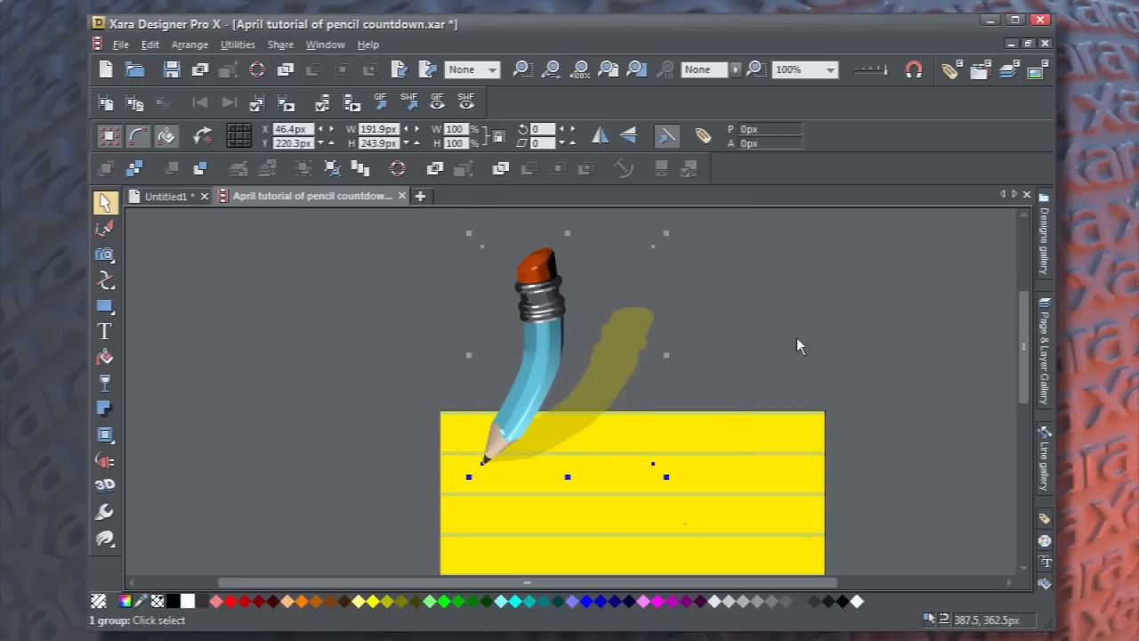
pyautogui.moveTo(623, 532)
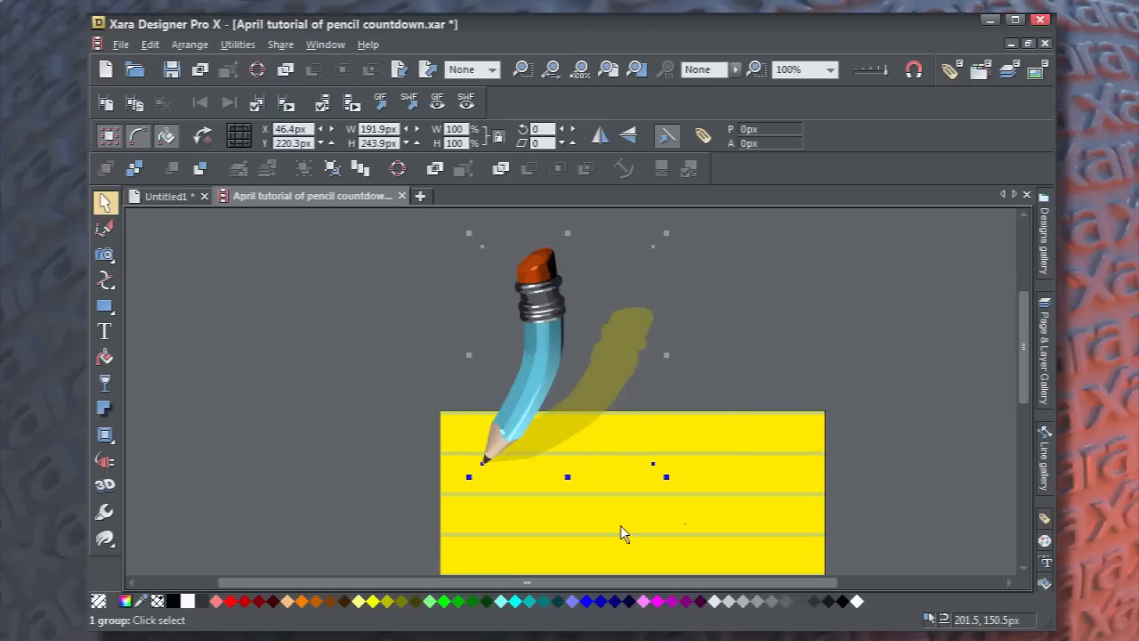
pyautogui.click(574, 501)
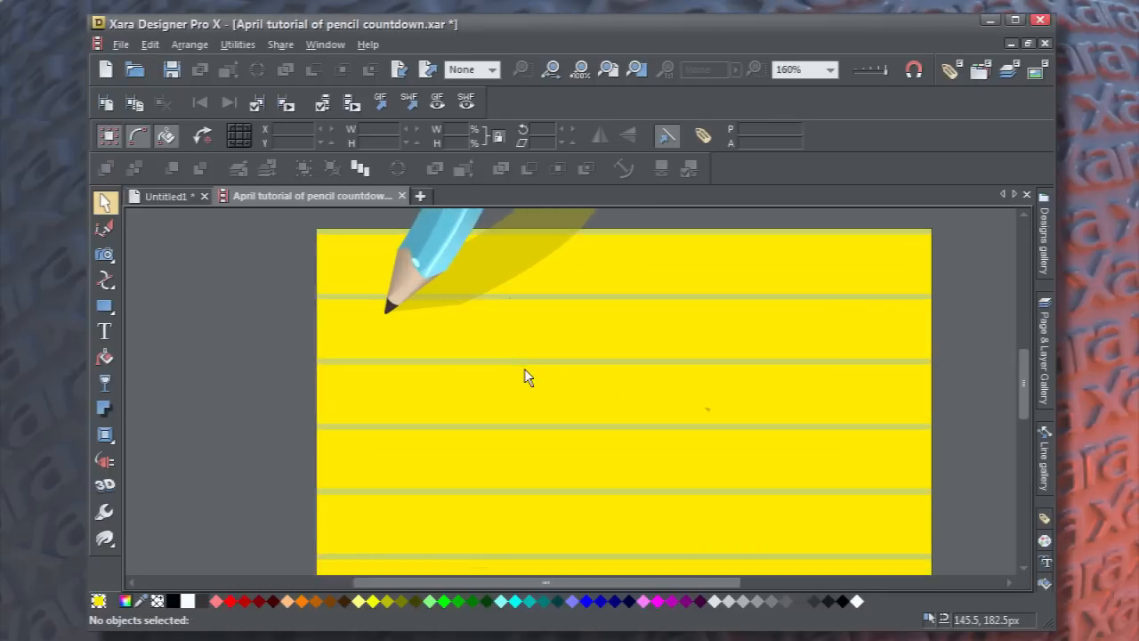
pyautogui.moveTo(820, 61)
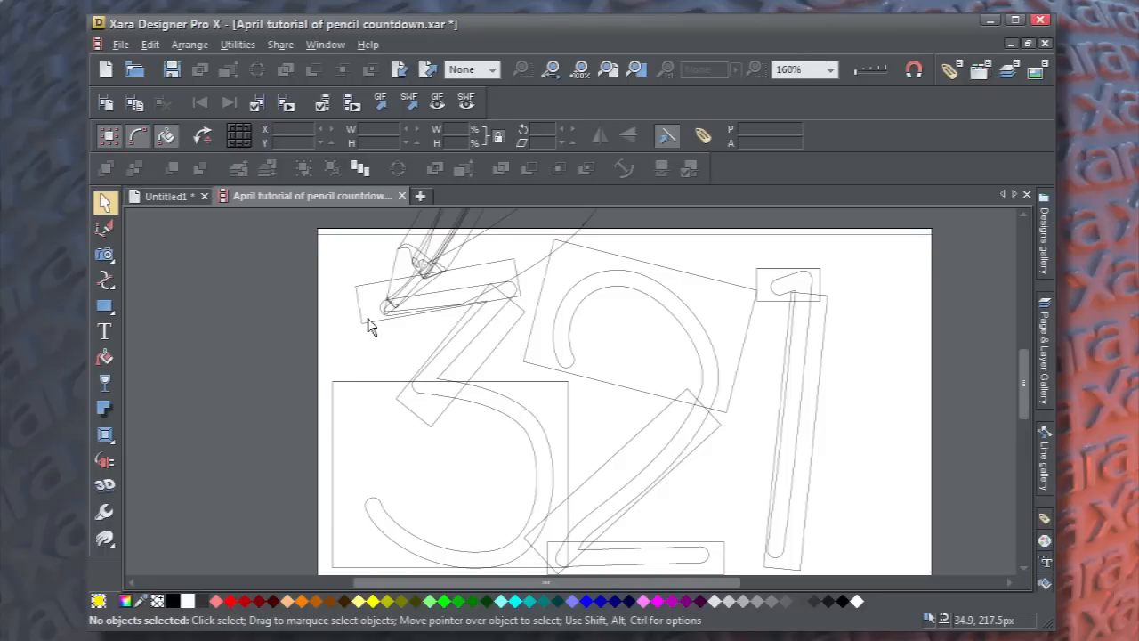
pyautogui.rightClick(436, 289)
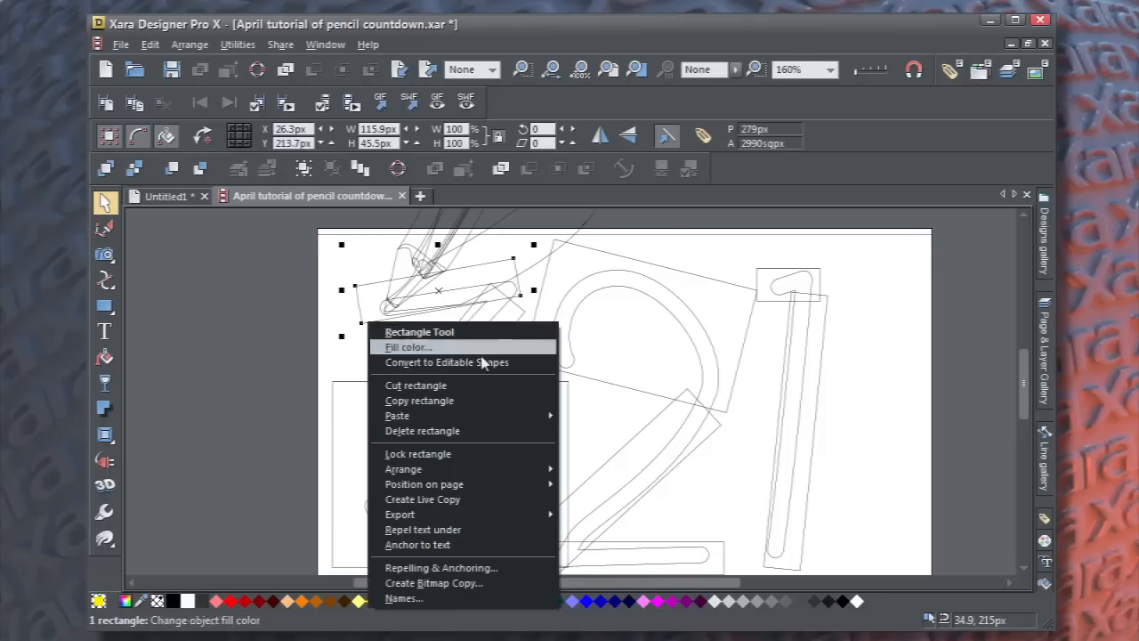
pyautogui.click(404, 598)
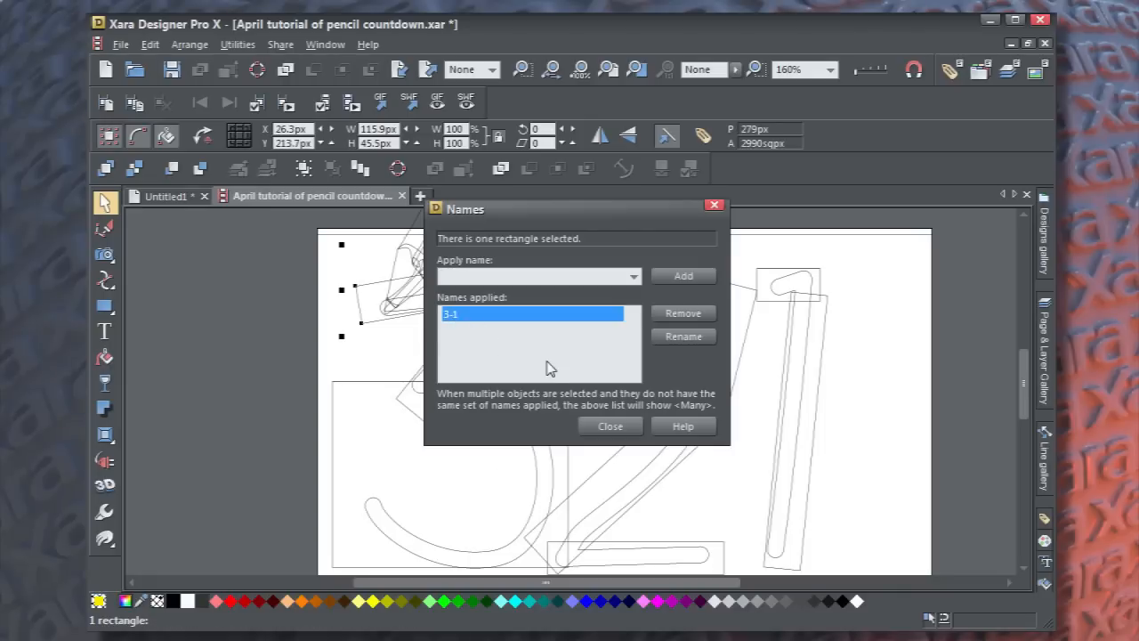
pyautogui.click(609, 426)
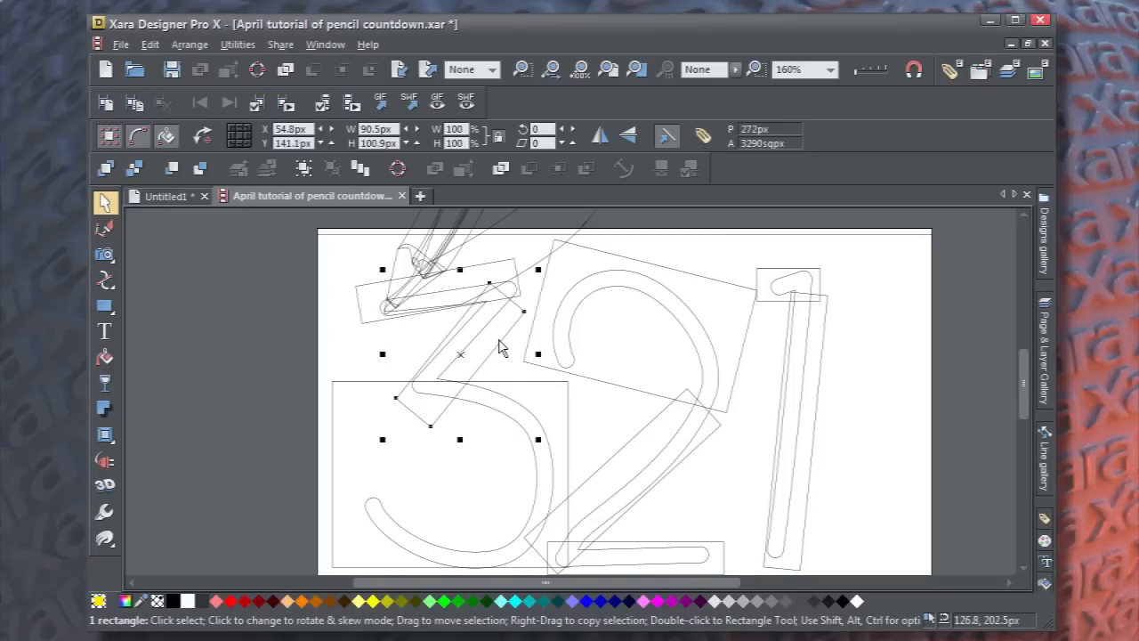
pyautogui.rightClick(501, 347)
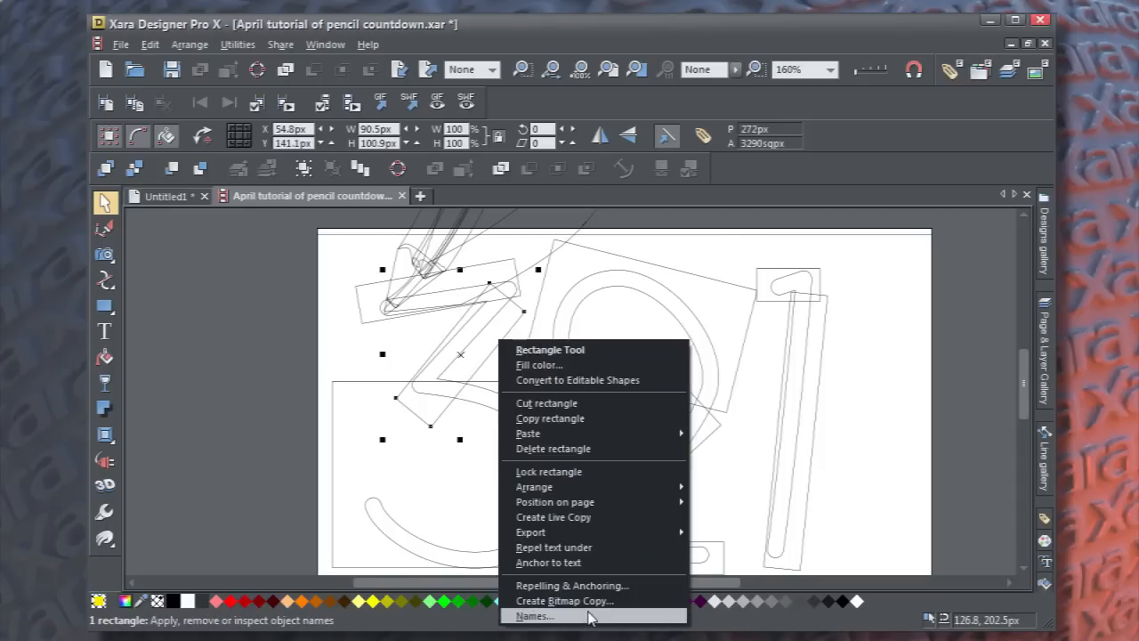
pyautogui.click(533, 616)
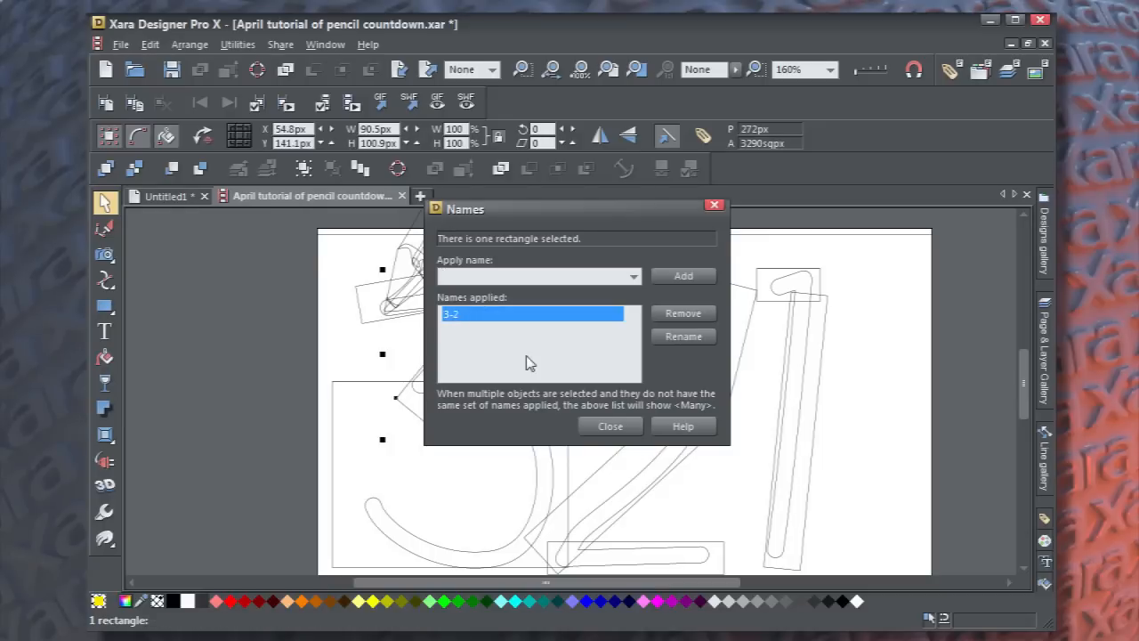
pyautogui.click(609, 425)
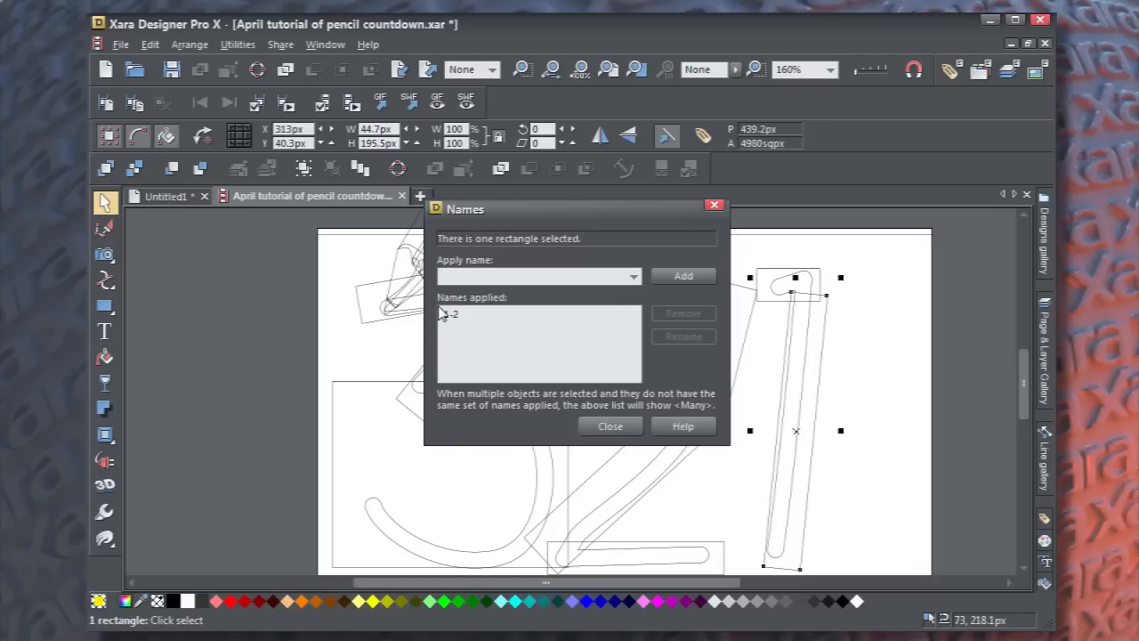
pyautogui.click(610, 425)
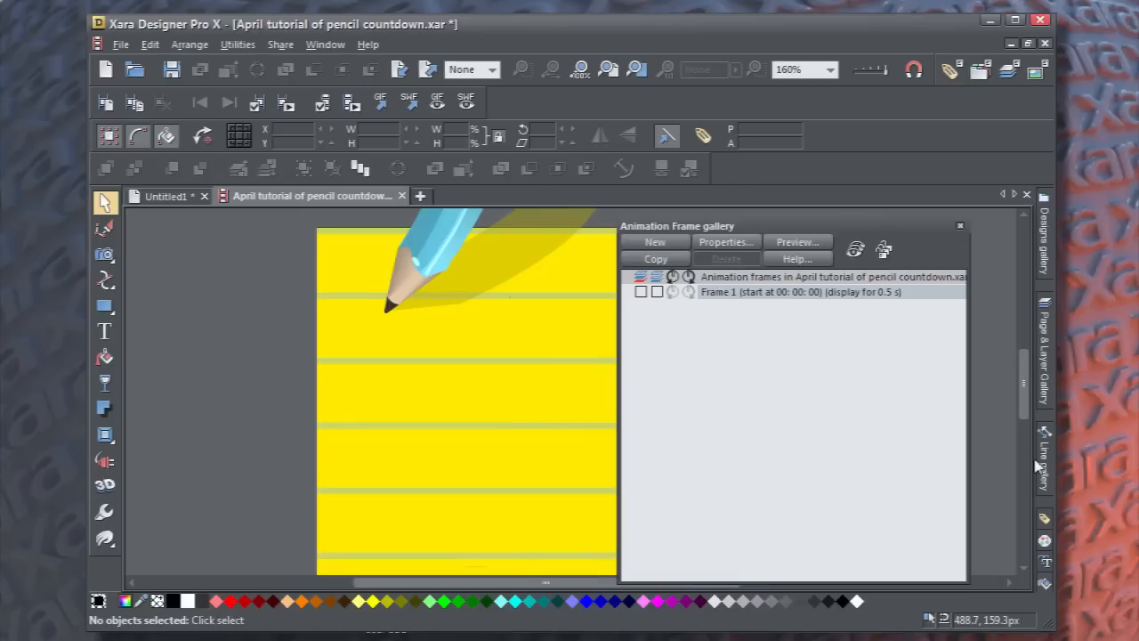
pyautogui.moveTo(889, 303)
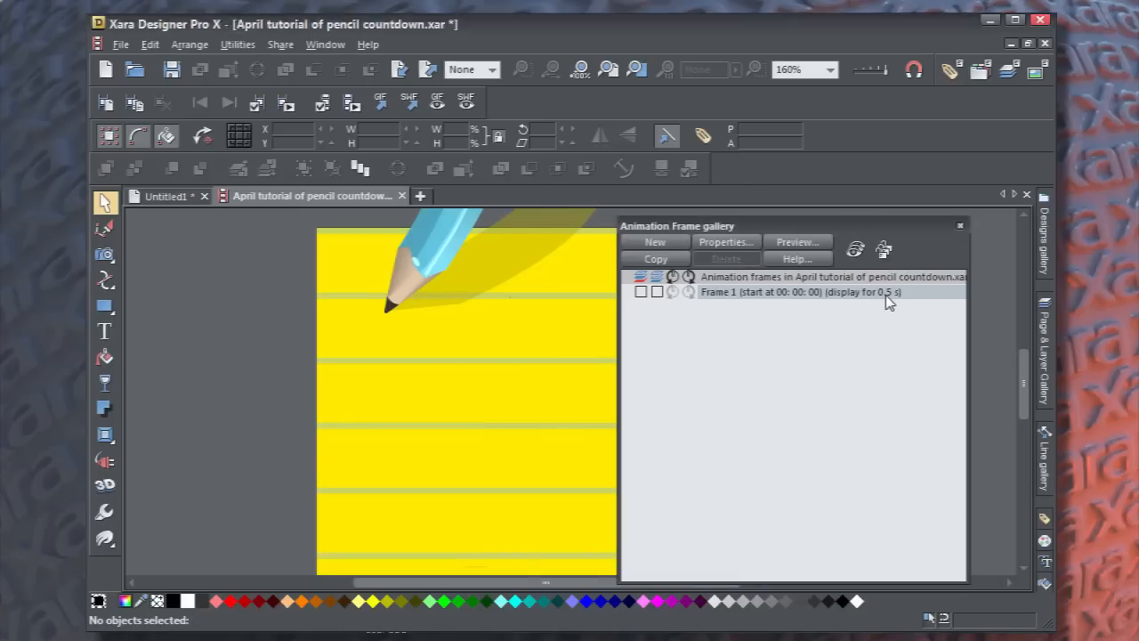
# Change Frame 1's display time from 0.5 to 0.2 seconds in Frame Properties.
pyautogui.click(726, 242)
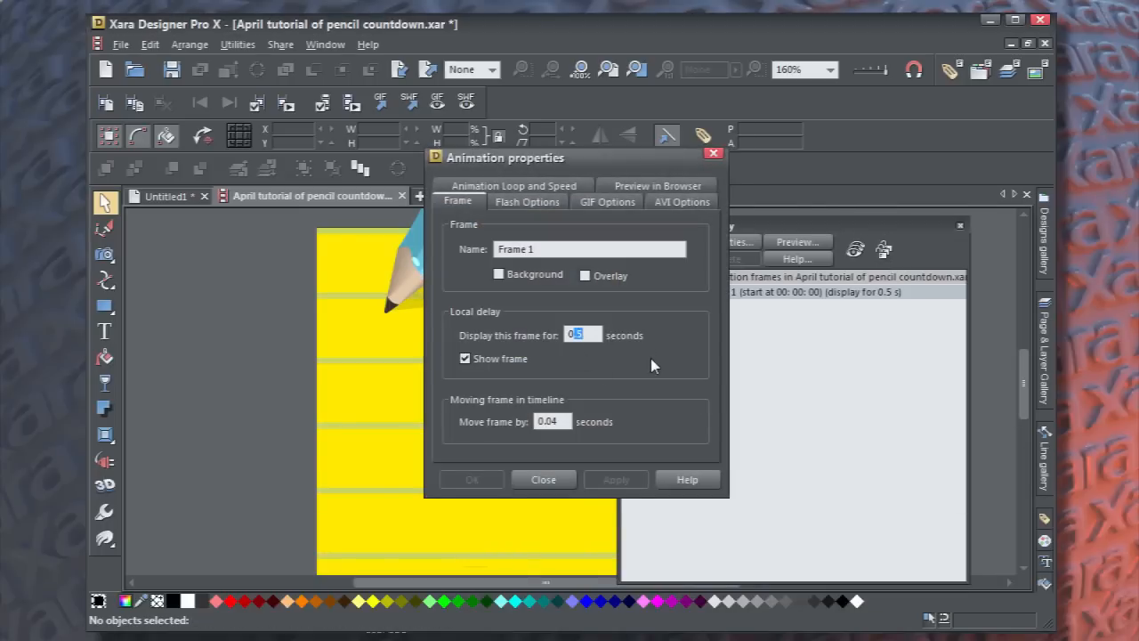
pyautogui.write('0.2')
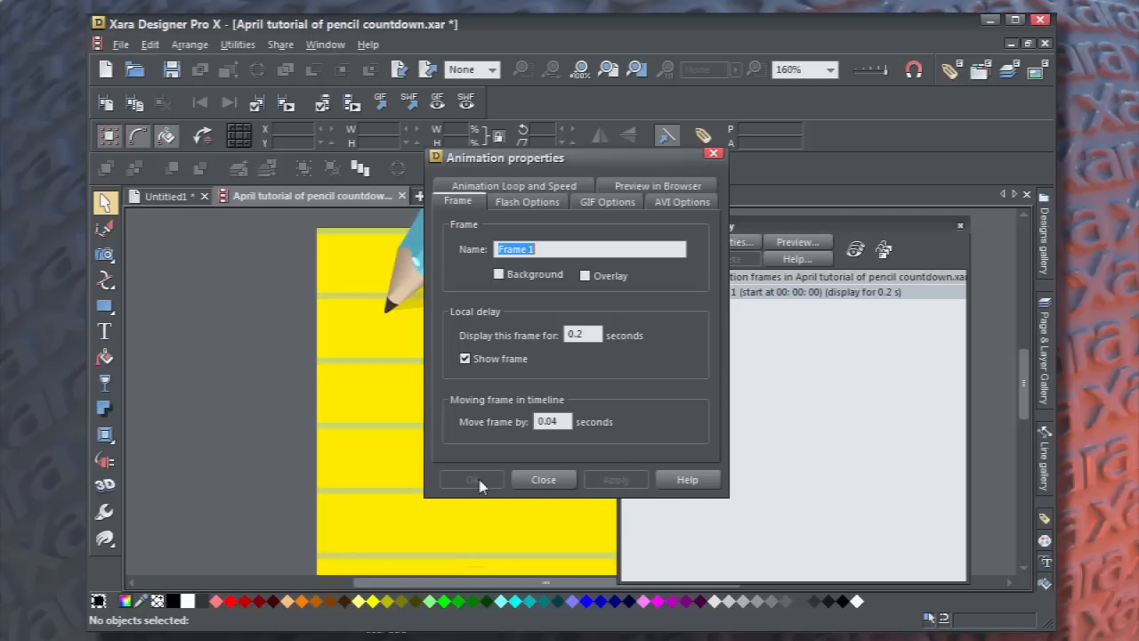
pyautogui.click(542, 479)
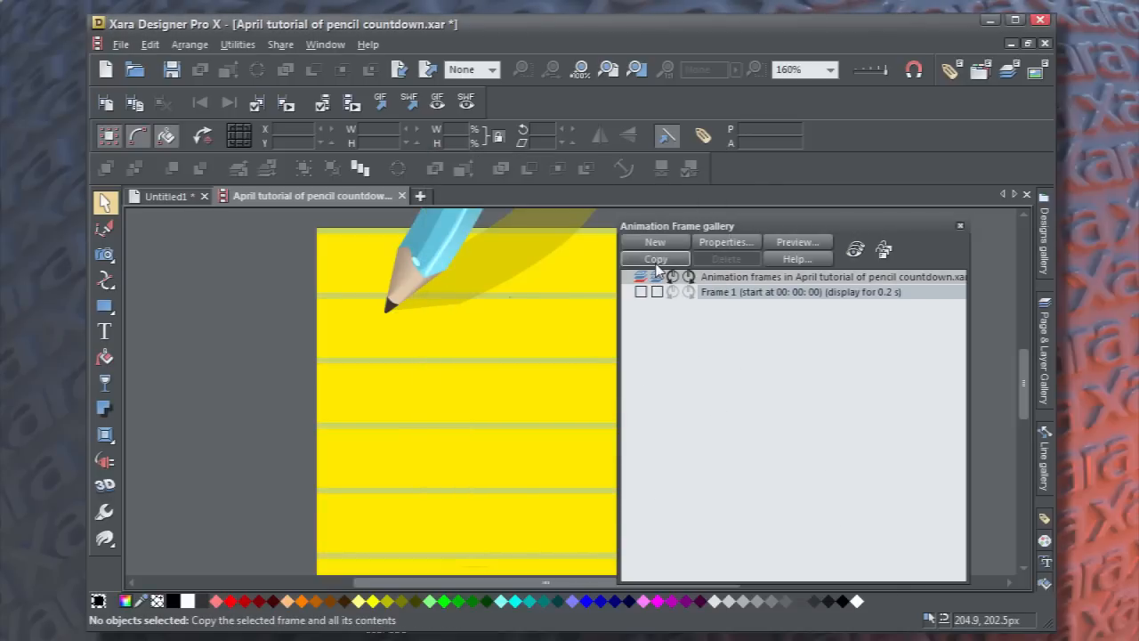
# Add Frame 2, sliding and rotating the mask rectangles to reveal the 3's top stroke.
pyautogui.click(655, 258)
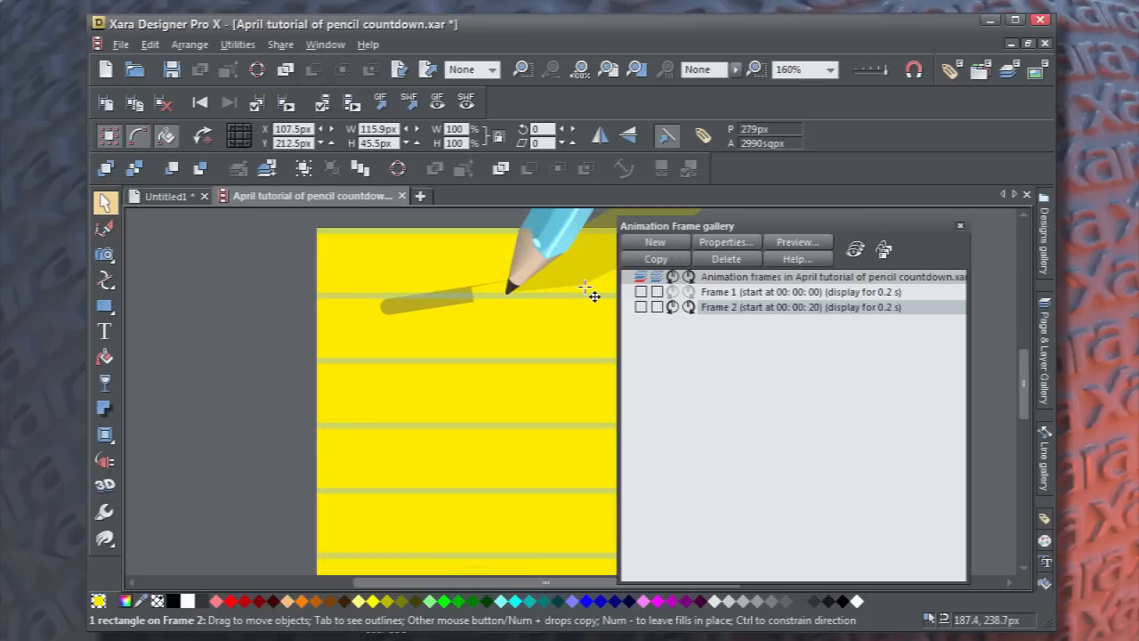
pyautogui.moveTo(587, 290); pyautogui.dragTo(511, 287)
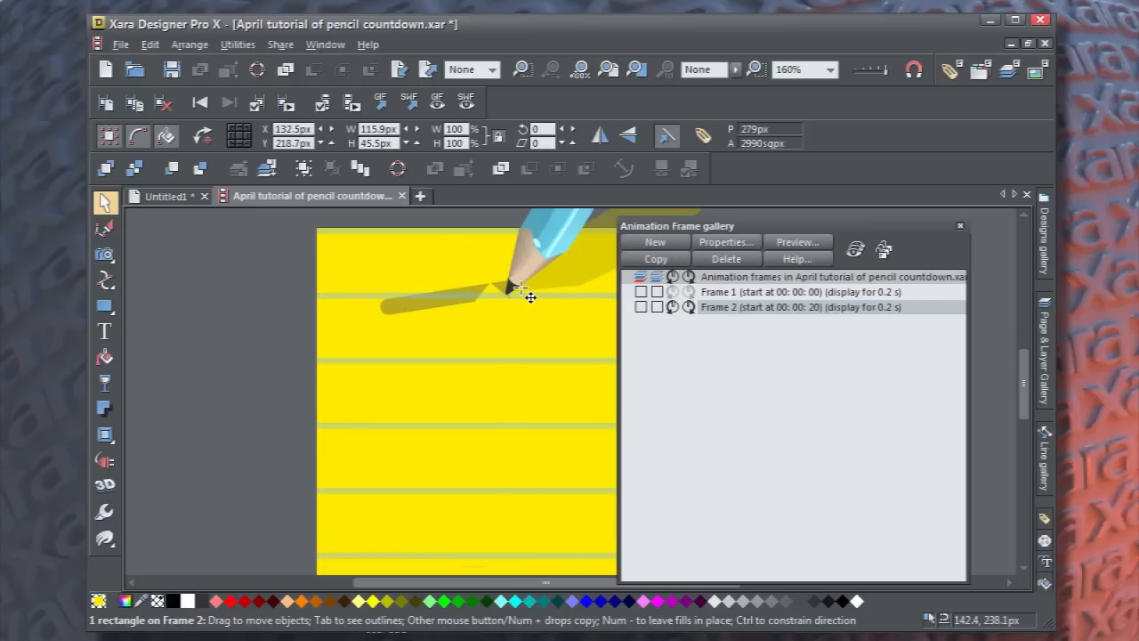
pyautogui.click(498, 294)
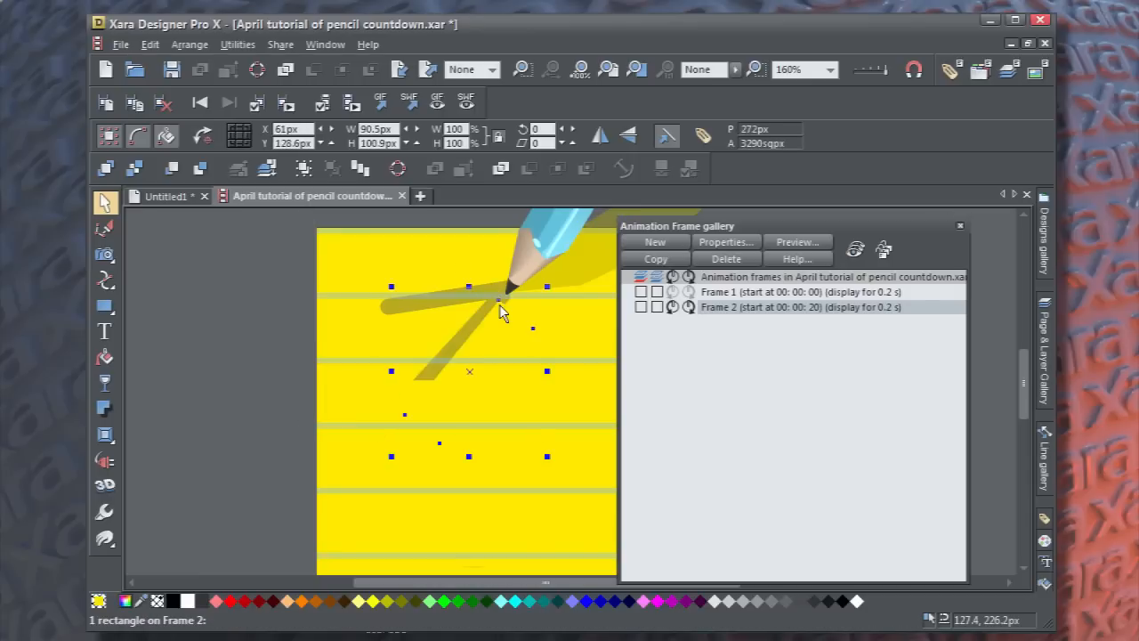
pyautogui.click(469, 371)
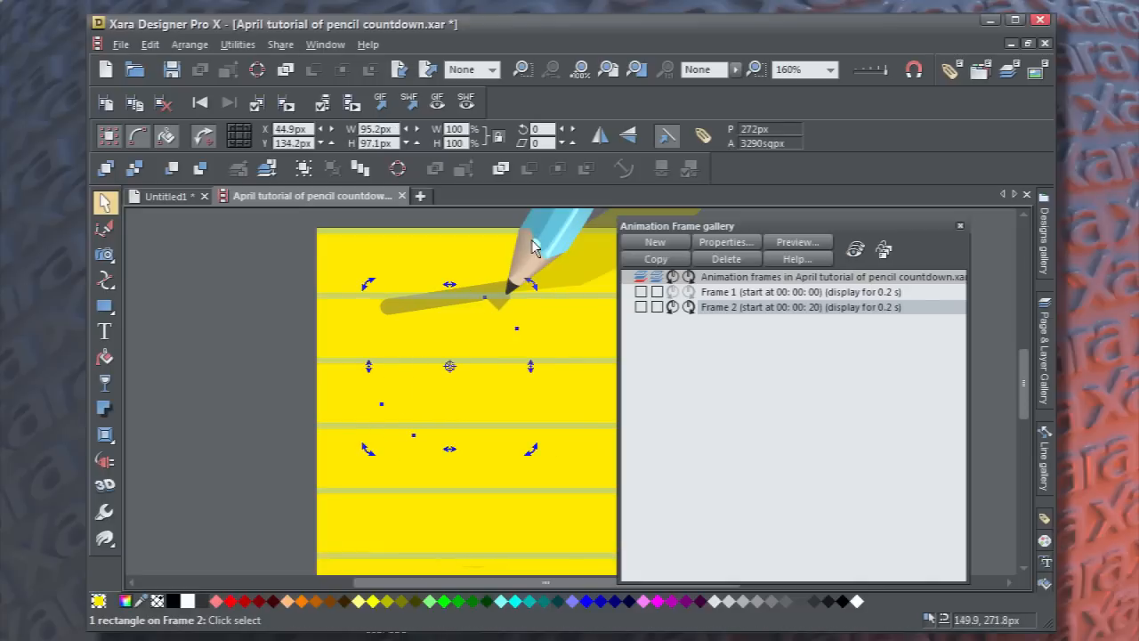
pyautogui.click(524, 266)
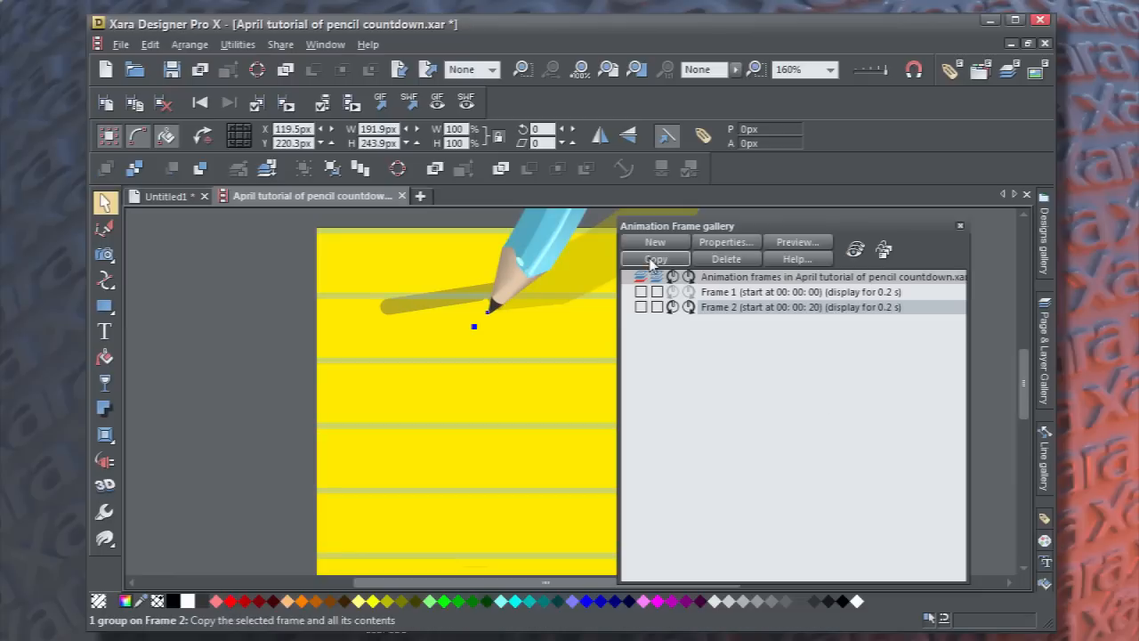
# Add Frames 3 and 4, moving the pencil tip down along the 3.
pyautogui.click(654, 259)
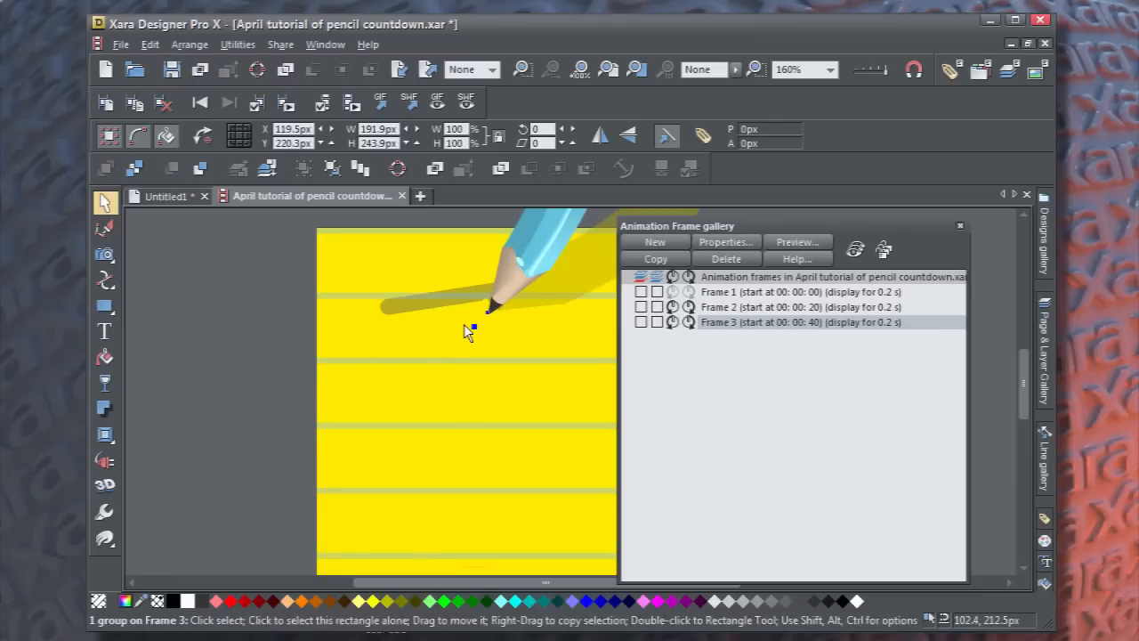
pyautogui.moveTo(469, 331); pyautogui.dragTo(404, 418)
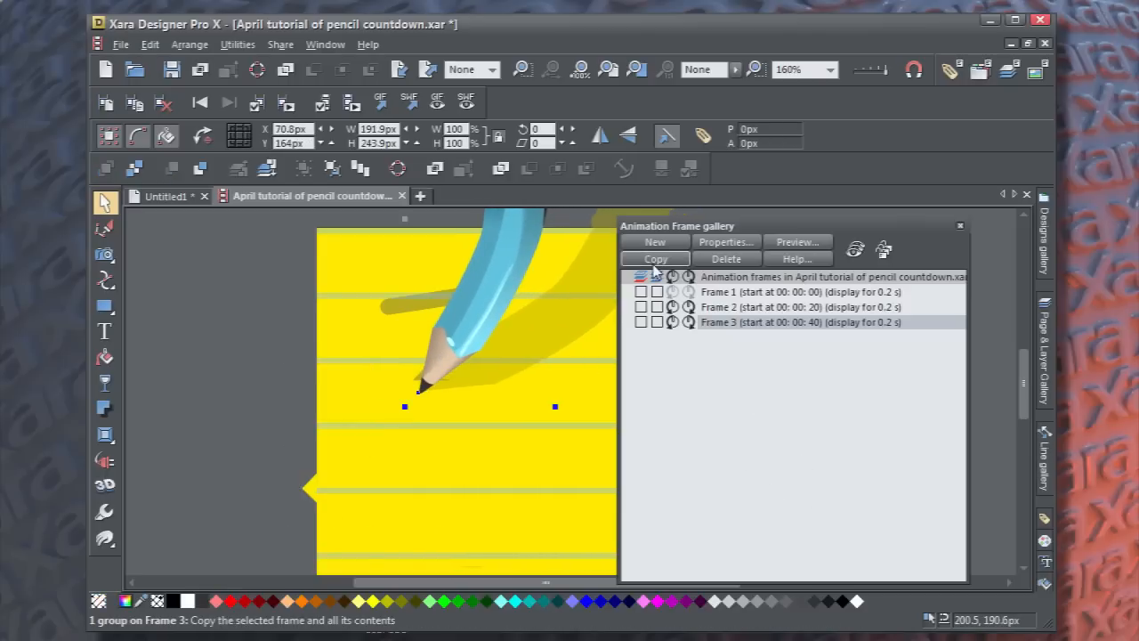
pyautogui.click(655, 258)
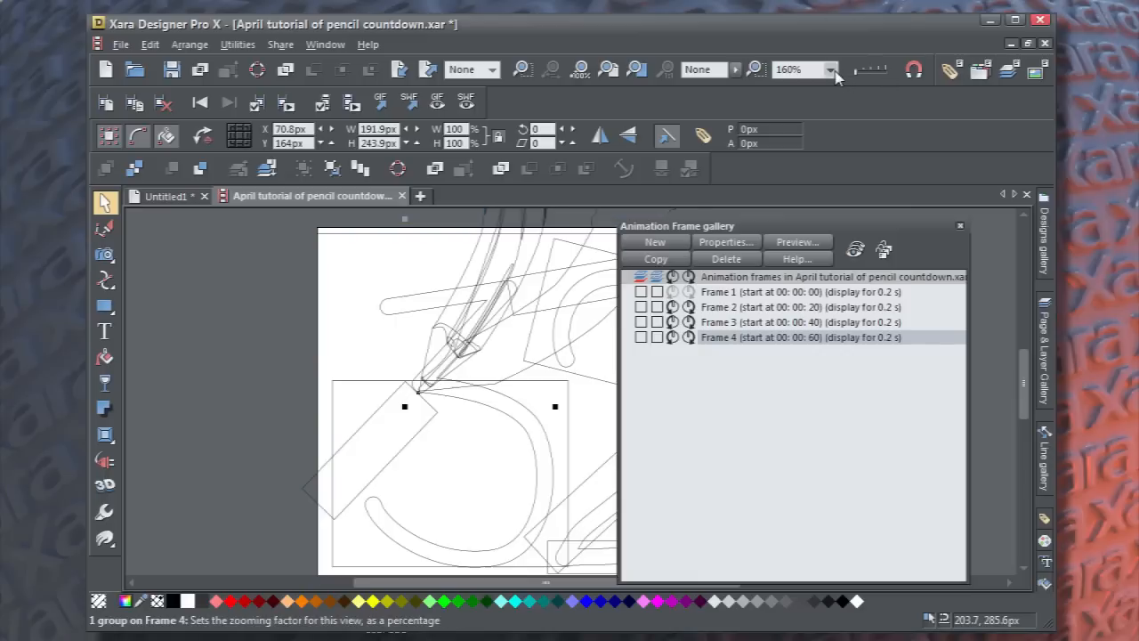
pyautogui.moveTo(511, 331)
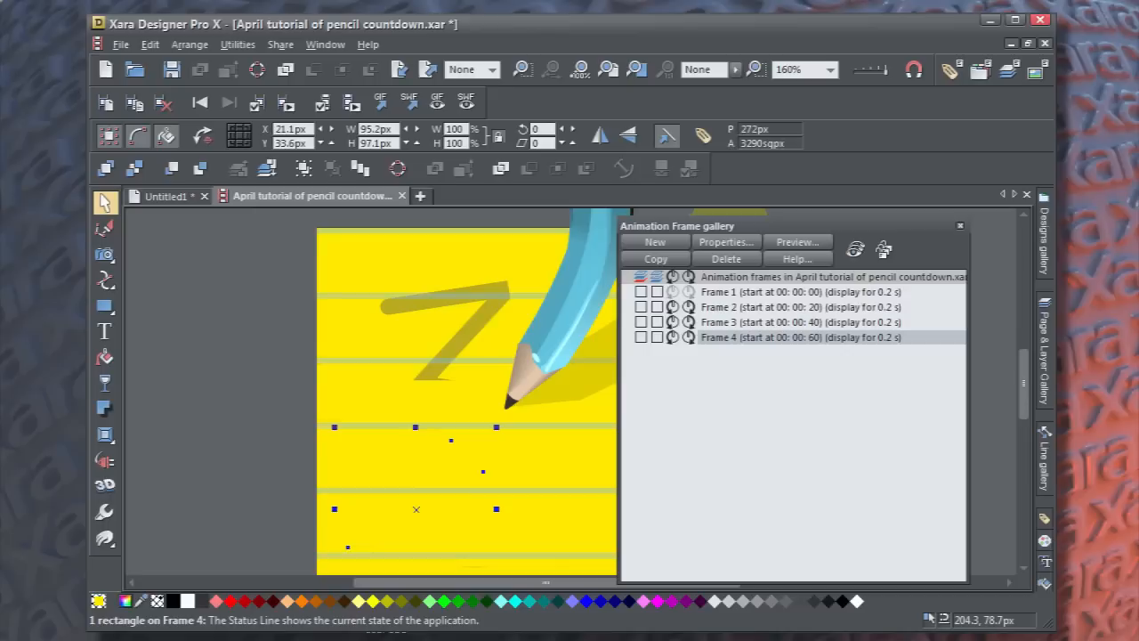
# Move the mask to reveal the 3's diagonal stroke and duplicate Frame 4 into Frame 5.
pyautogui.click(454, 395)
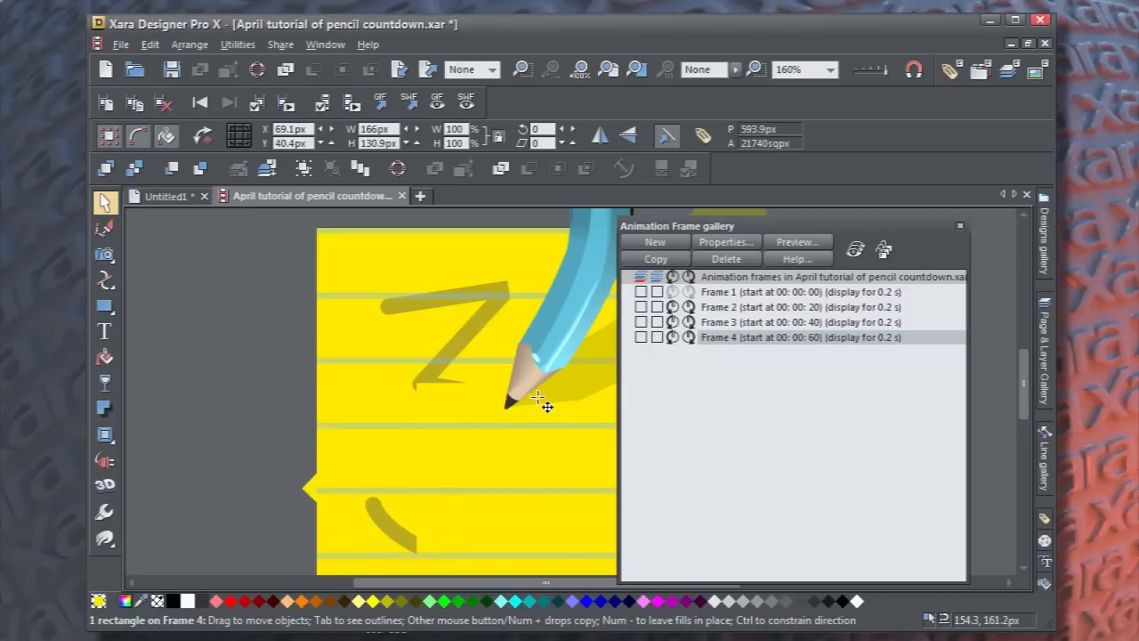
pyautogui.moveTo(538, 402); pyautogui.dragTo(480, 427)
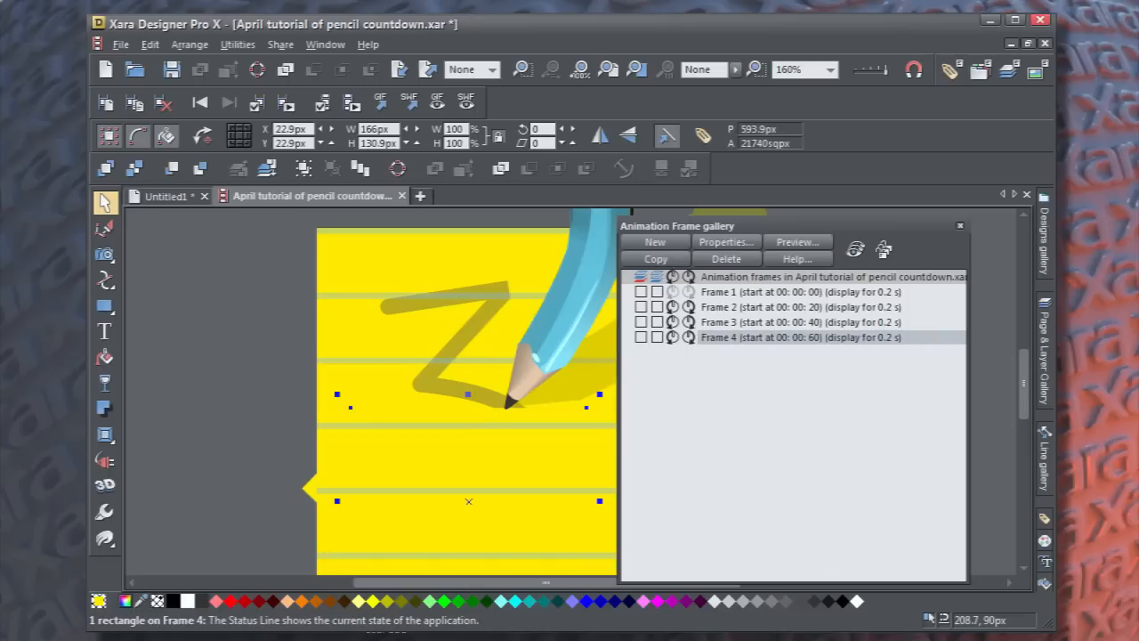
pyautogui.moveTo(656, 258)
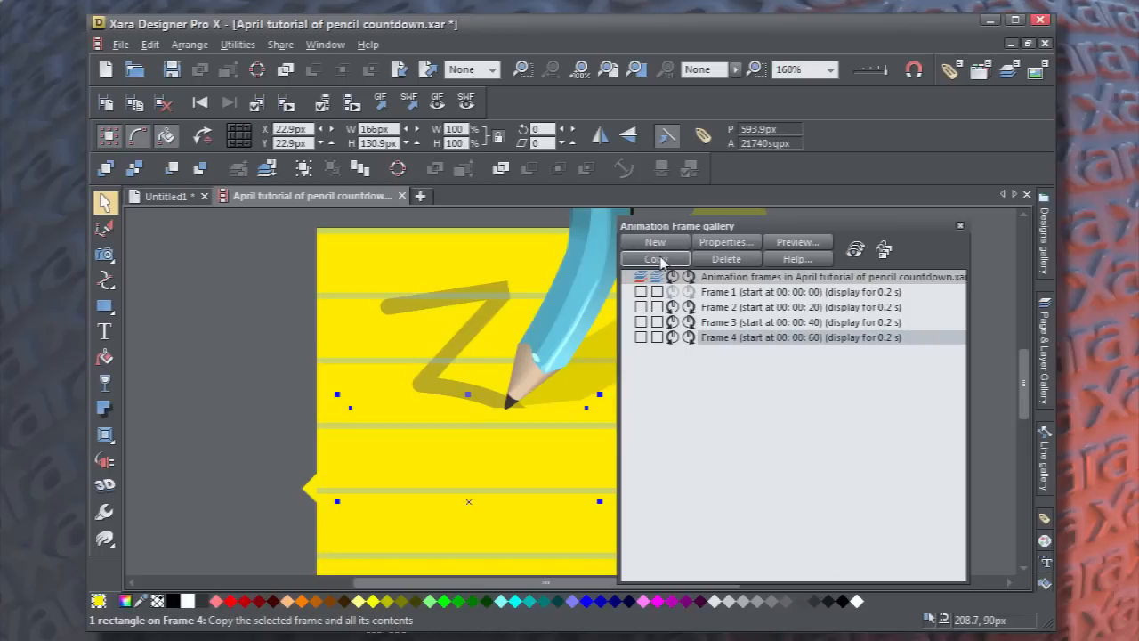
pyautogui.click(655, 259)
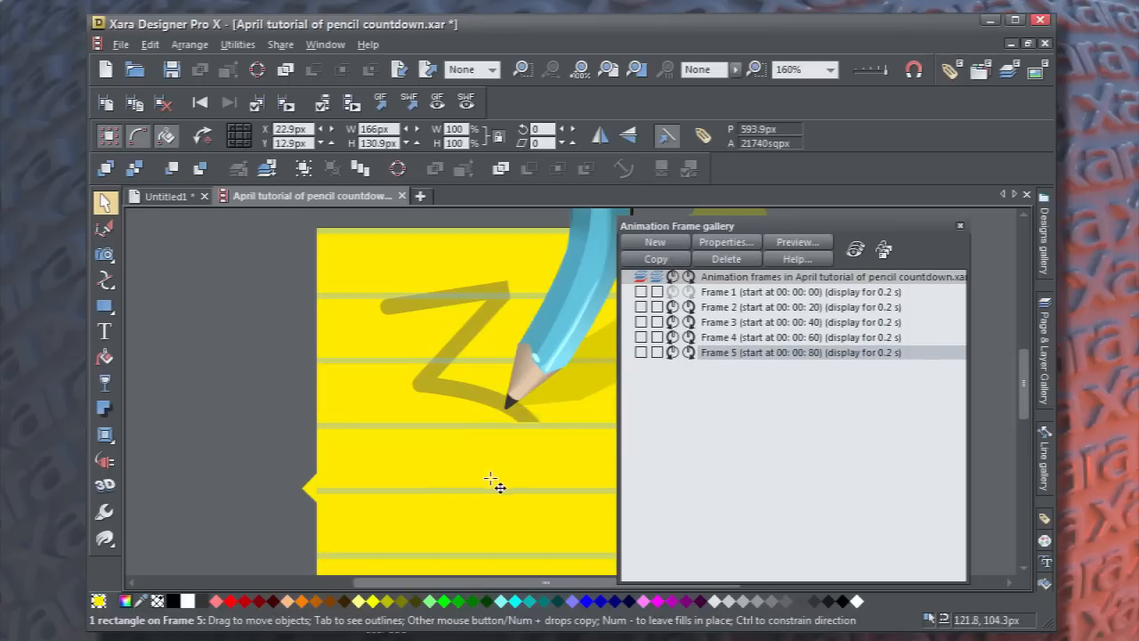
pyautogui.click(498, 400)
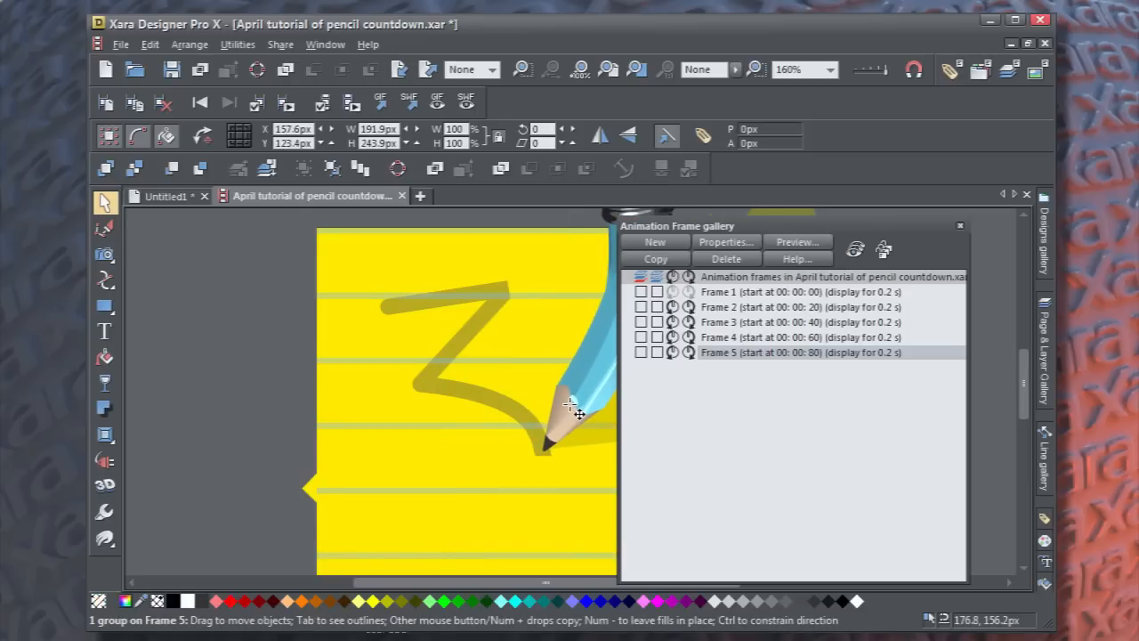
pyautogui.click(884, 250)
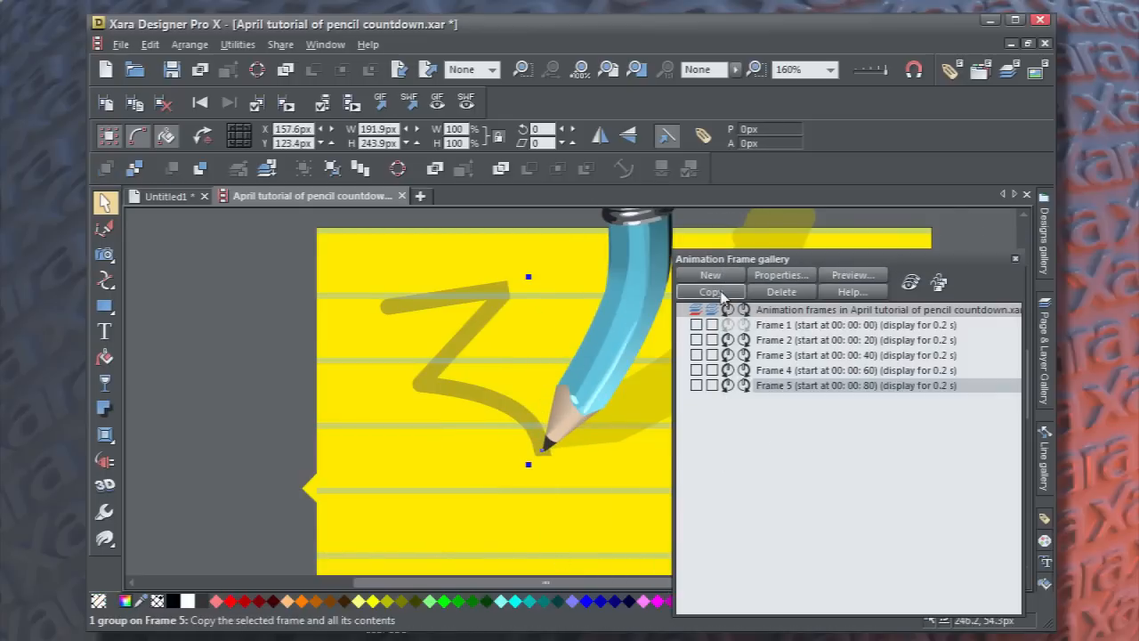
# Reveal the 3's lower curve while adding frames up to 8, then preview in a browser.
pyautogui.click(710, 292)
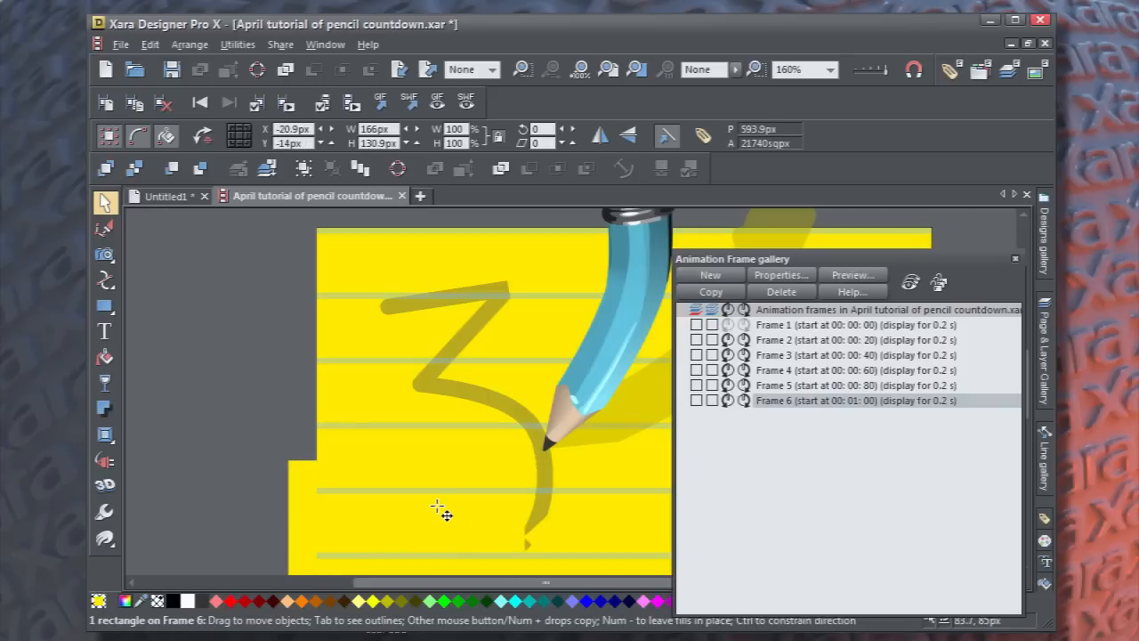
pyautogui.moveTo(442, 514); pyautogui.dragTo(574, 553)
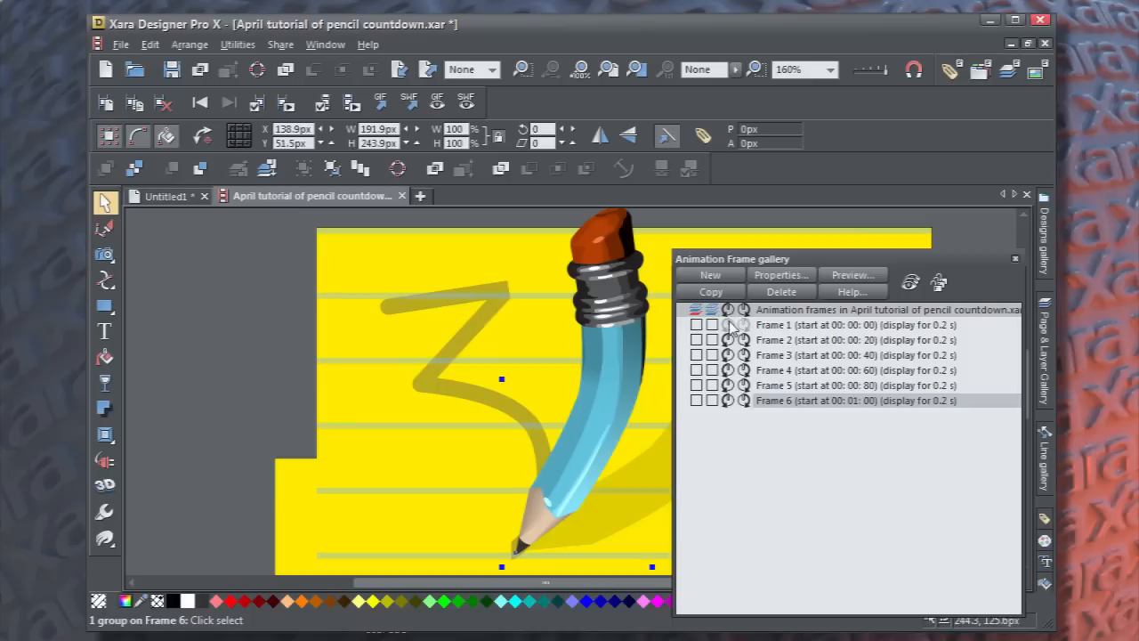
pyautogui.click(710, 274)
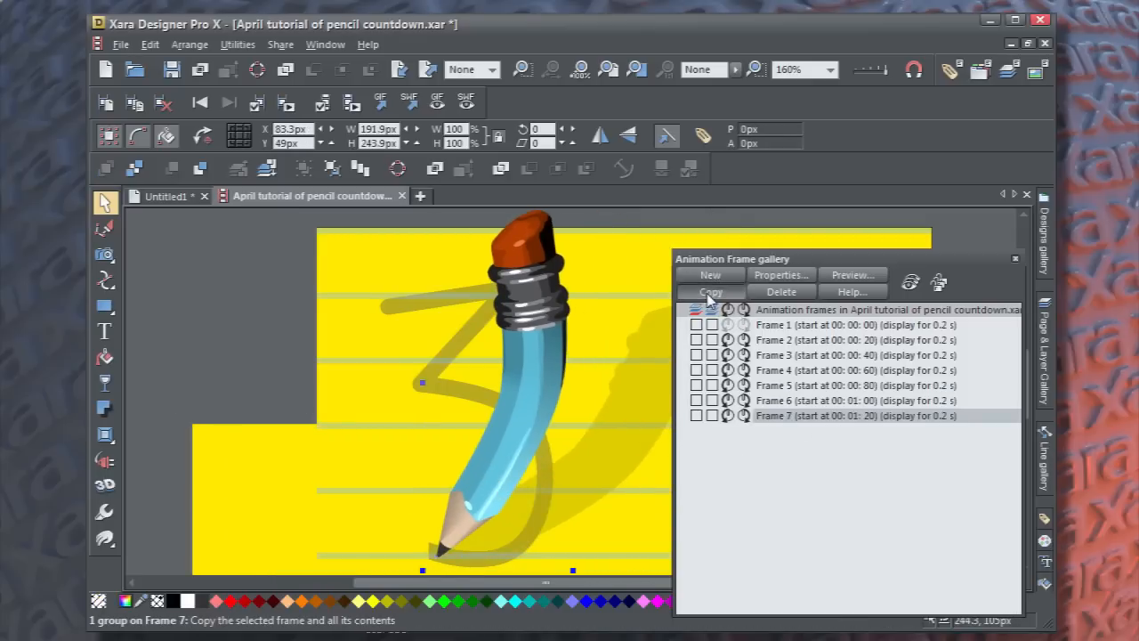
pyautogui.click(710, 292)
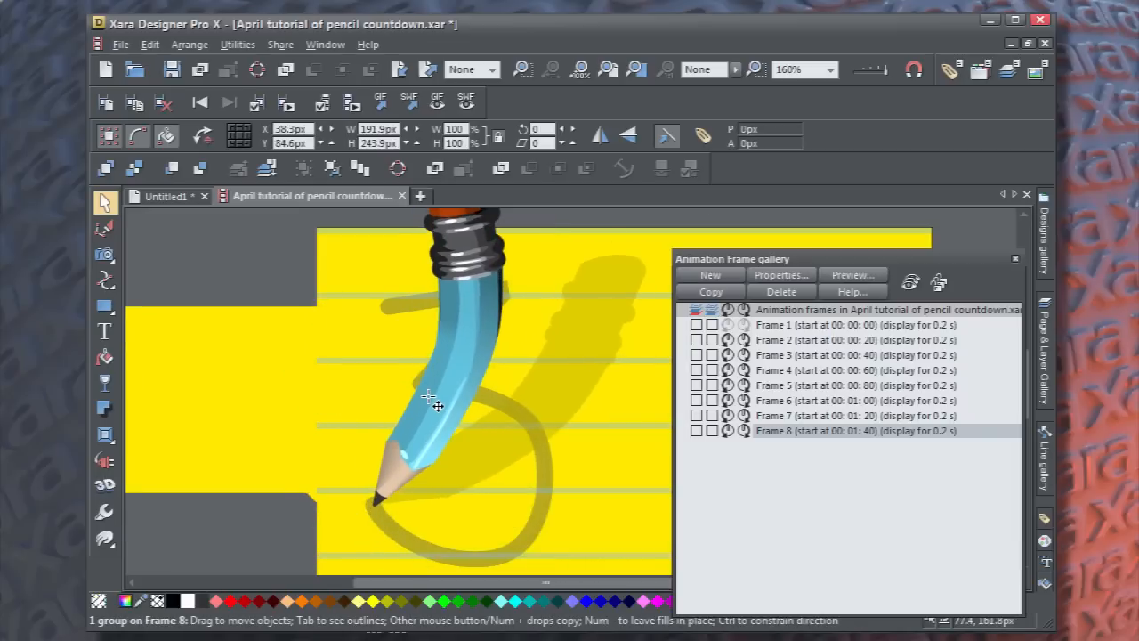
pyautogui.click(436, 405)
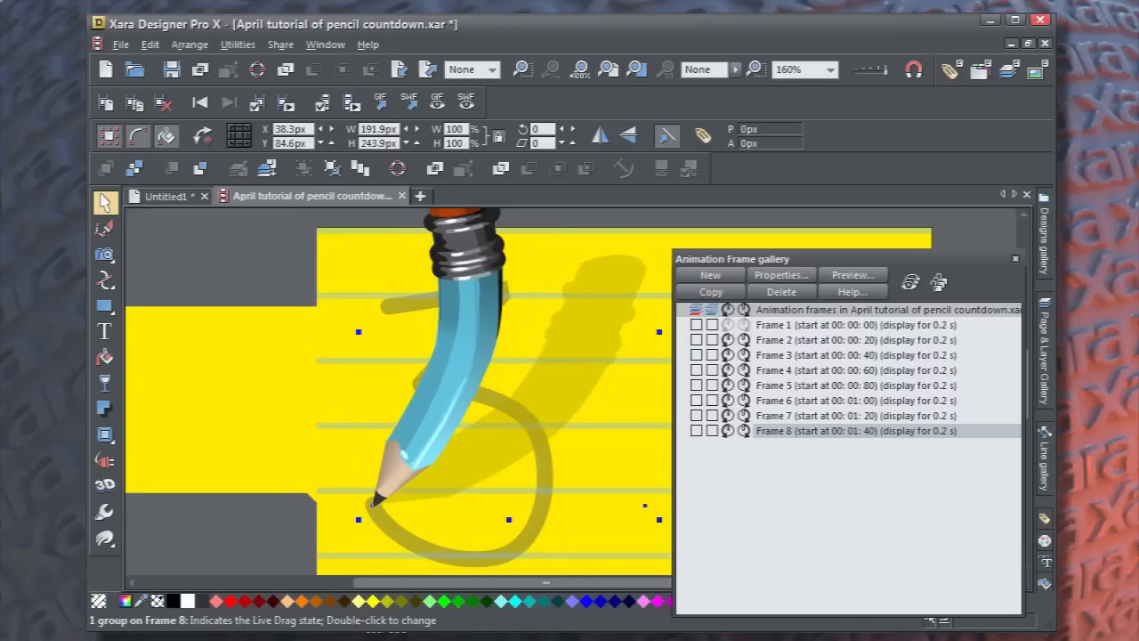
pyautogui.click(214, 265)
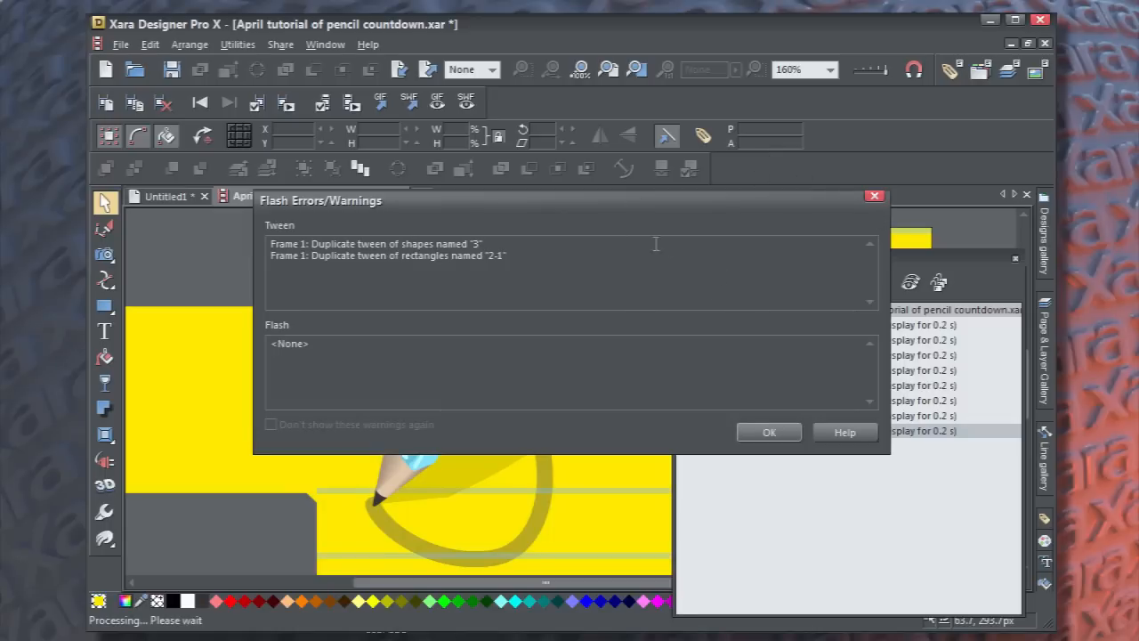
pyautogui.click(768, 432)
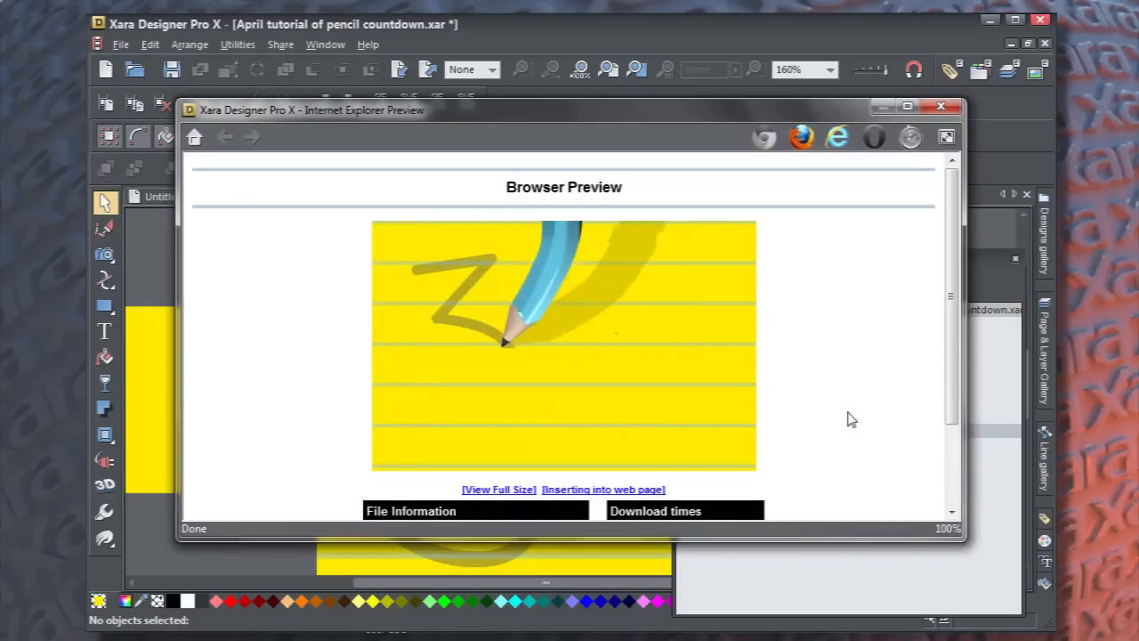
pyautogui.click(940, 106)
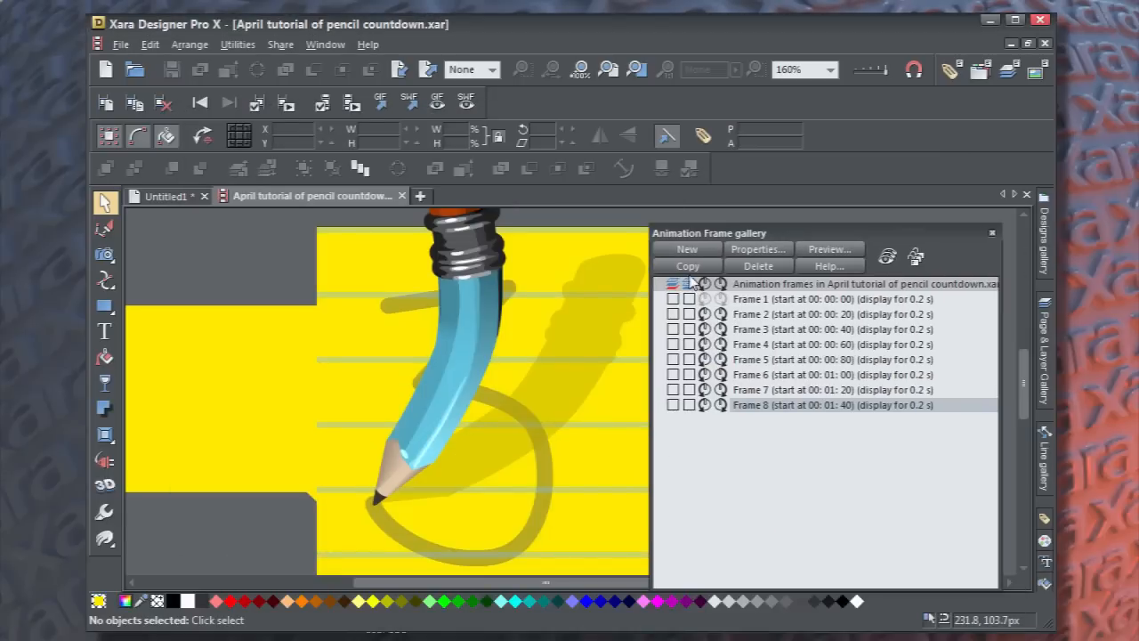
# Copy the current frame and move the reveal rectangle toward where the 2 begins.
pyautogui.click(686, 265)
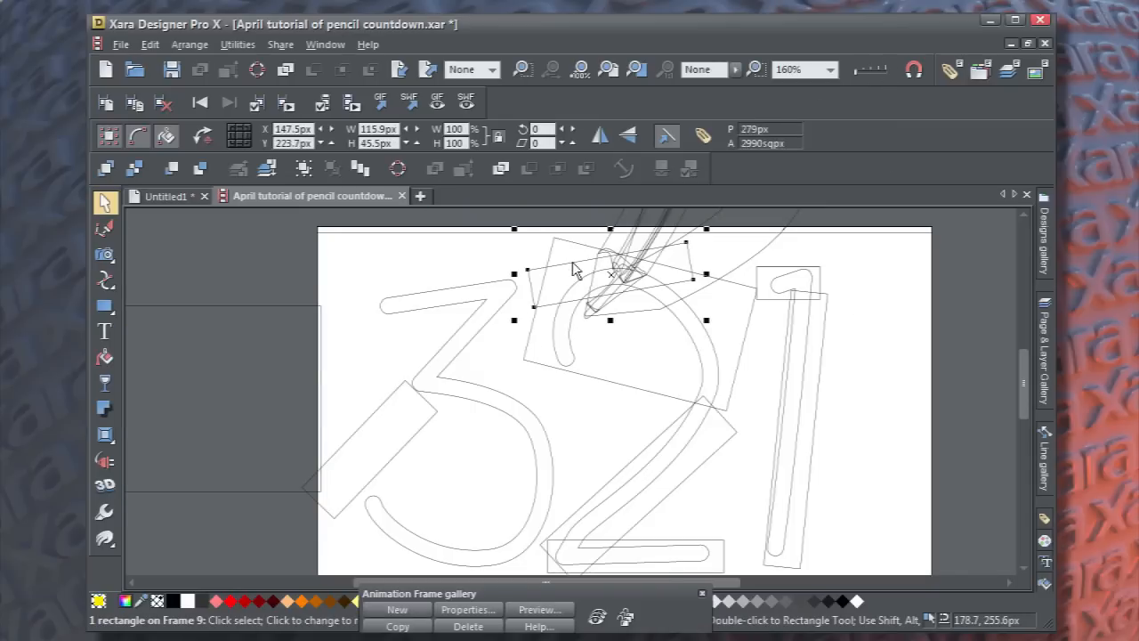
pyautogui.moveTo(610, 276); pyautogui.dragTo(436, 258)
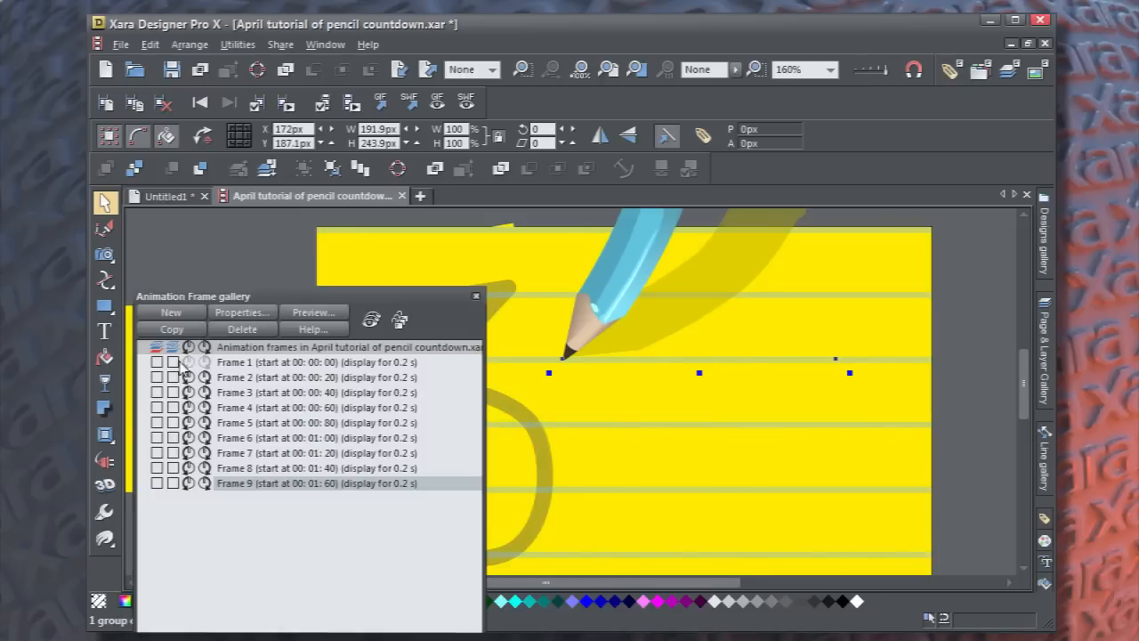
pyautogui.click(171, 311)
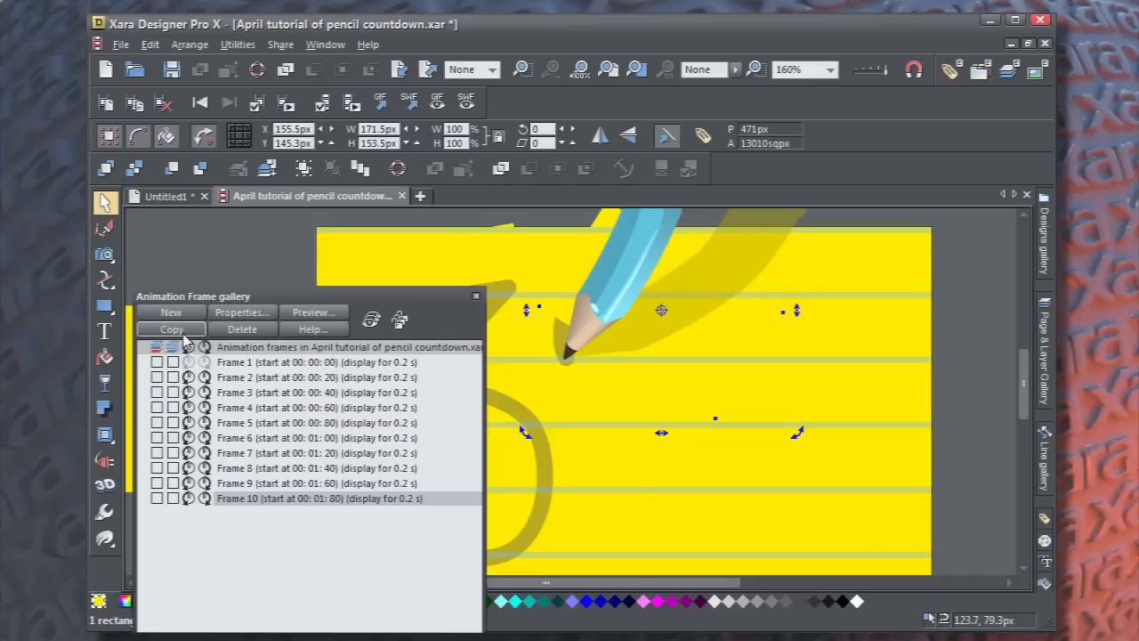
# Add frames 11 and 12, moving the pencil along the top hook of the 2.
pyautogui.click(171, 329)
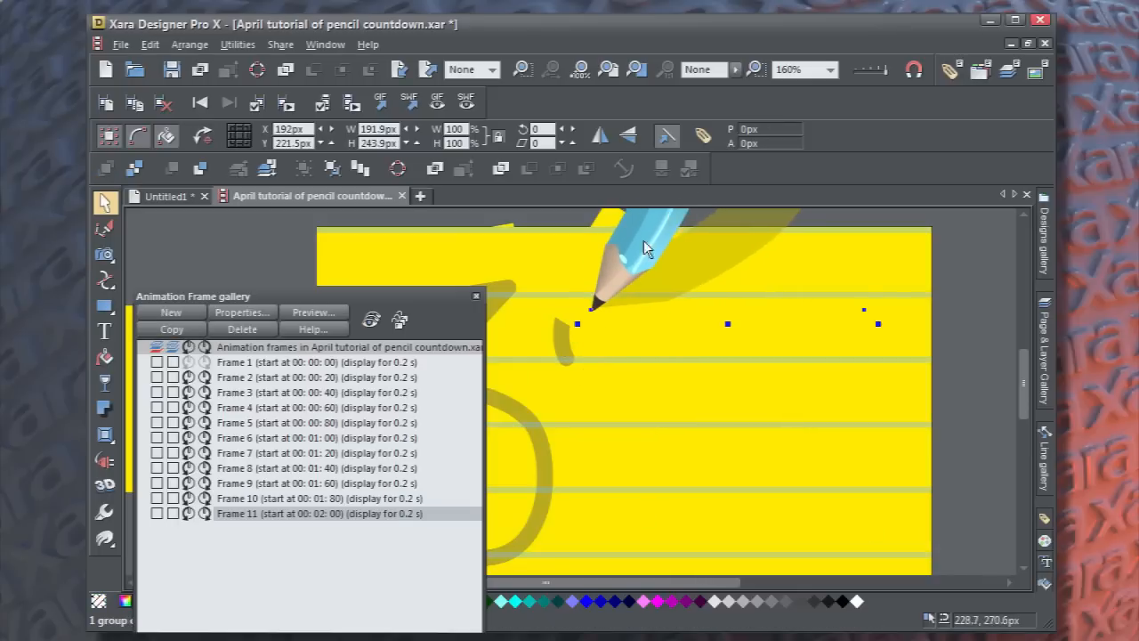
pyautogui.moveTo(645, 247); pyautogui.dragTo(576, 324)
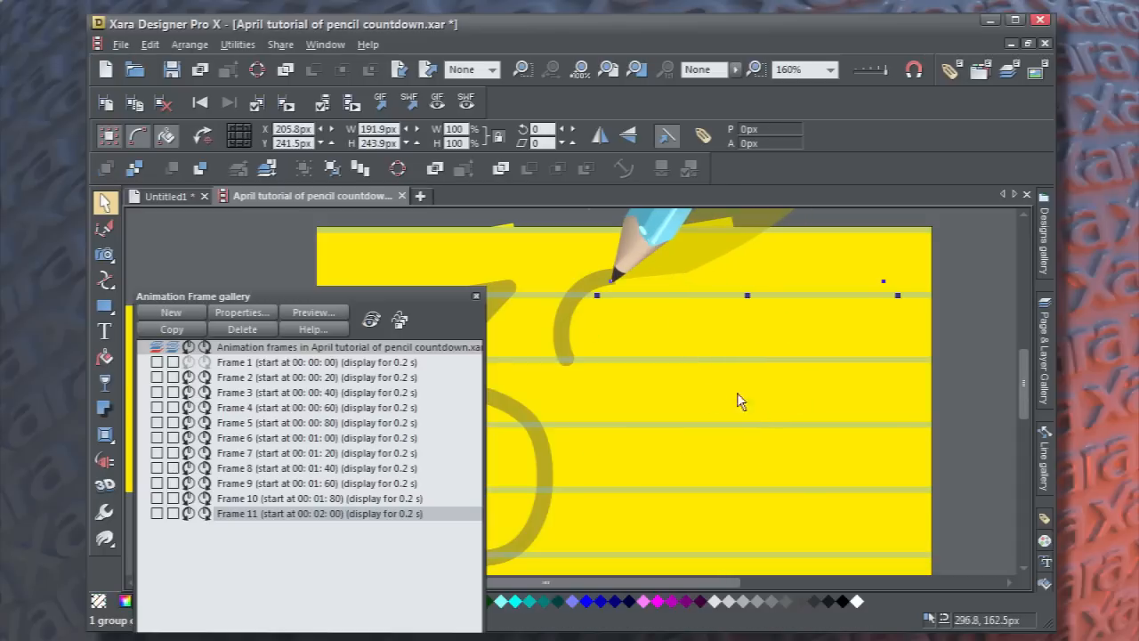
pyautogui.click(170, 329)
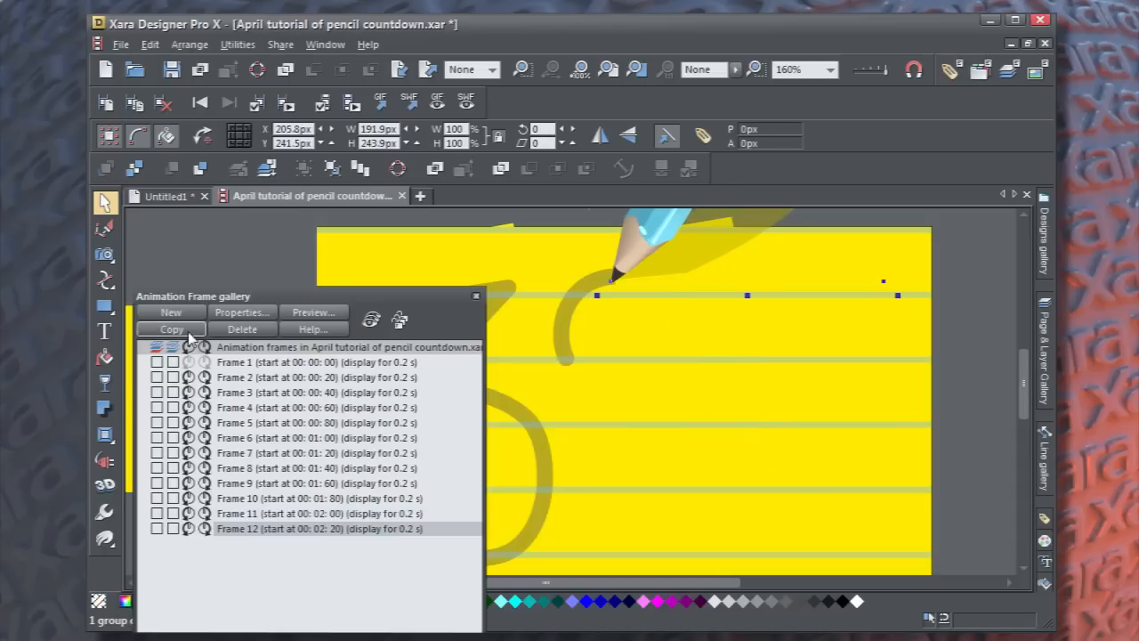
pyautogui.moveTo(885, 80)
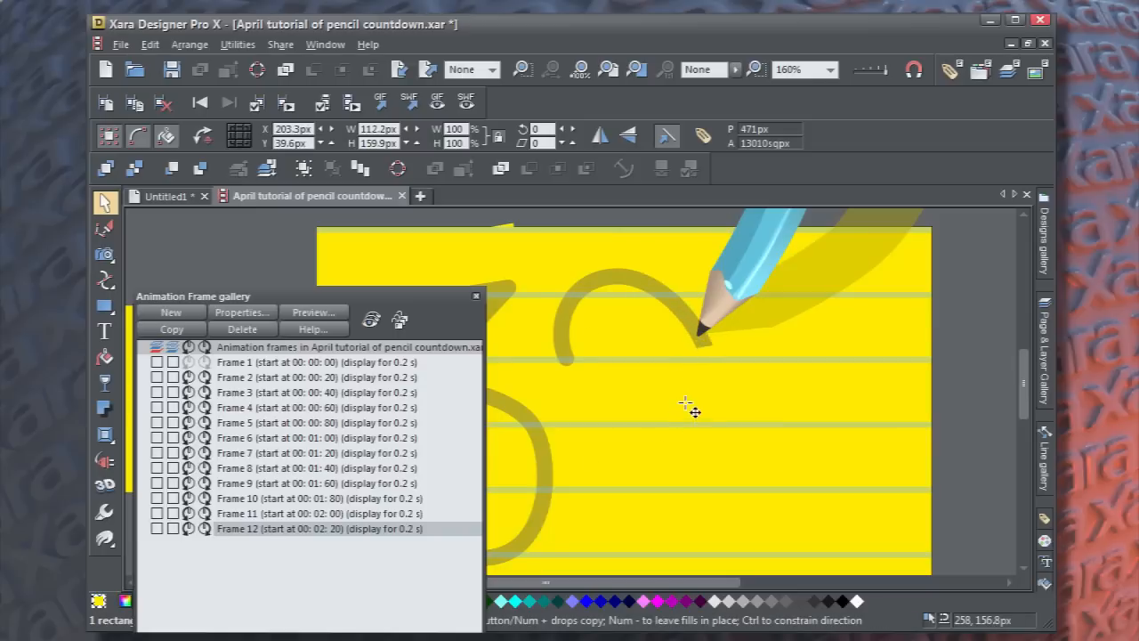
pyautogui.click(689, 405)
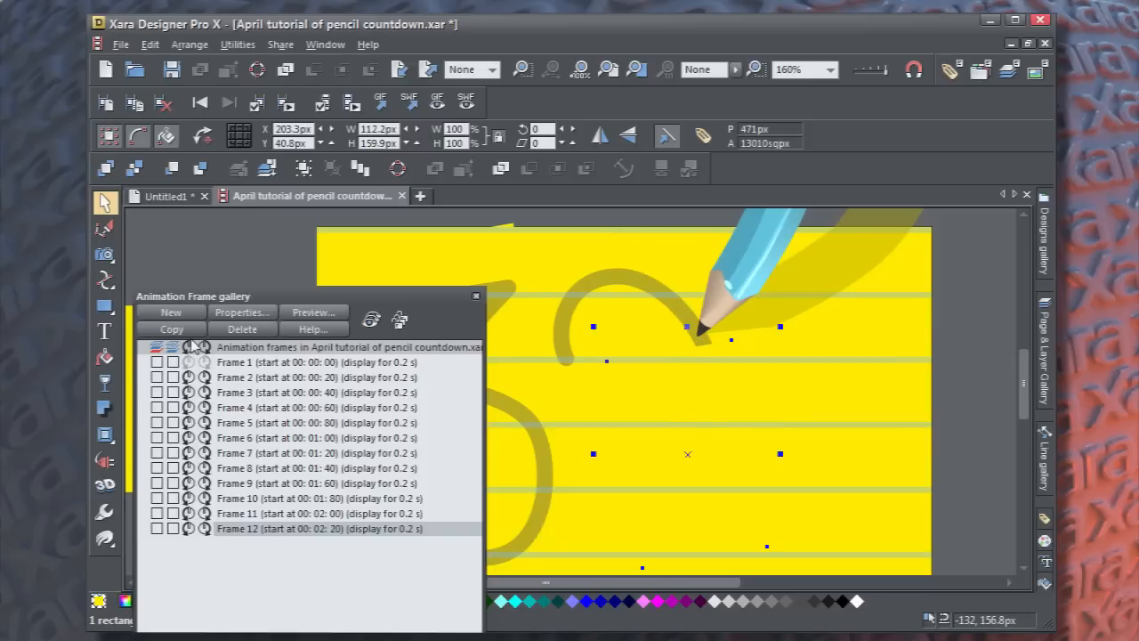
# Add frames 13 and 14, advancing the pencil to the base of the 2.
pyautogui.click(170, 311)
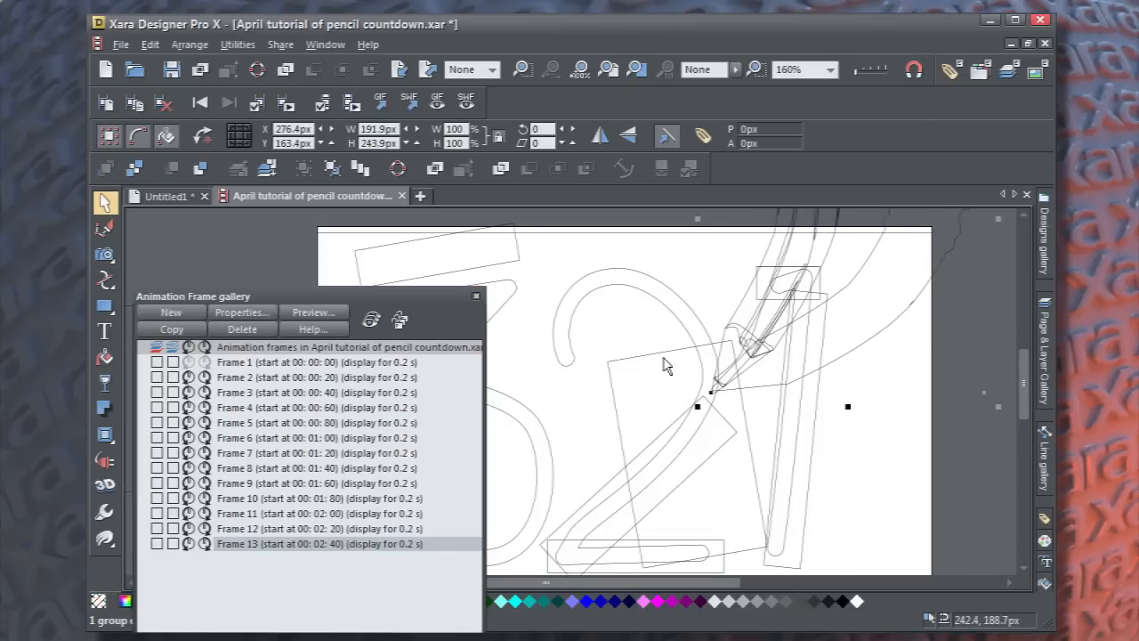
pyautogui.click(668, 365)
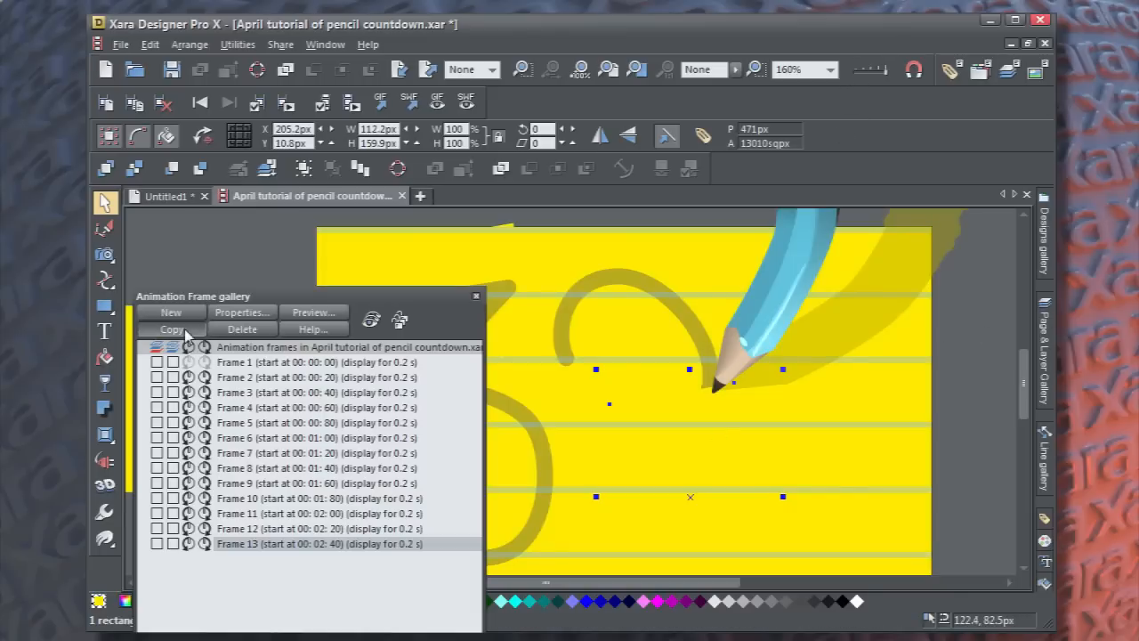
pyautogui.click(171, 328)
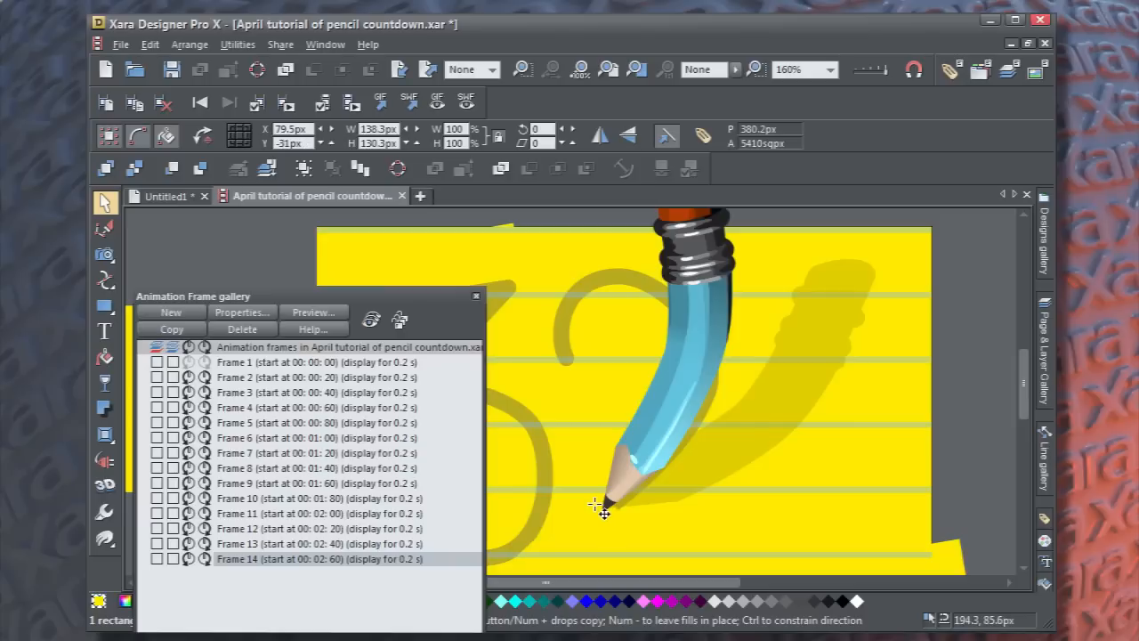
pyautogui.click(170, 328)
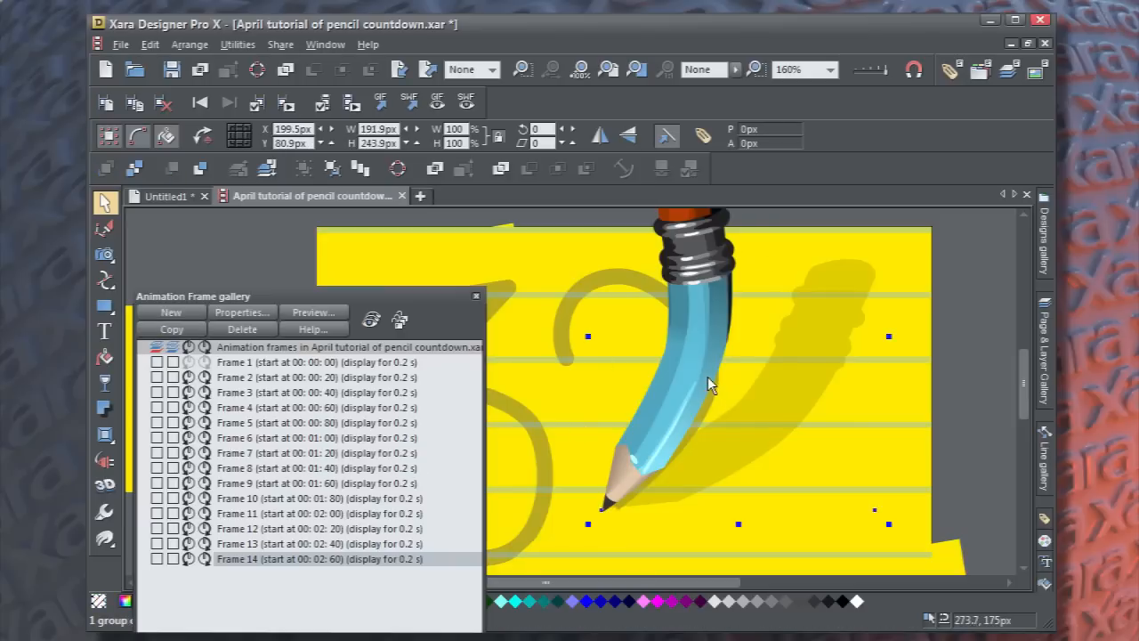
# Tilt the pencil further using its rotate handles and copy the frame as Frame 15.
pyautogui.click(710, 384)
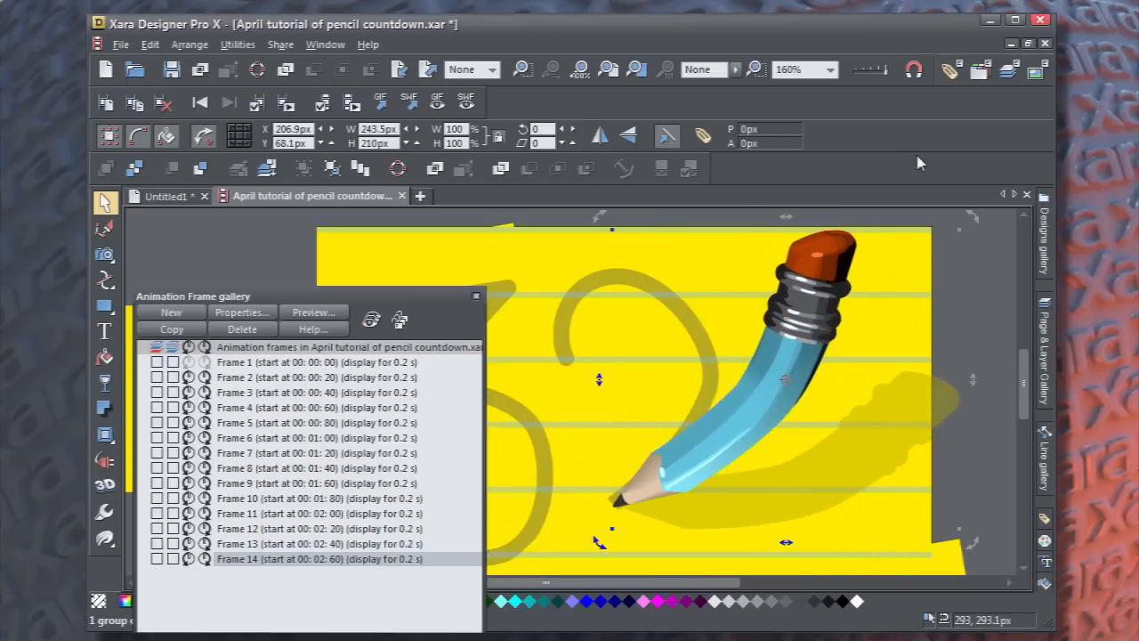
pyautogui.click(170, 312)
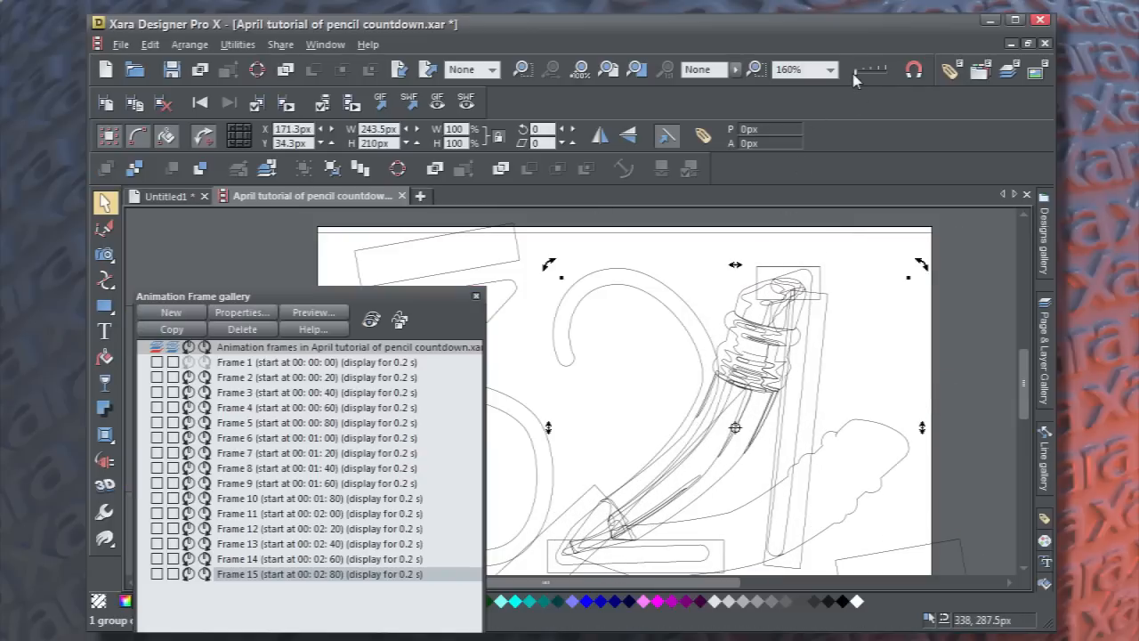
pyautogui.moveTo(596, 492)
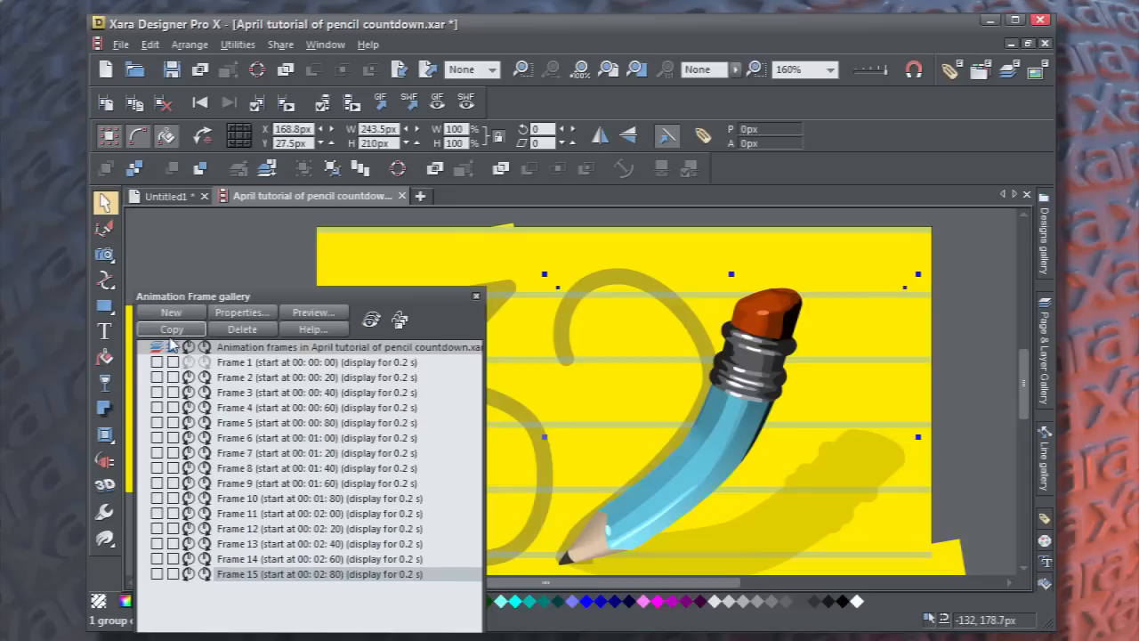
# Copy Frame 16, extend the reveal rectangle along the 2's base, pencil at its end.
pyautogui.click(171, 328)
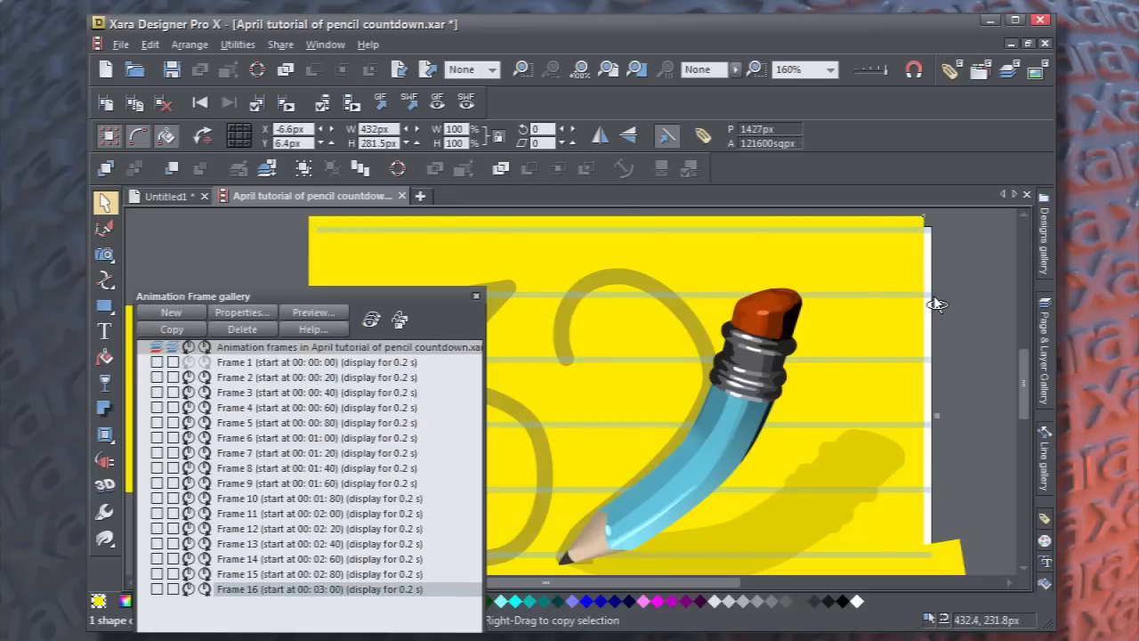
pyautogui.click(783, 337)
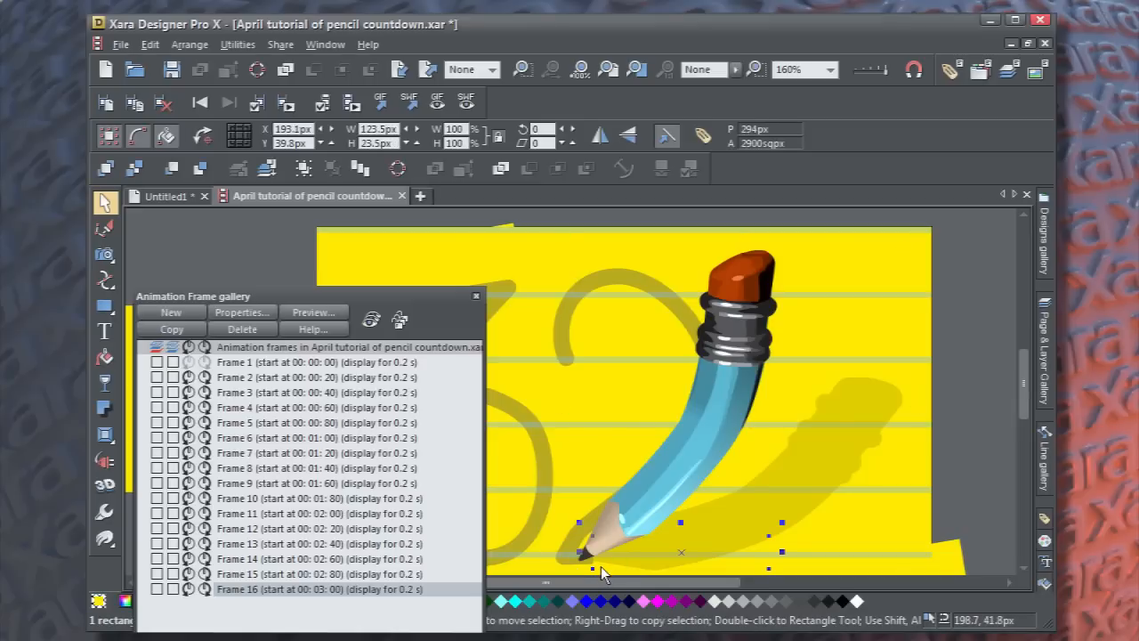
pyautogui.moveTo(583, 552); pyautogui.dragTo(699, 547)
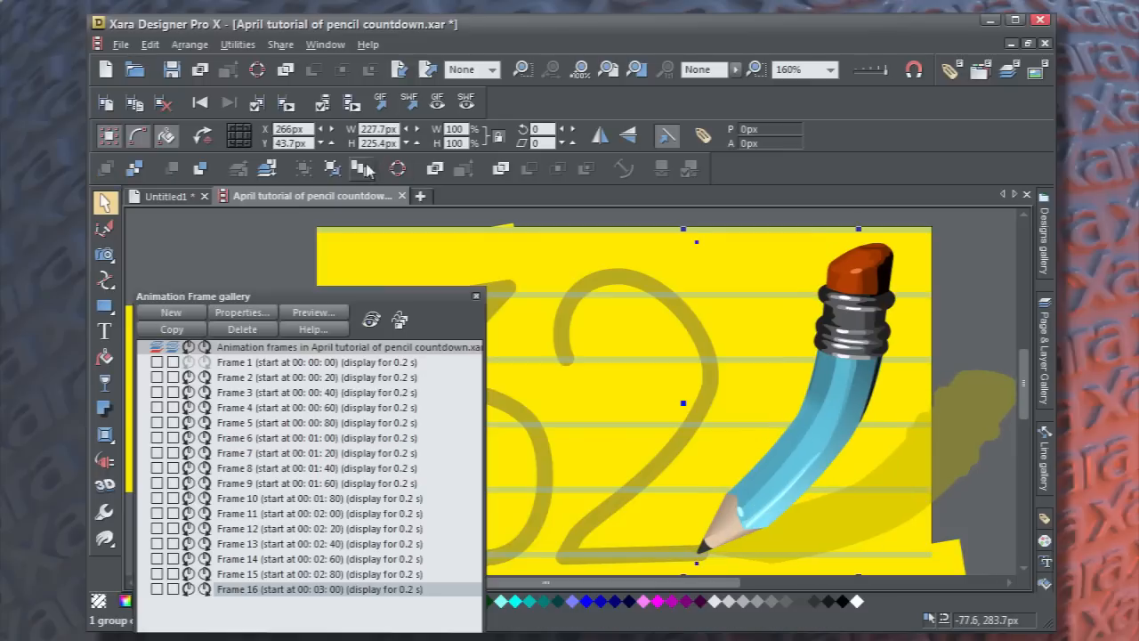
# Preview the sixteen-frame countdown in a browser, dismissing tween warnings, then close the preview.
pyautogui.click(313, 311)
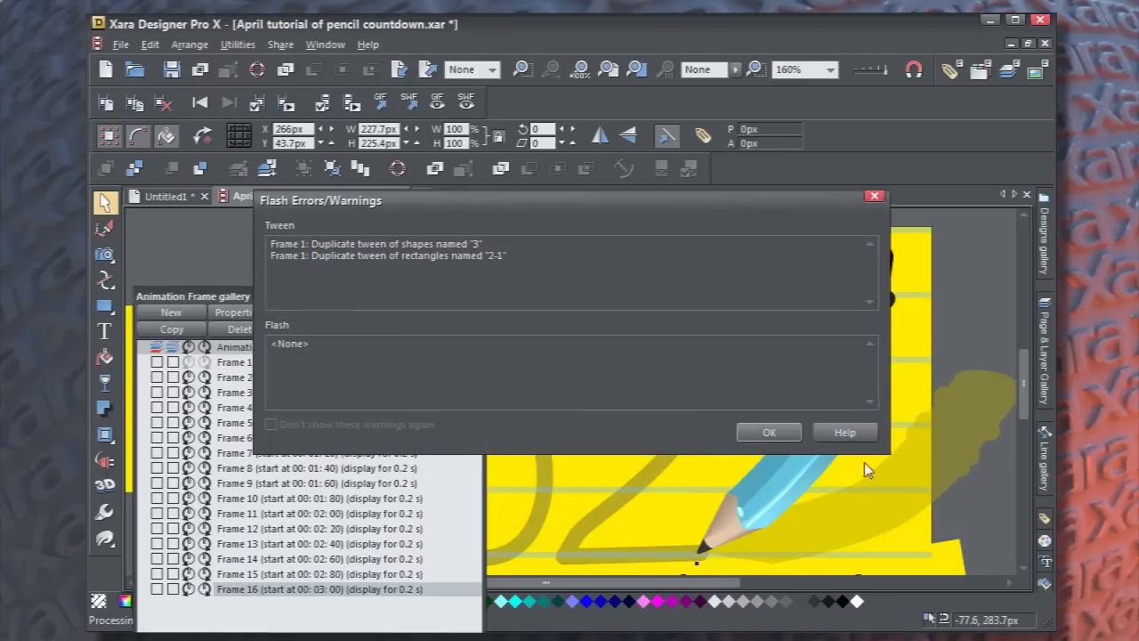
pyautogui.click(769, 432)
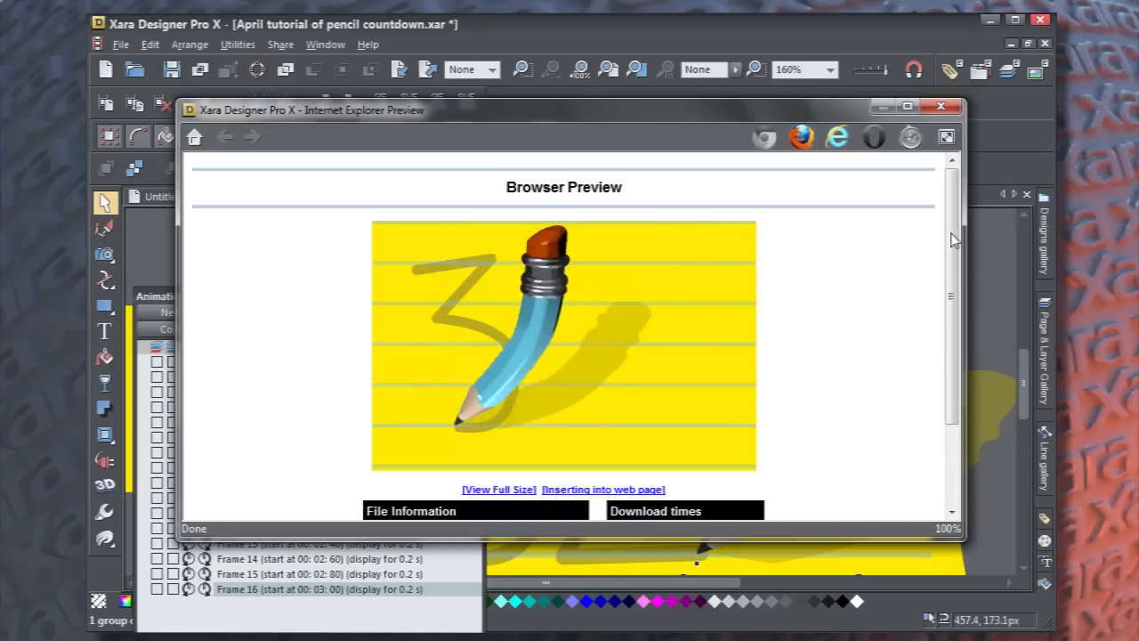
pyautogui.click(940, 106)
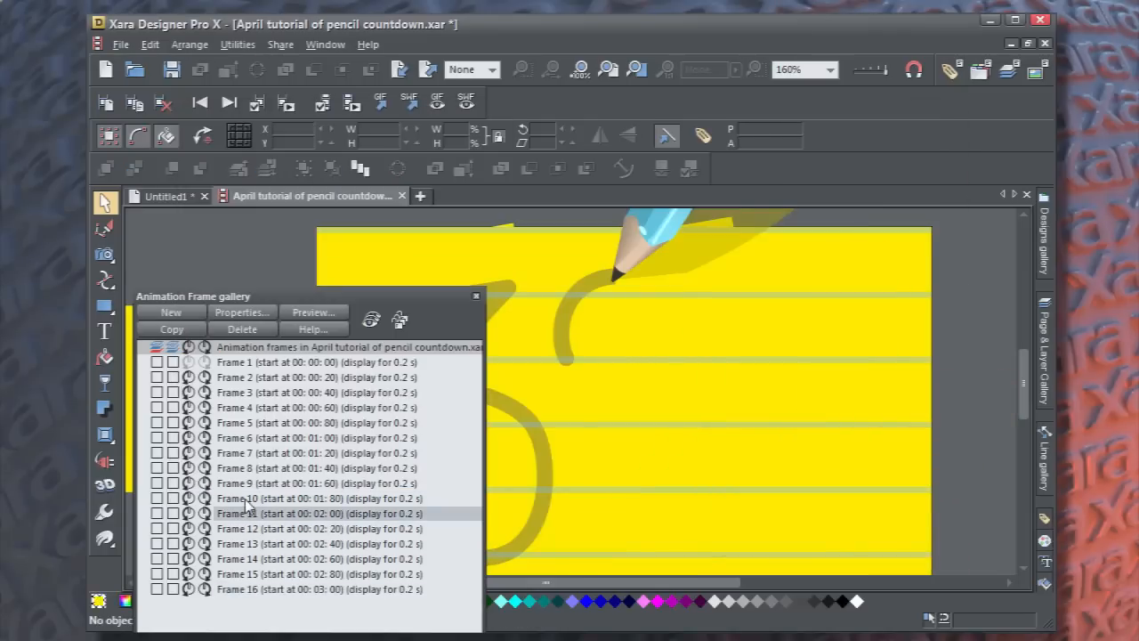
# Run another browser preview showing the 3 and 2, then close Internet Explorer.
pyautogui.click(315, 497)
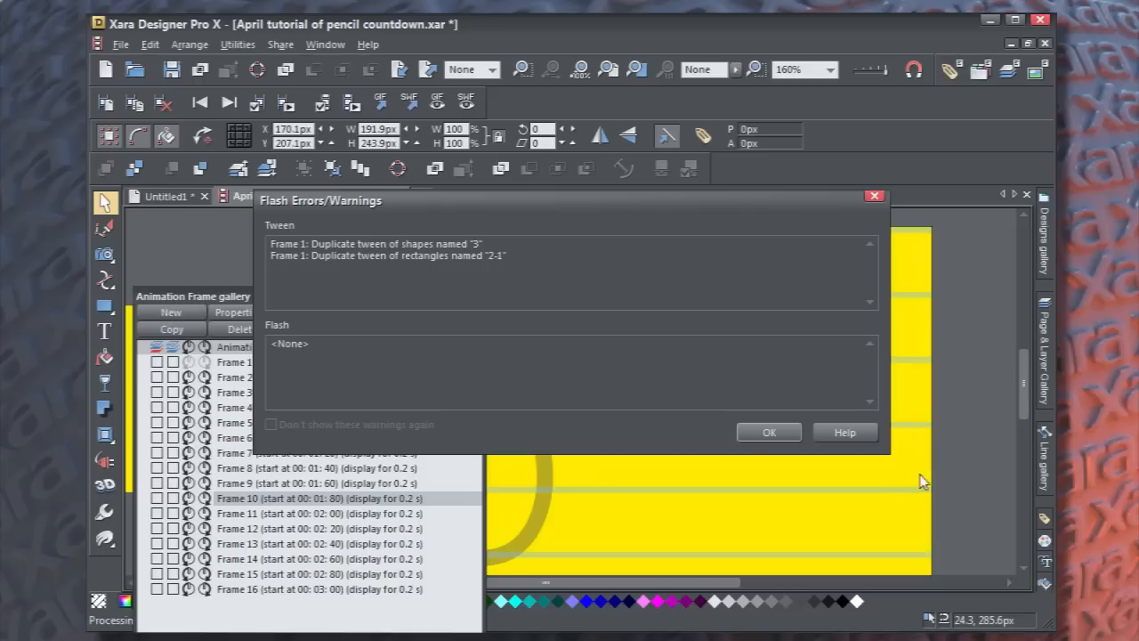
pyautogui.click(768, 432)
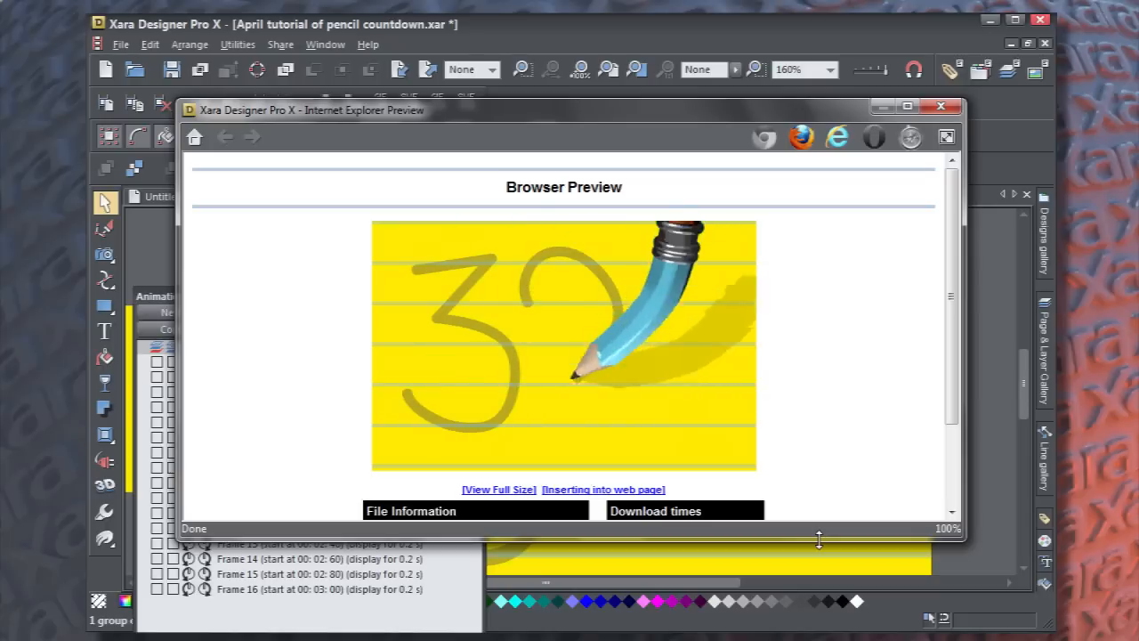
pyautogui.click(940, 106)
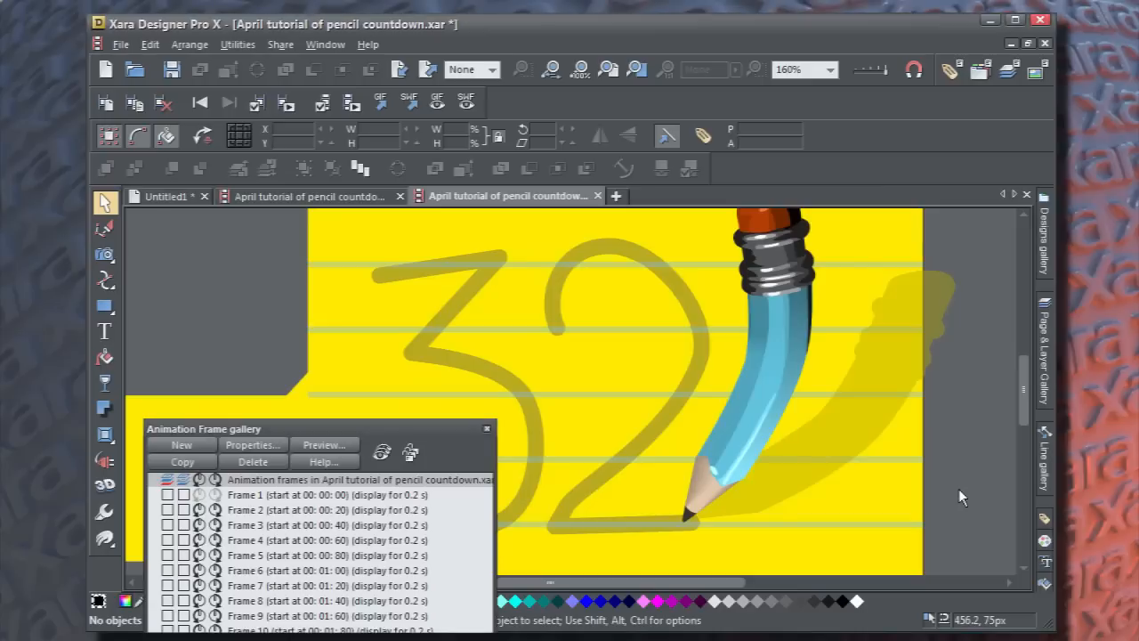
pyautogui.moveTo(194, 490)
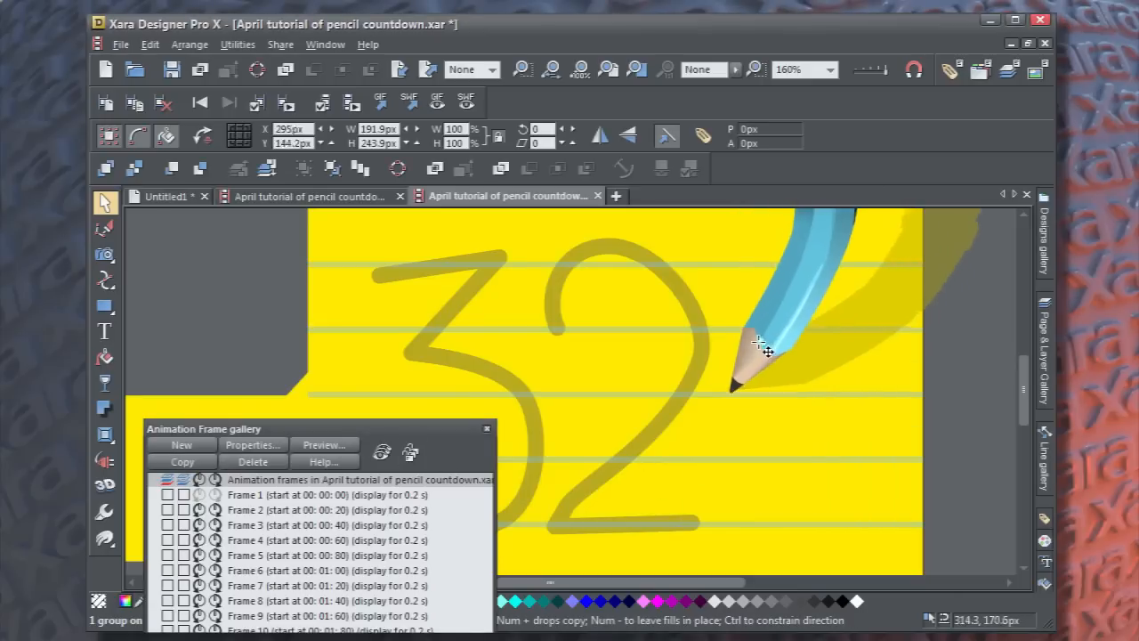
# Move the pencil right of the 2, placing its tip where the 1 begins.
pyautogui.moveTo(760, 347); pyautogui.dragTo(778, 254)
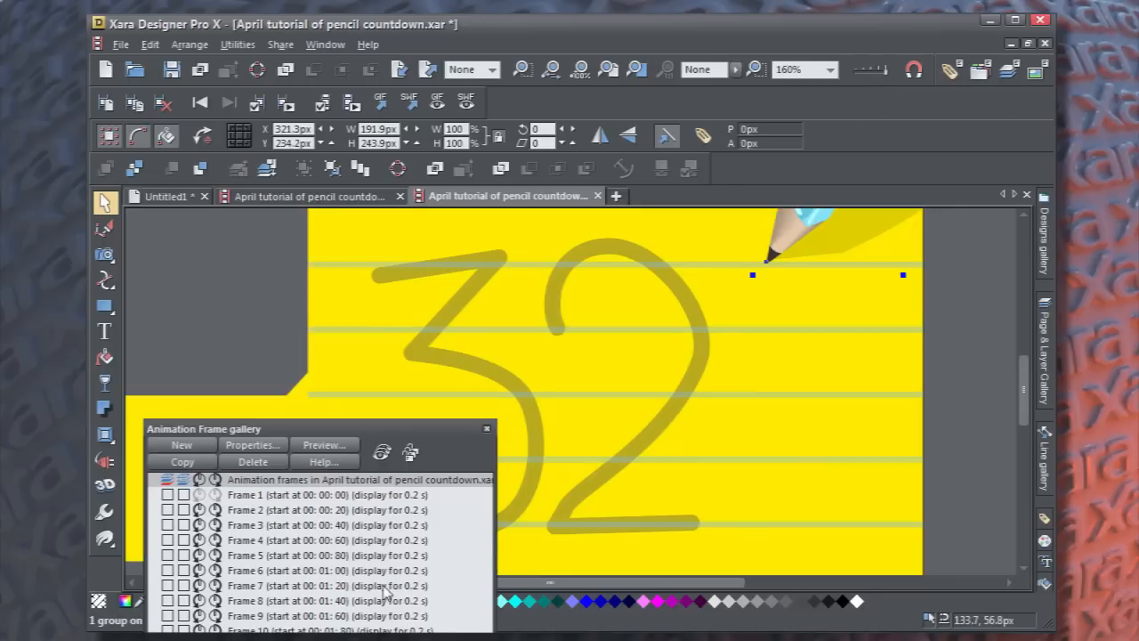
pyautogui.moveTo(725, 231)
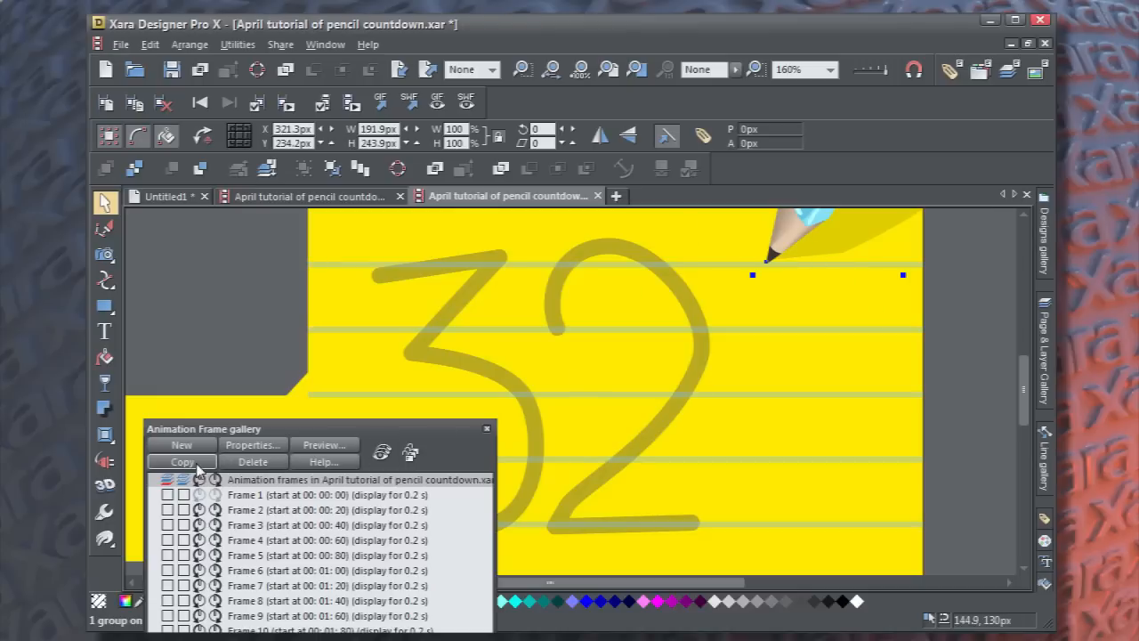
pyautogui.moveTo(757, 249); pyautogui.dragTo(850, 222)
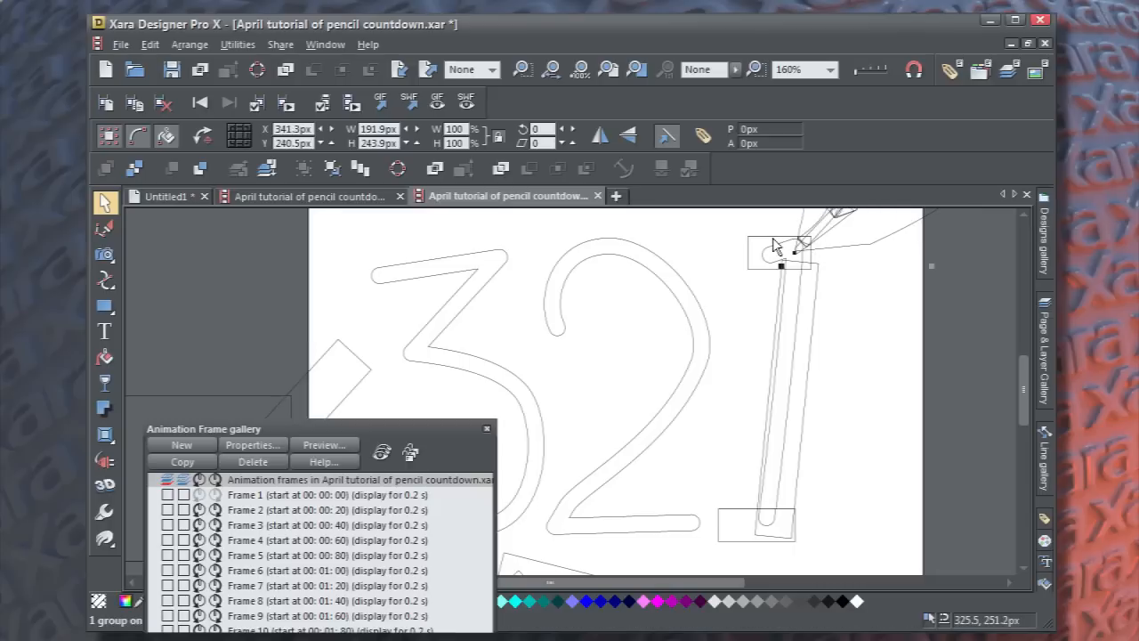
pyautogui.click(774, 249)
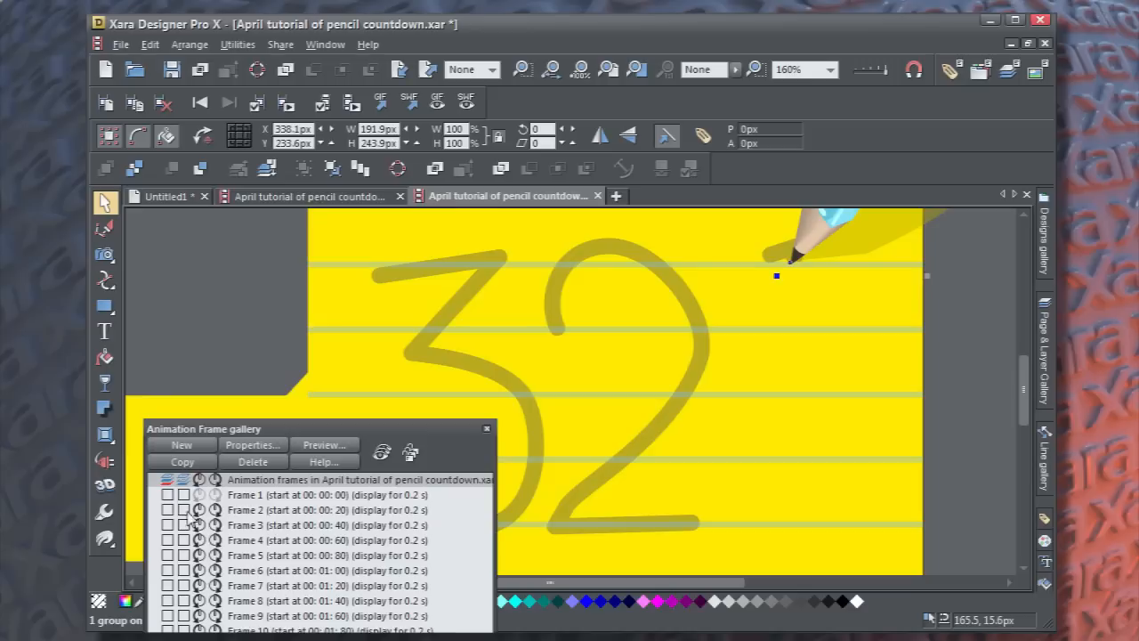
pyautogui.moveTo(805, 285)
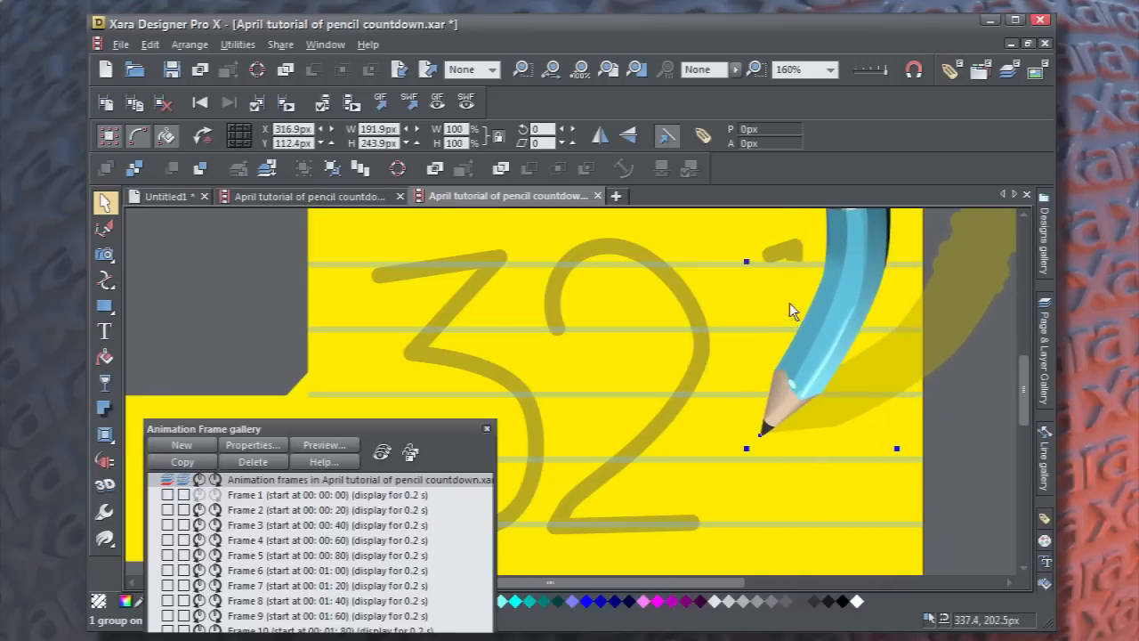
# Stretch the 1 down to its base with the pencil tip following, and shift the frames list up.
pyautogui.moveTo(795, 311); pyautogui.dragTo(763, 432)
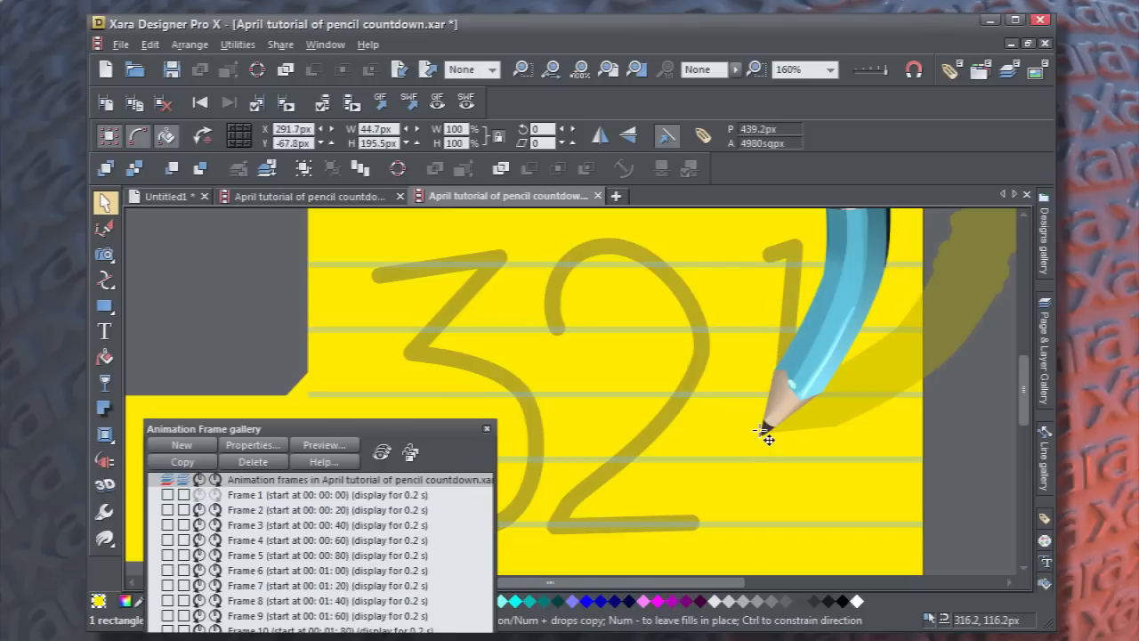
pyautogui.moveTo(765, 432); pyautogui.dragTo(836, 355)
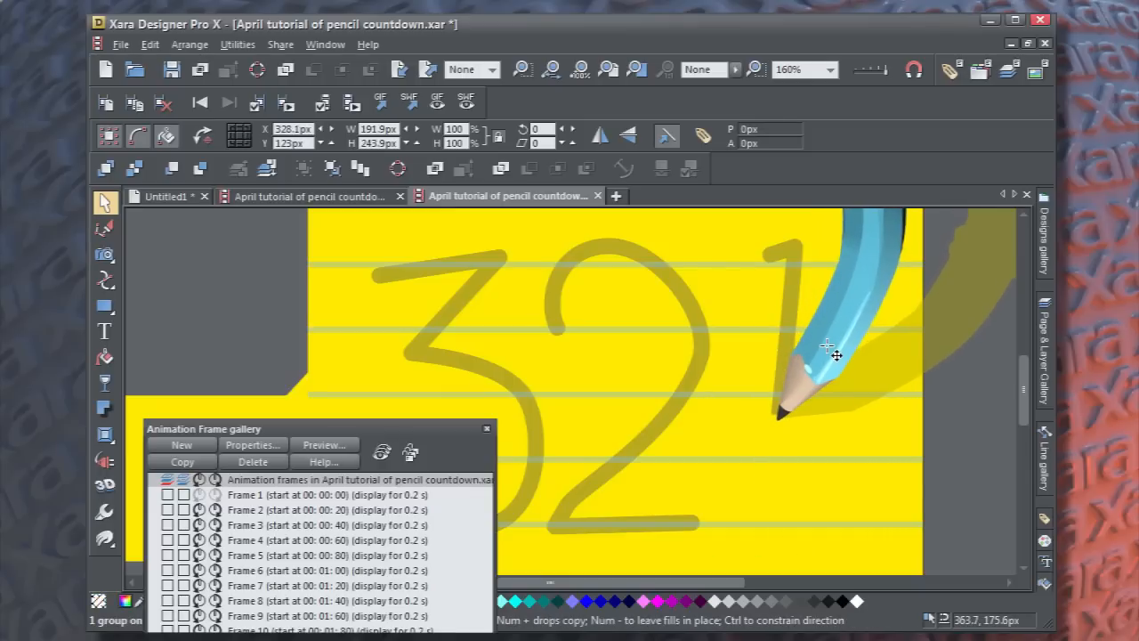
pyautogui.moveTo(836, 356); pyautogui.dragTo(817, 368)
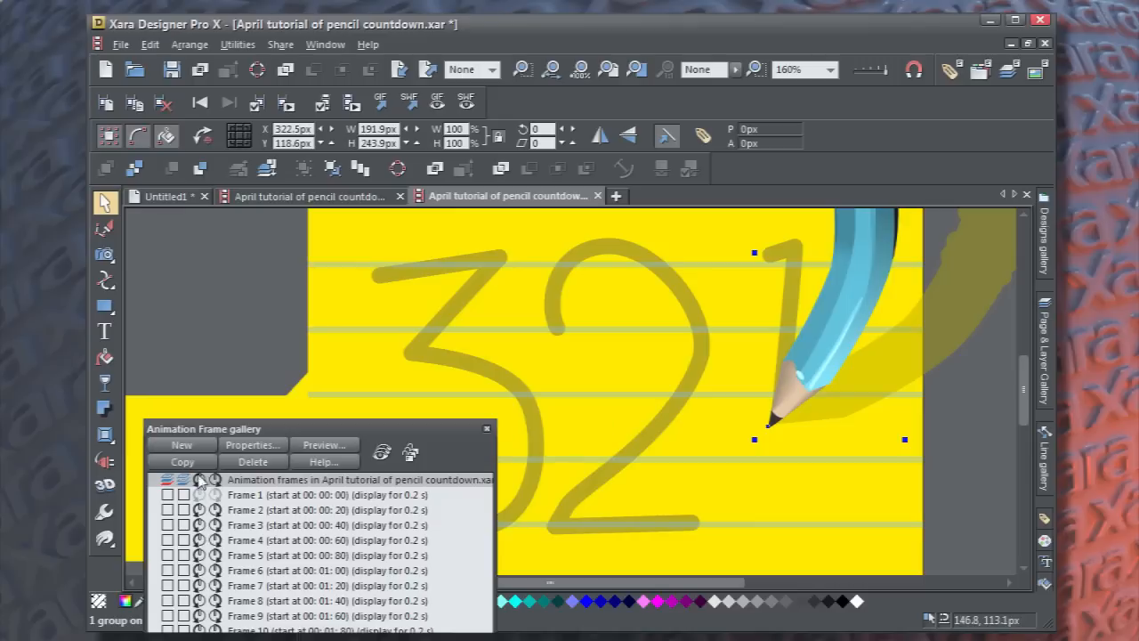
pyautogui.moveTo(771, 467)
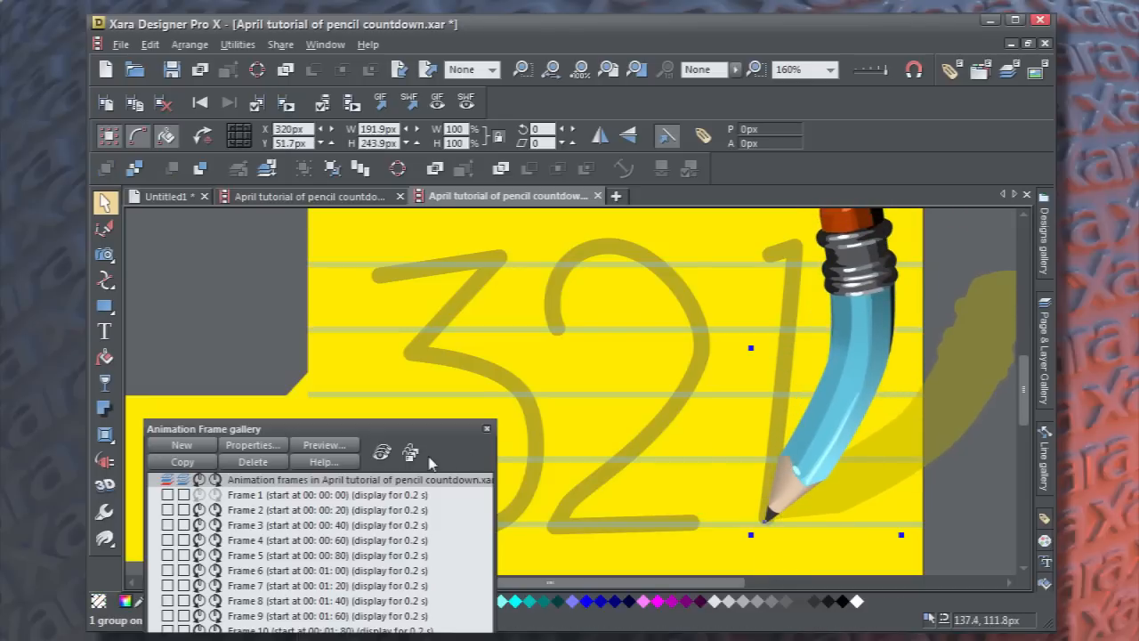
pyautogui.moveTo(204, 428); pyautogui.dragTo(206, 38)
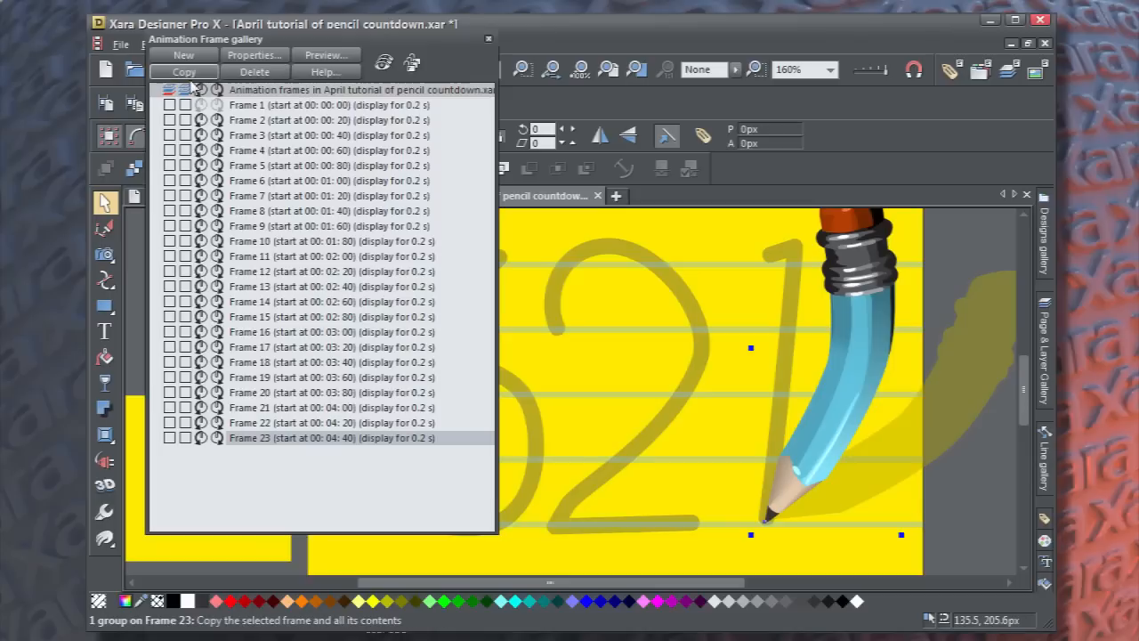
# Duplicate the current frame twice to create Frames 24 and 25.
pyautogui.click(184, 71)
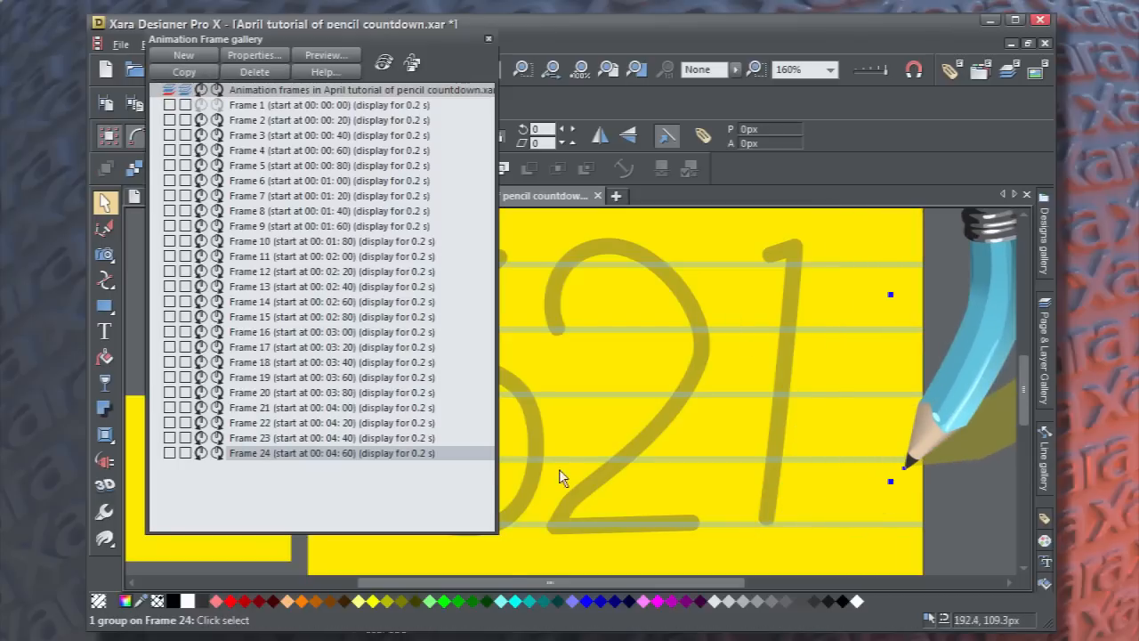
pyautogui.moveTo(184, 71)
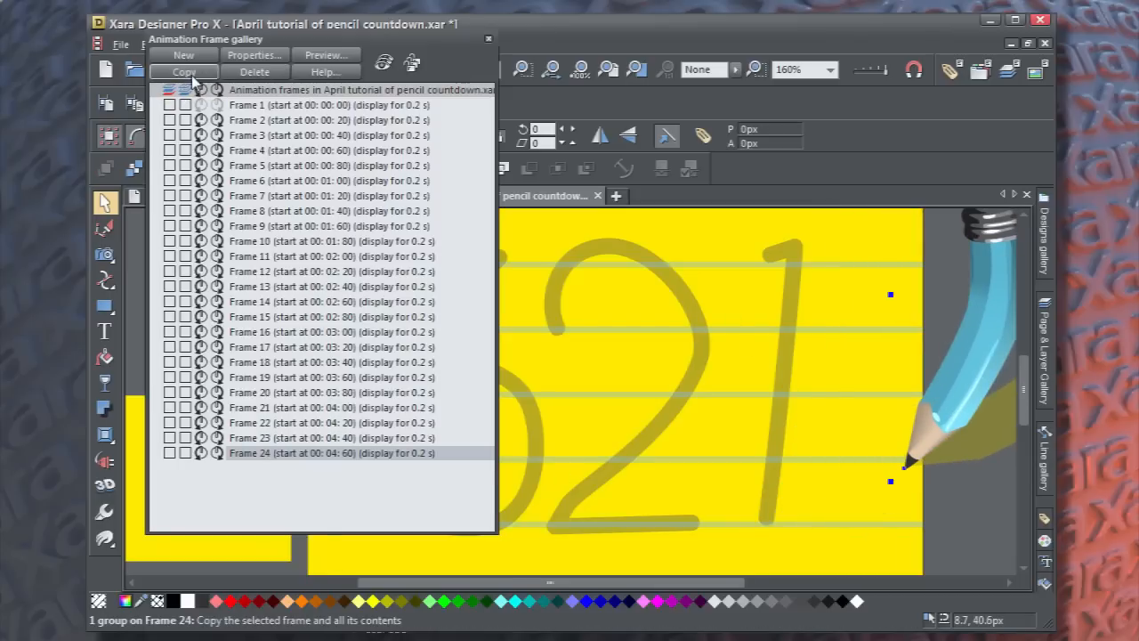
pyautogui.click(183, 71)
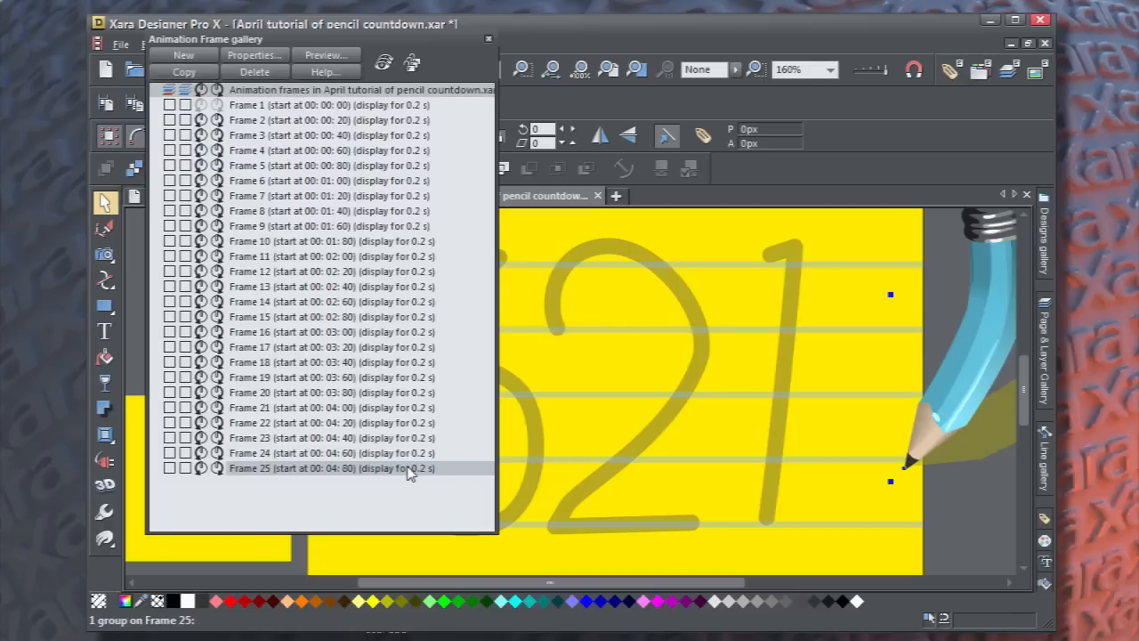
# Set Frame 25's display duration to 0.5 seconds in its properties and apply.
pyautogui.click(254, 55)
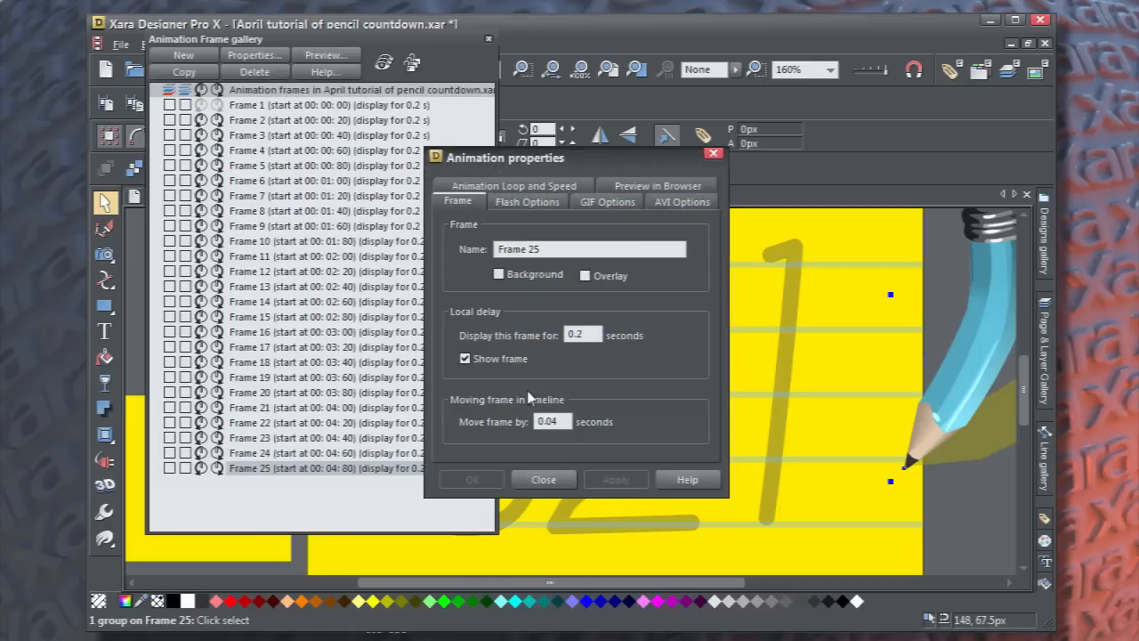
pyautogui.tripleClick(575, 334)
pyautogui.write('0.5')
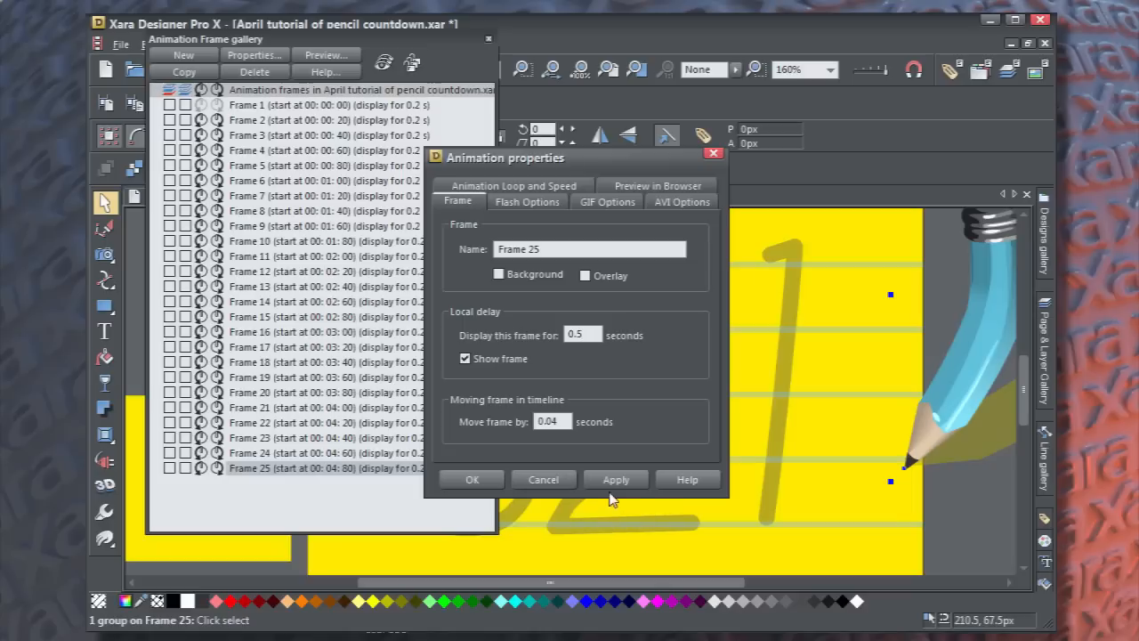
pyautogui.click(473, 479)
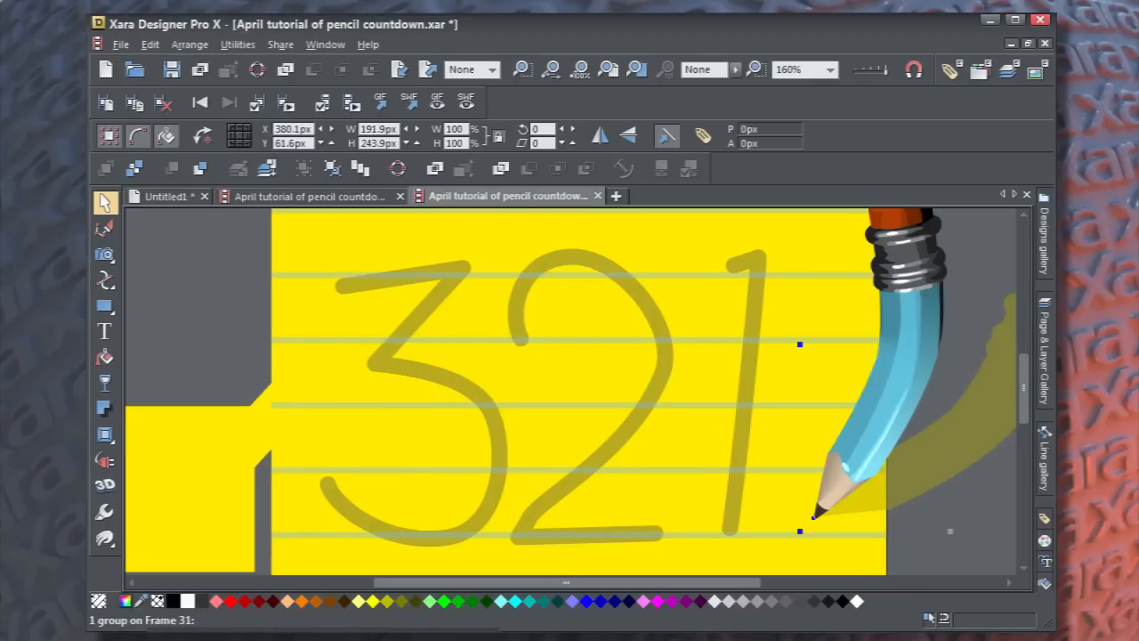
pyautogui.moveTo(362, 324)
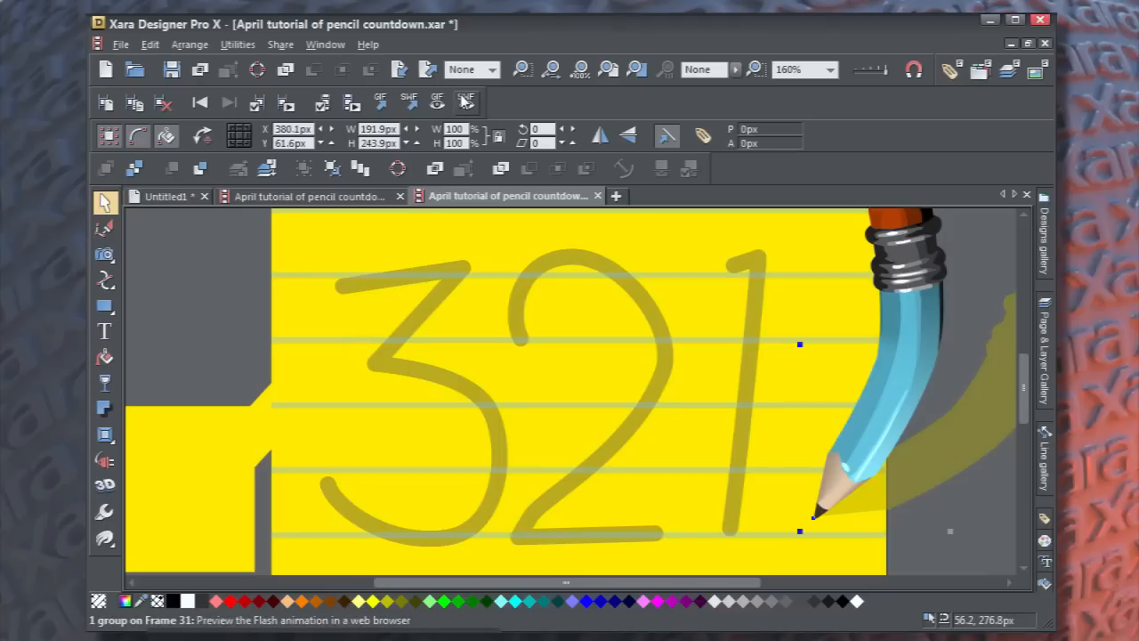
# Launch the Flash browser preview of the full 3-2-1 countdown, dismissing tween warnings.
pyautogui.click(466, 102)
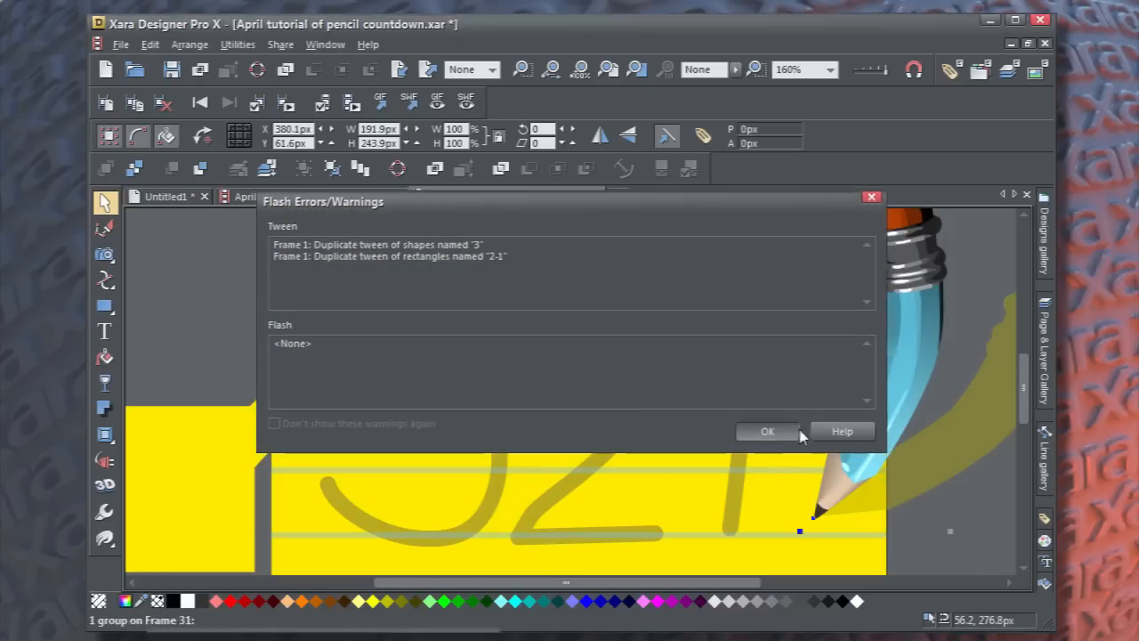
pyautogui.click(767, 431)
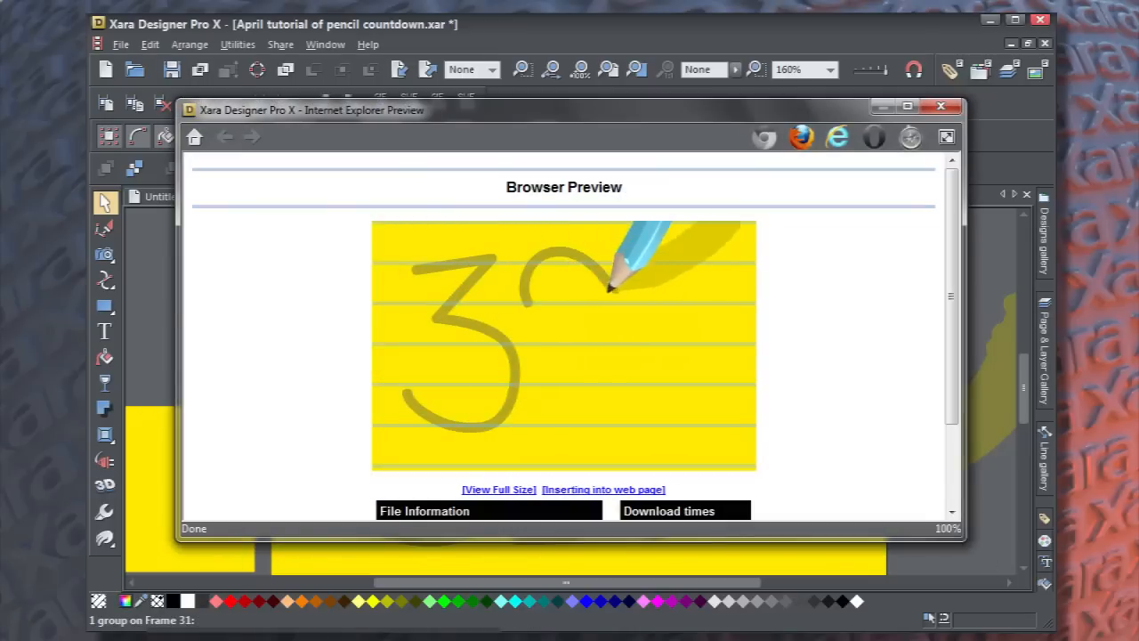